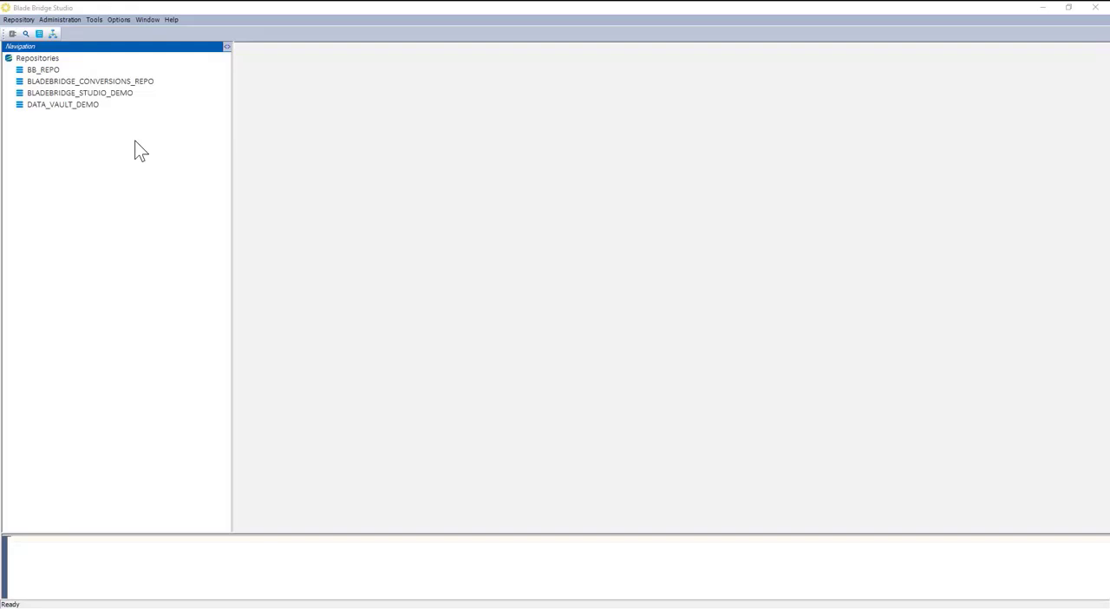
mouse_move(102, 165)
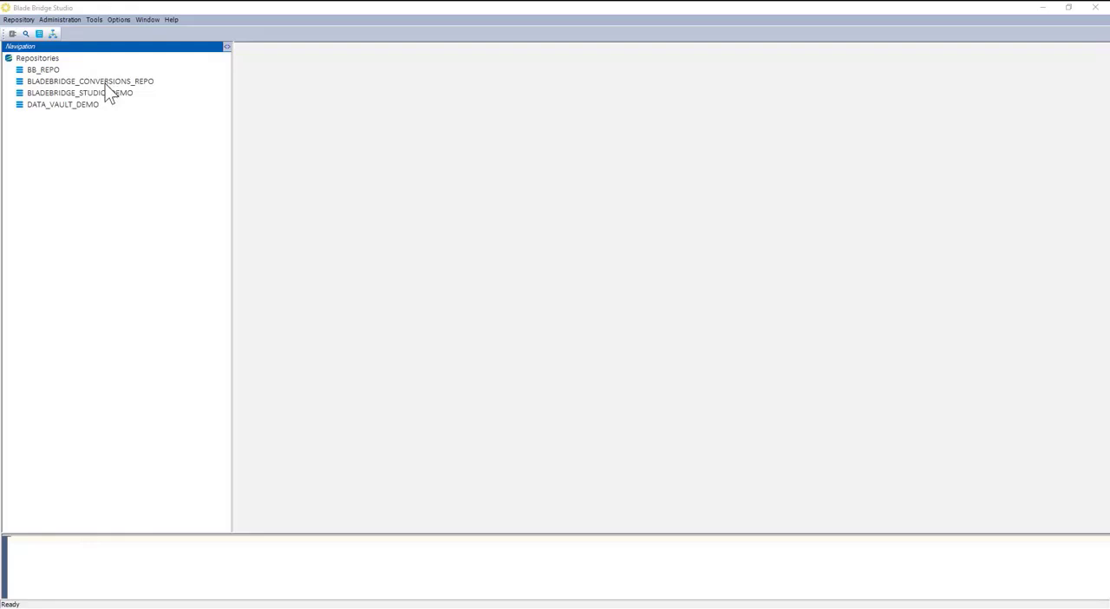
Connect to BLADEBRIDGE_CONVERSIONS_REPO and expand it to list its code conversion projects
right_click(90, 80)
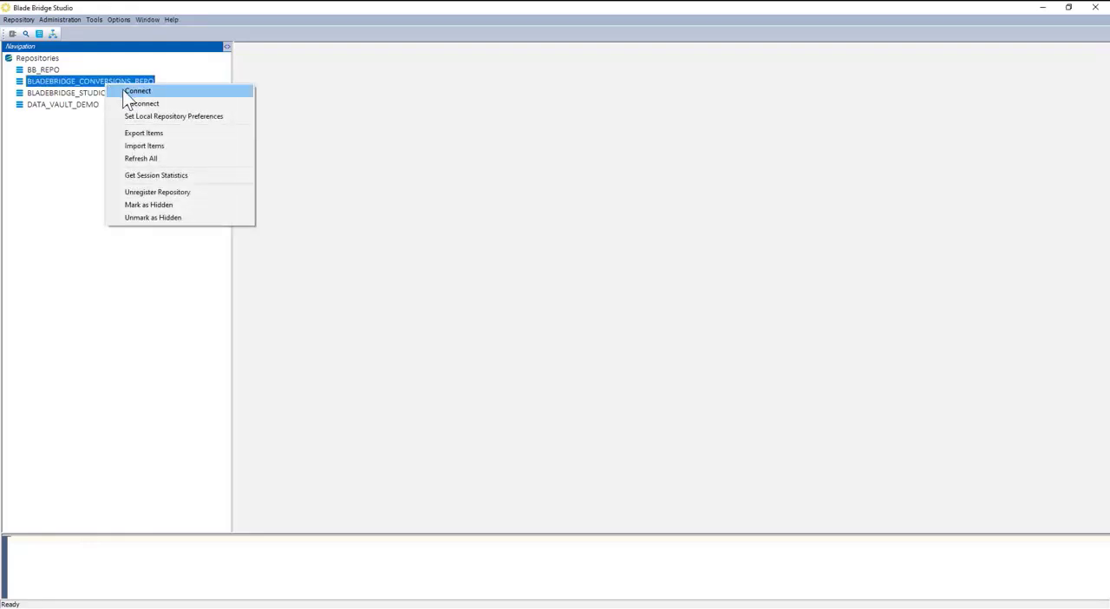
click(137, 91)
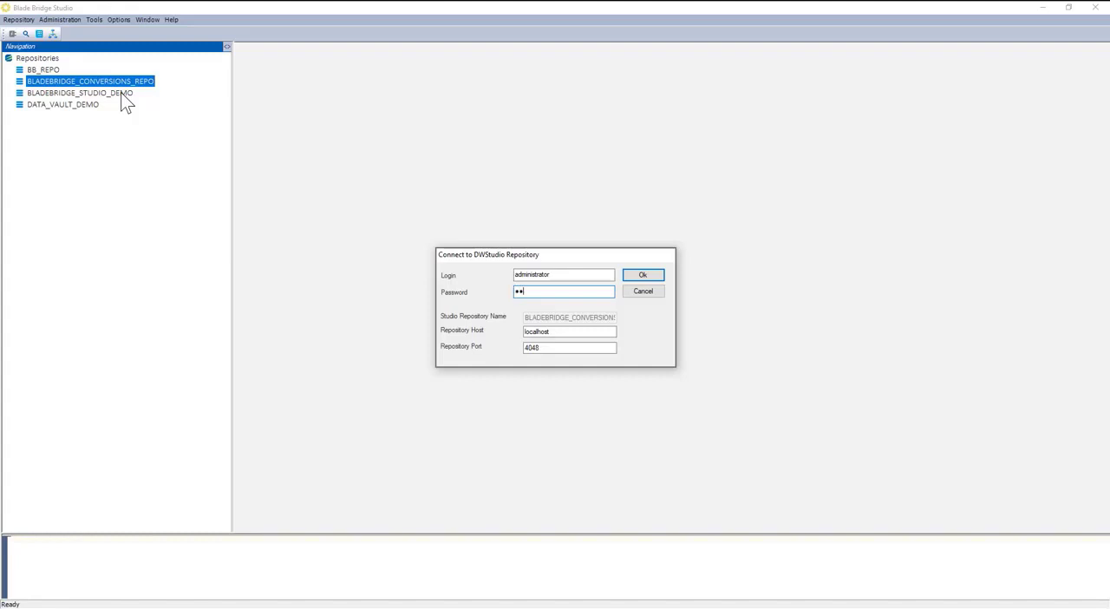
click(642, 274)
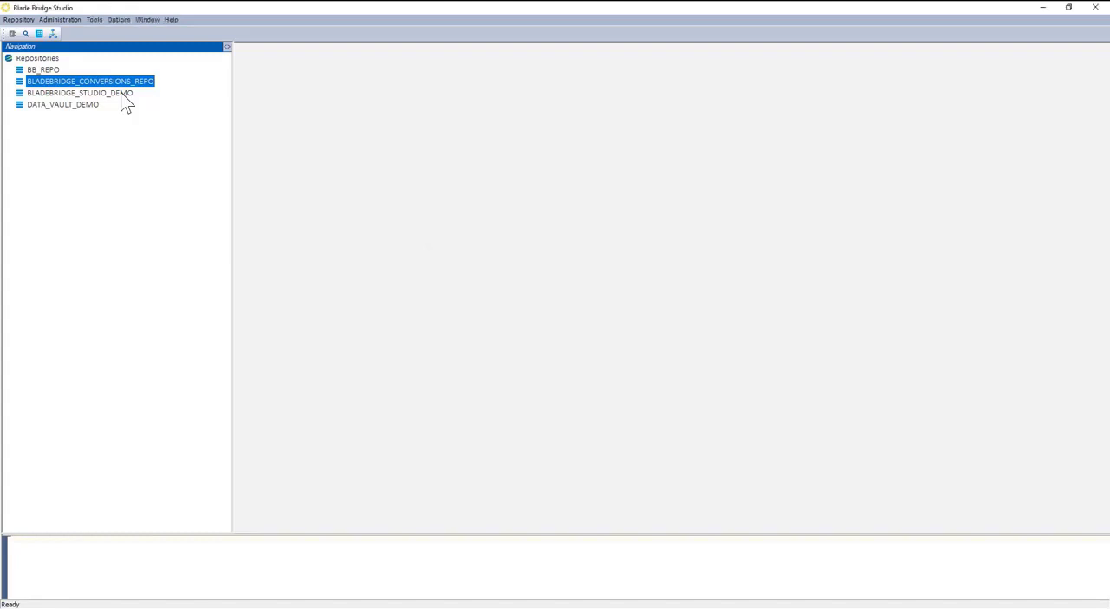
double_click(90, 80)
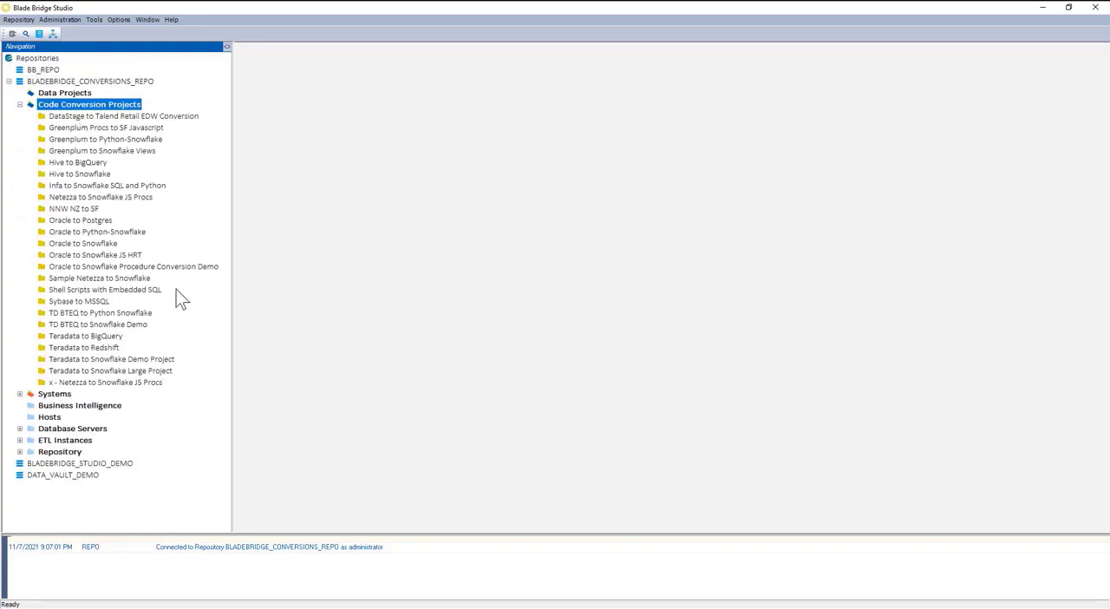
mouse_move(118, 299)
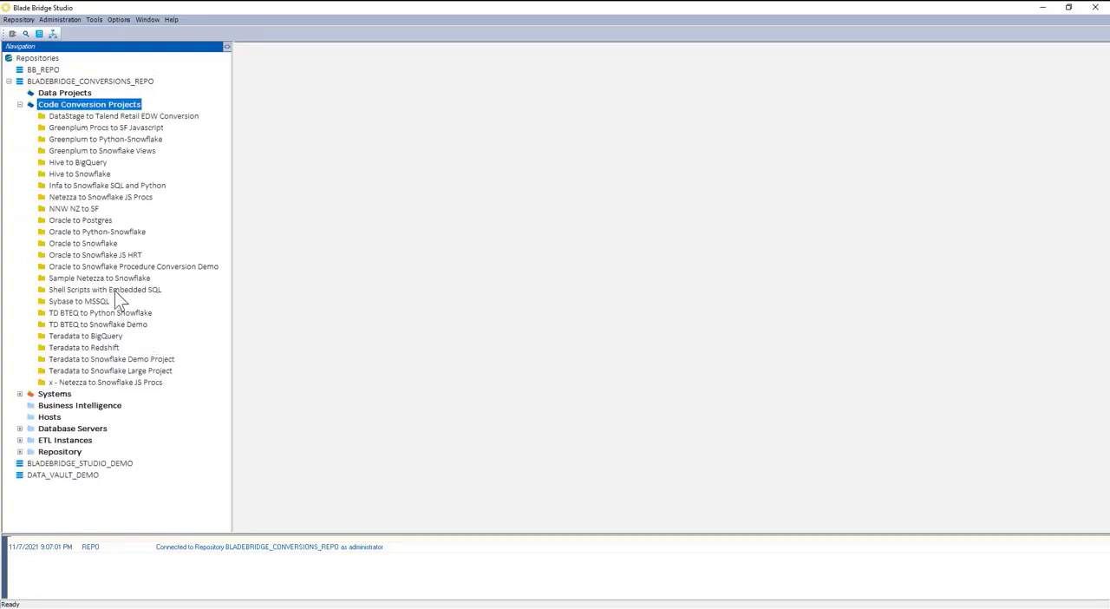
Open the Oracle to Snowflake Procedure Conversion Demo project for editing
click(132, 268)
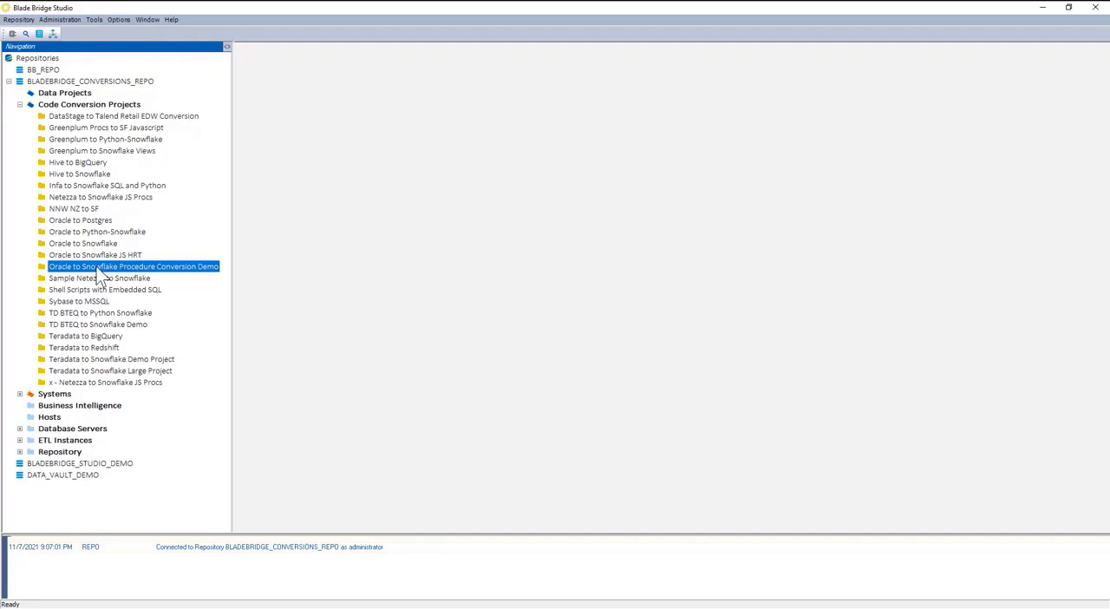
right_click(133, 267)
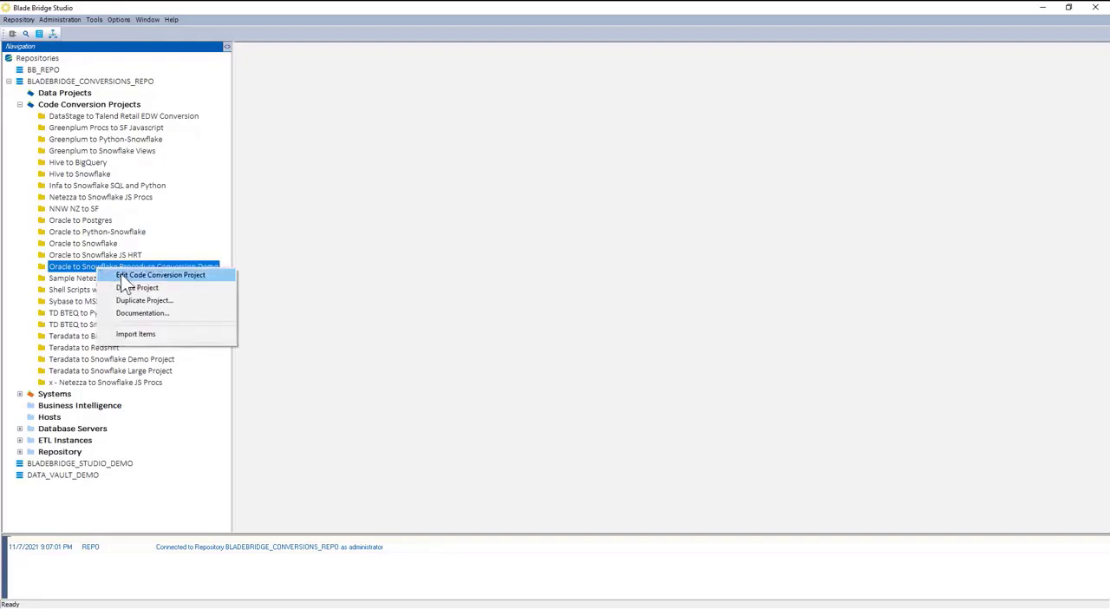
click(159, 274)
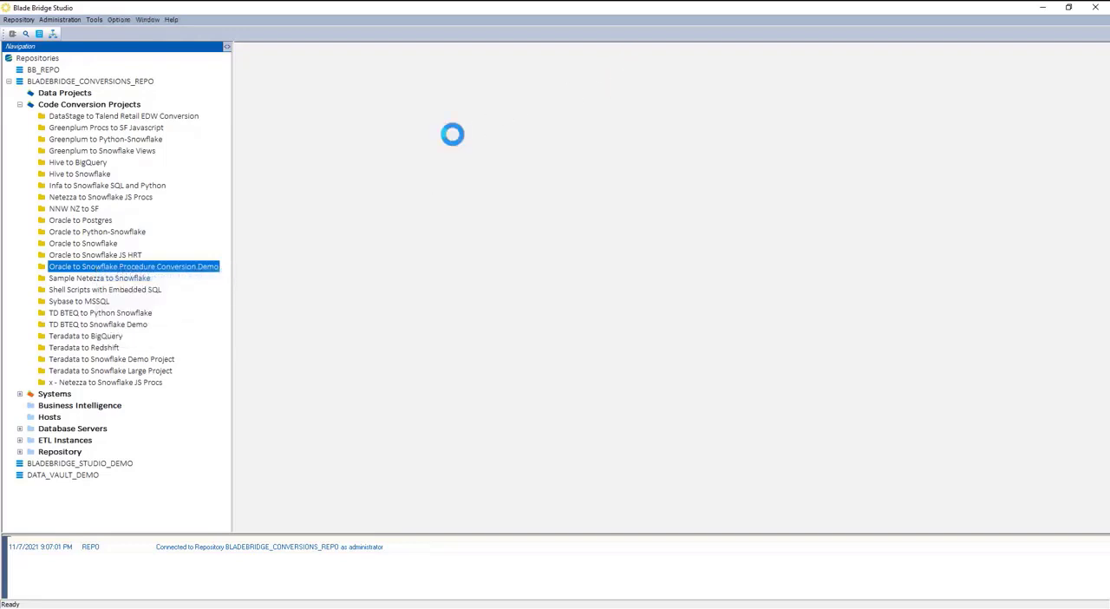
Review the Conversion Setup, keeping SQL as the source technology
double_click(133, 267)
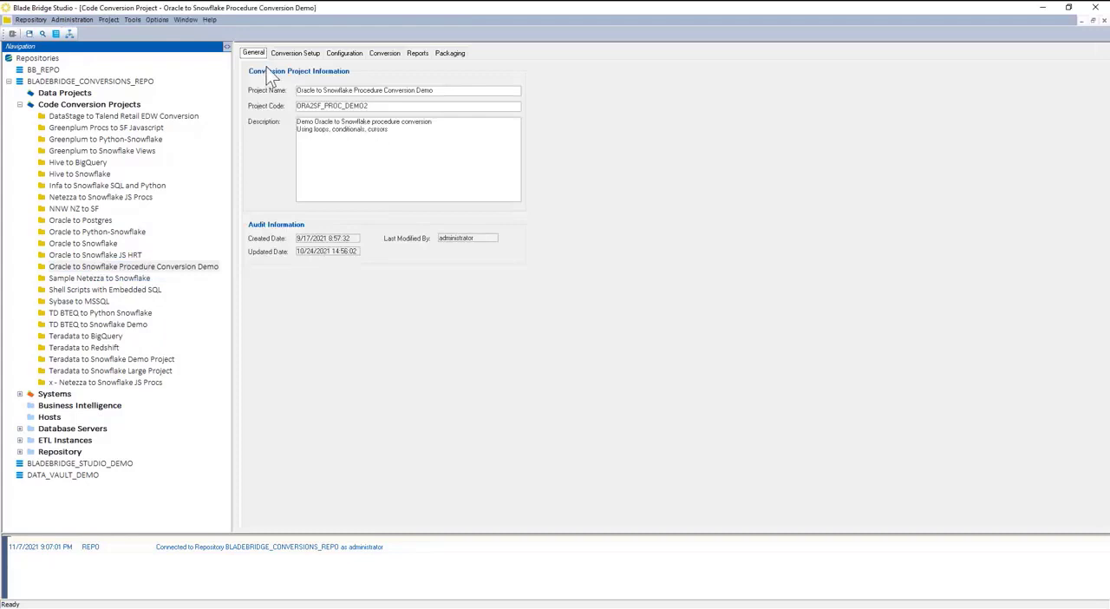
mouse_move(281, 103)
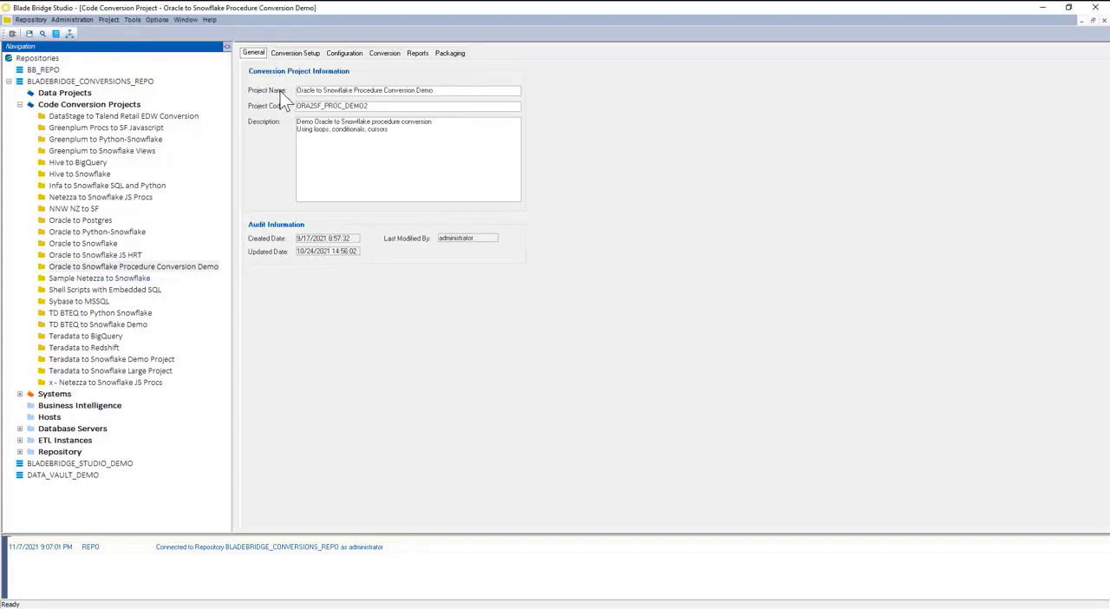
mouse_move(379, 170)
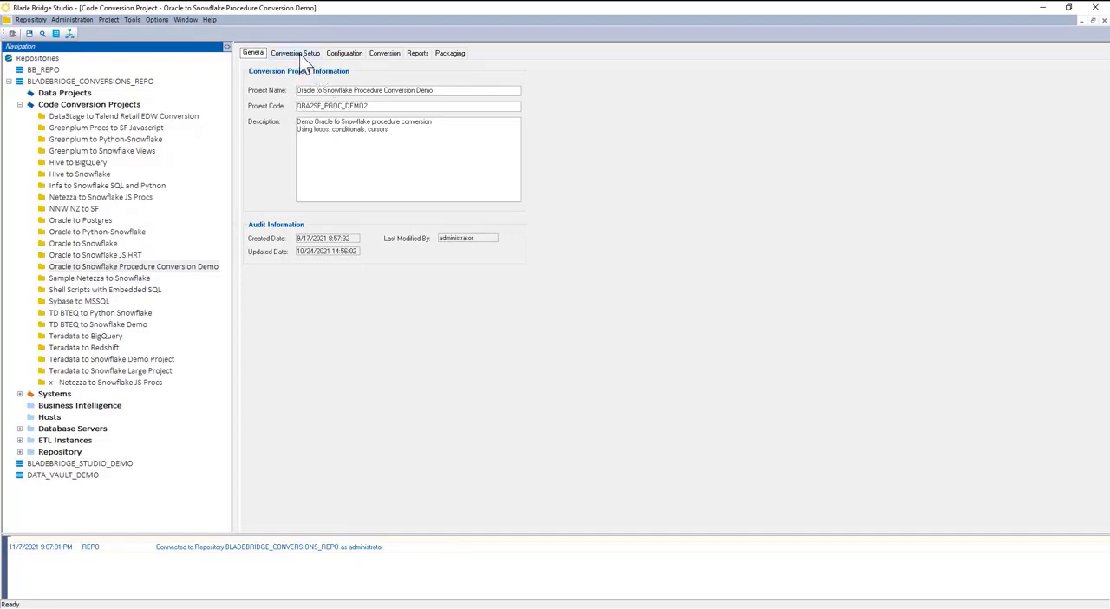
click(295, 54)
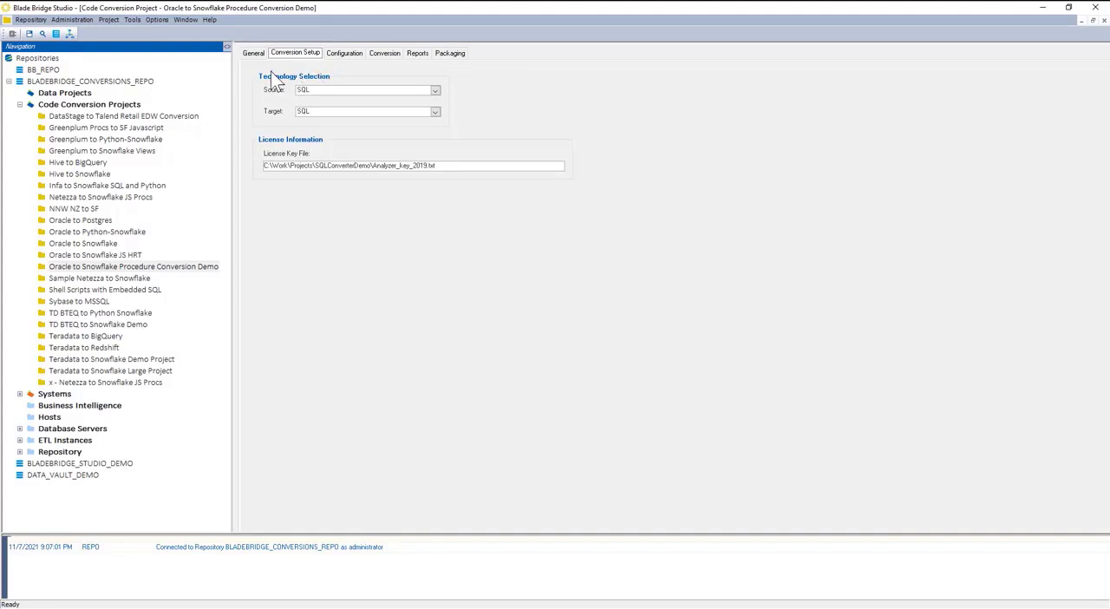
click(434, 89)
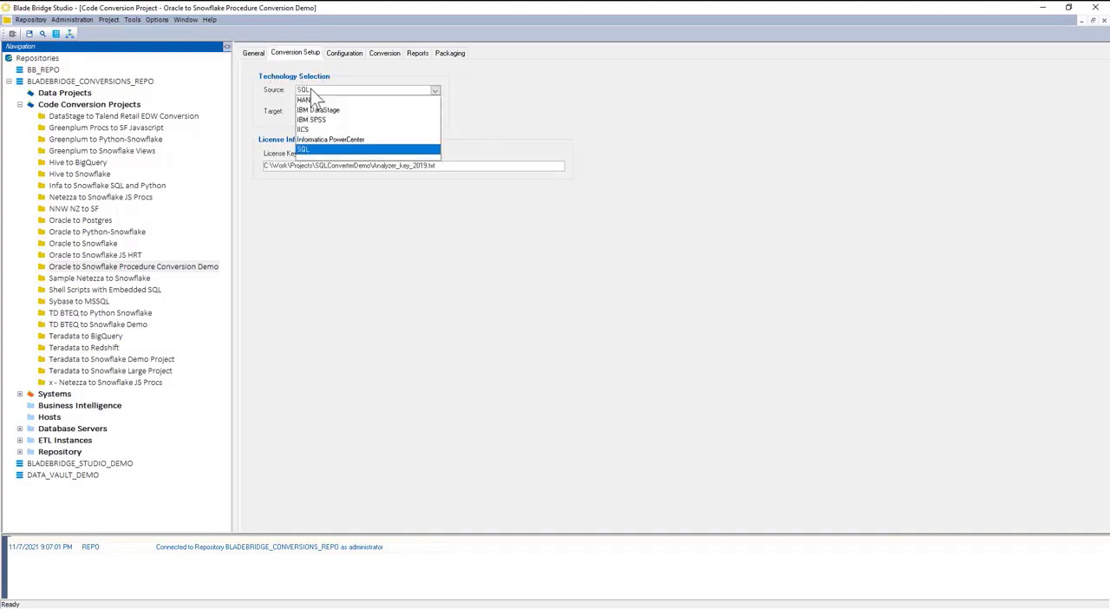
mouse_move(552, 101)
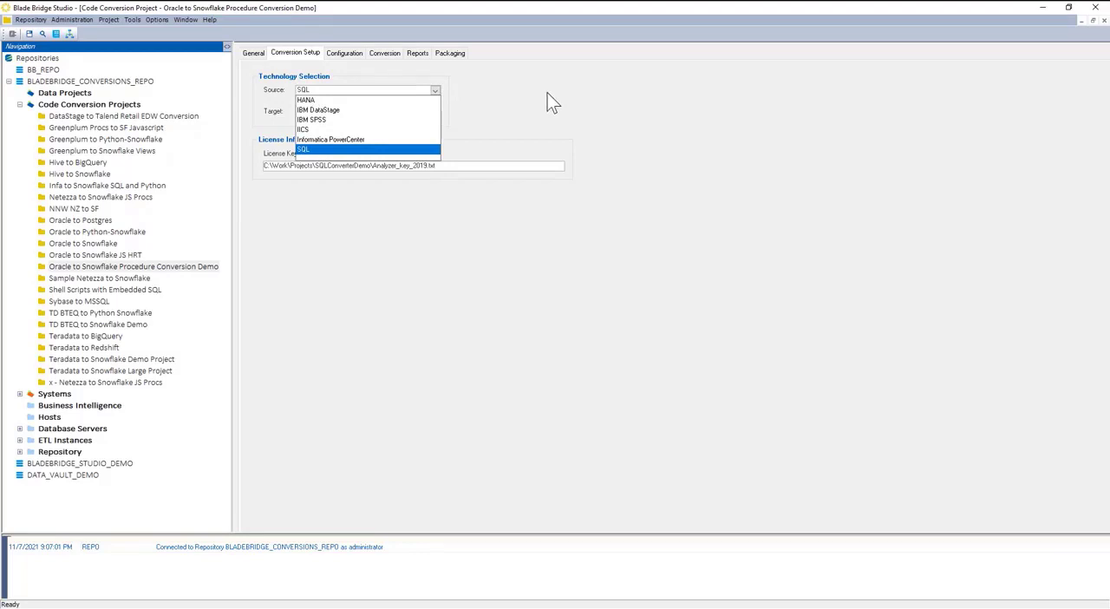
click(304, 149)
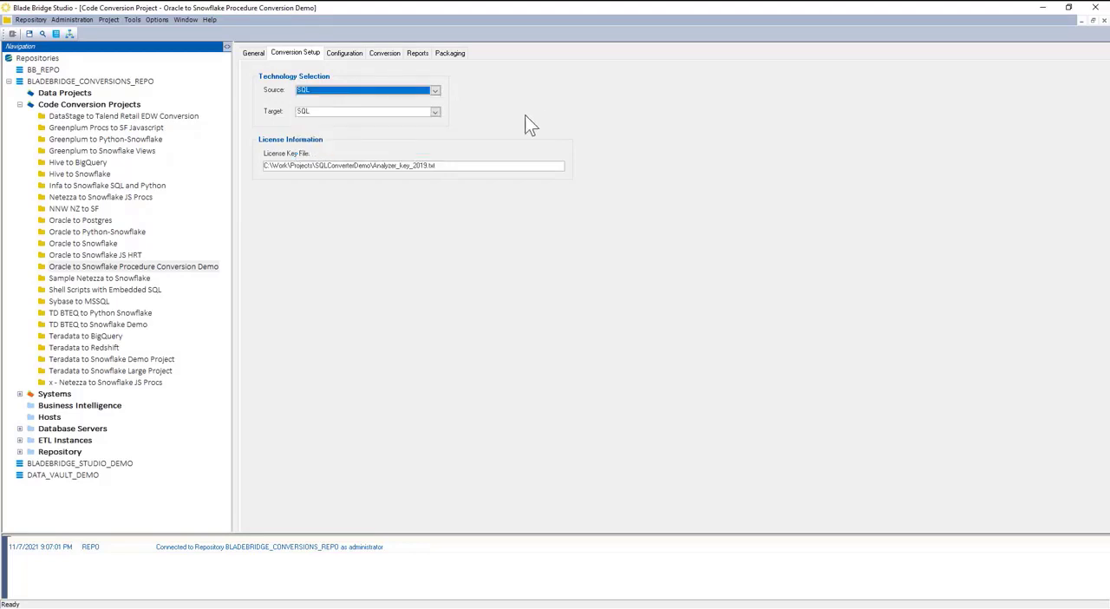
mouse_move(321, 142)
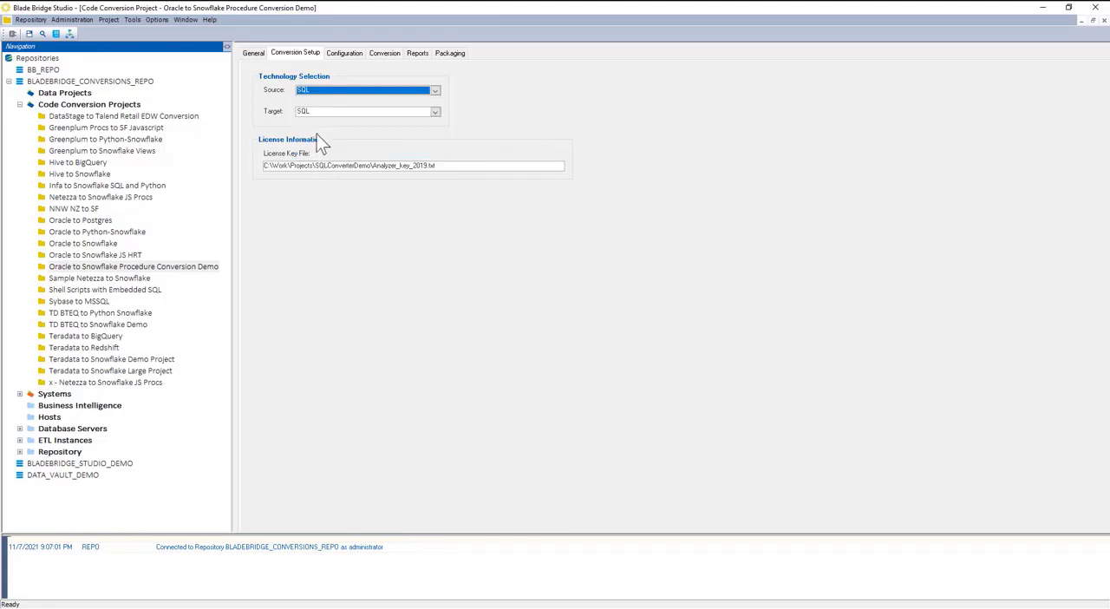
mouse_move(309, 143)
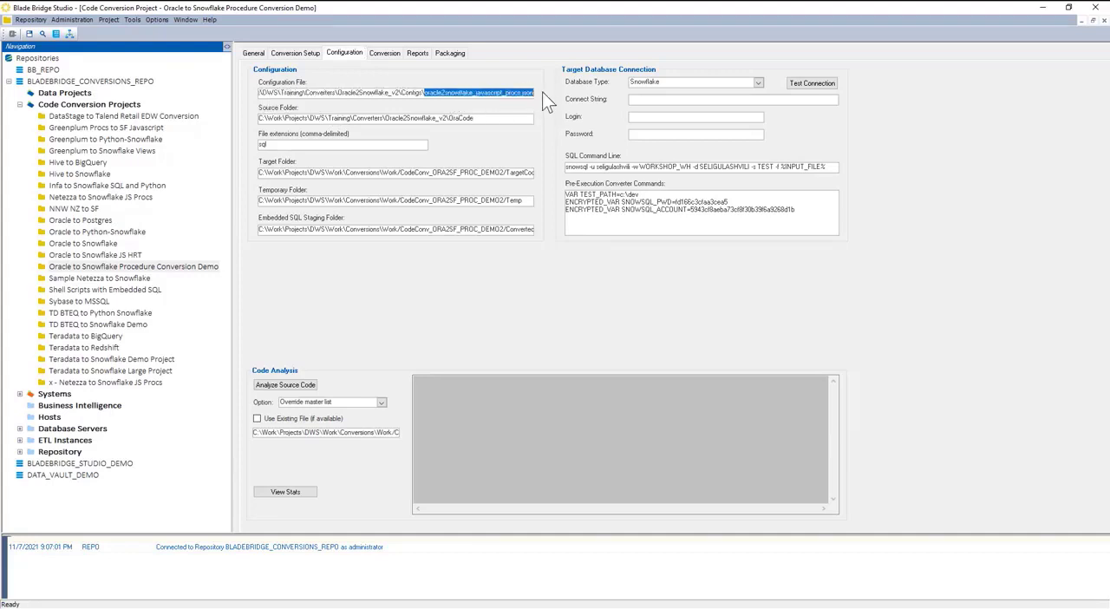
mouse_move(564, 55)
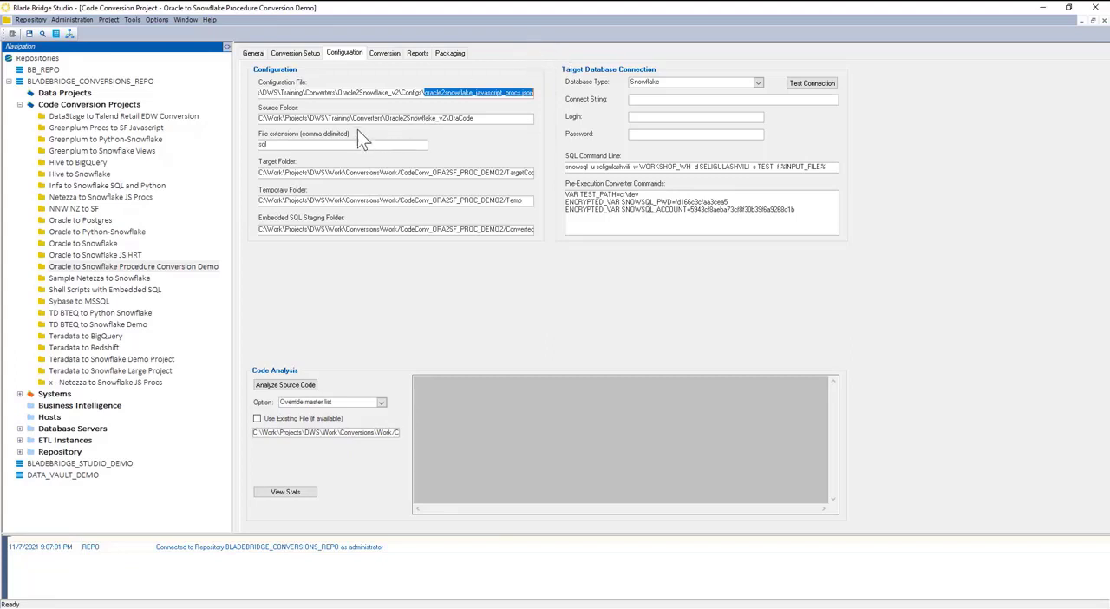
mouse_move(354, 137)
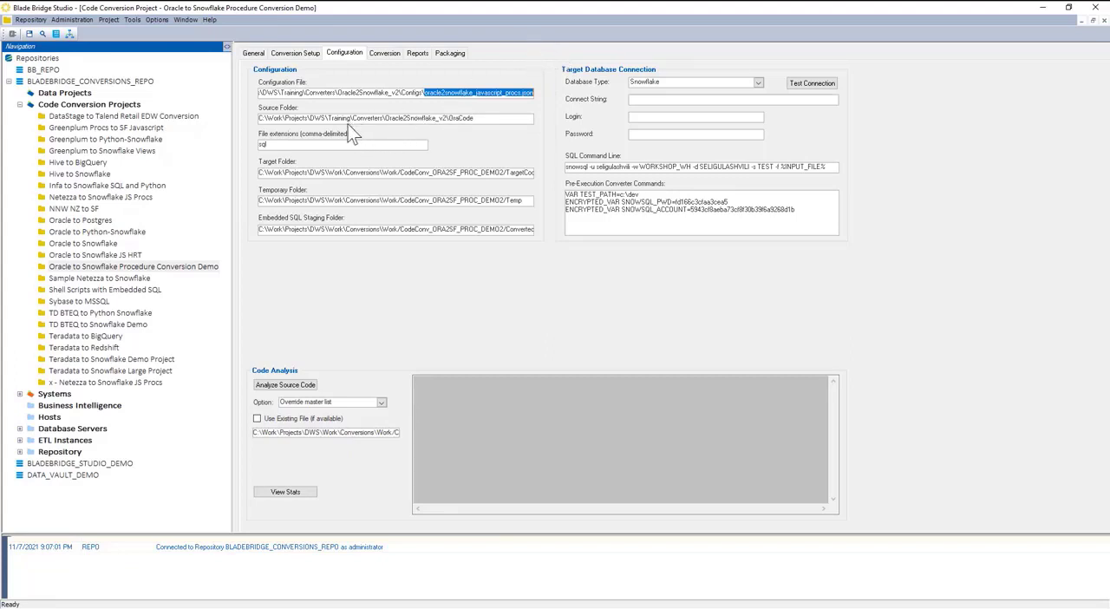
mouse_move(413, 113)
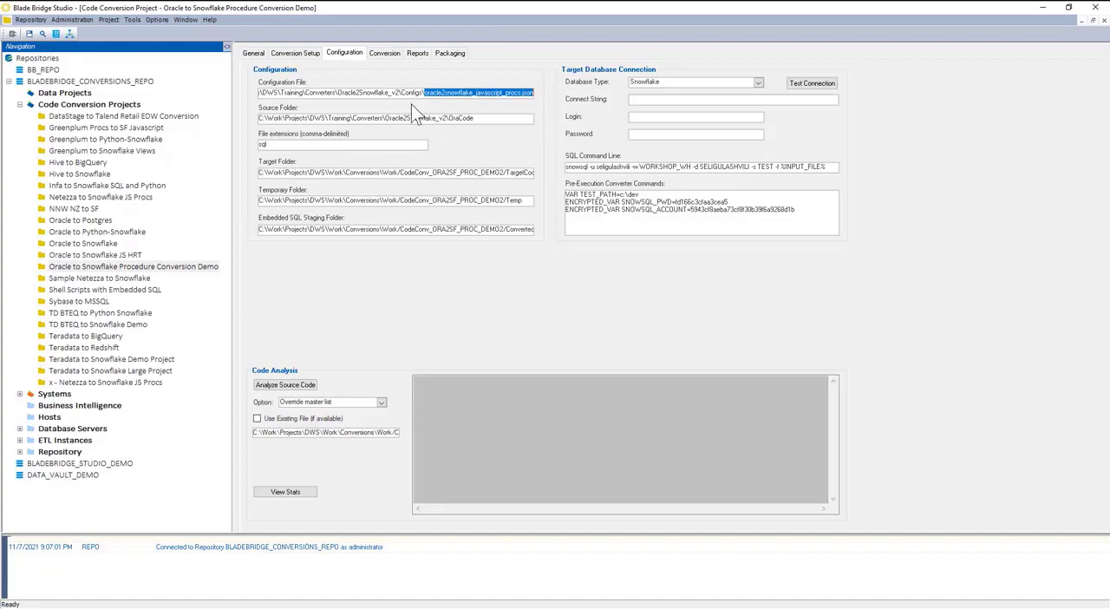
mouse_move(309, 103)
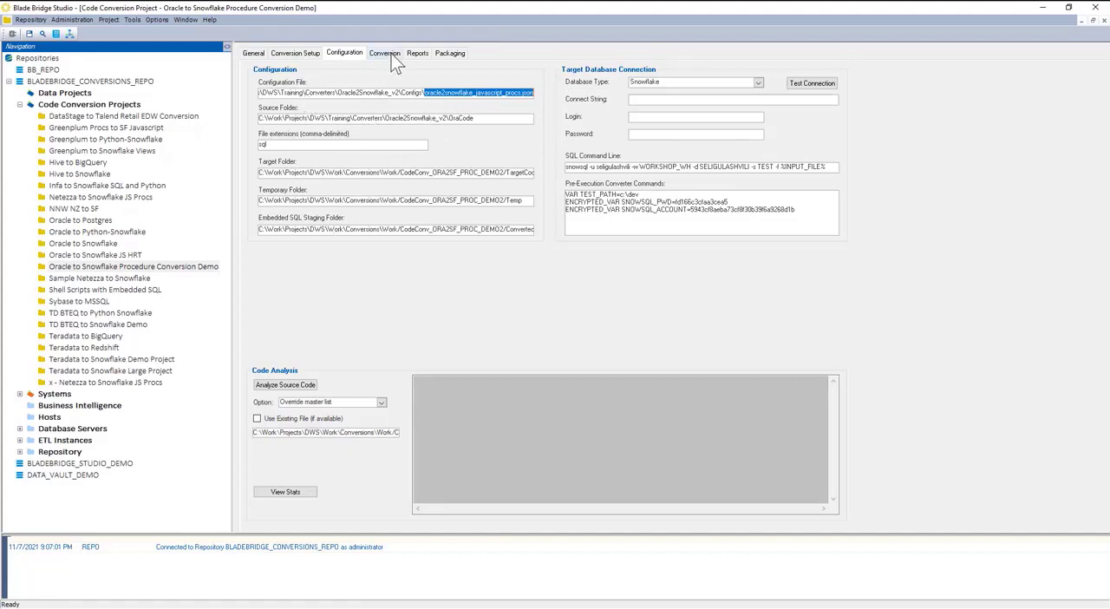
List the project's three procedure files and display the CUST_STOCK_RATE_conditionals.sql source
click(385, 54)
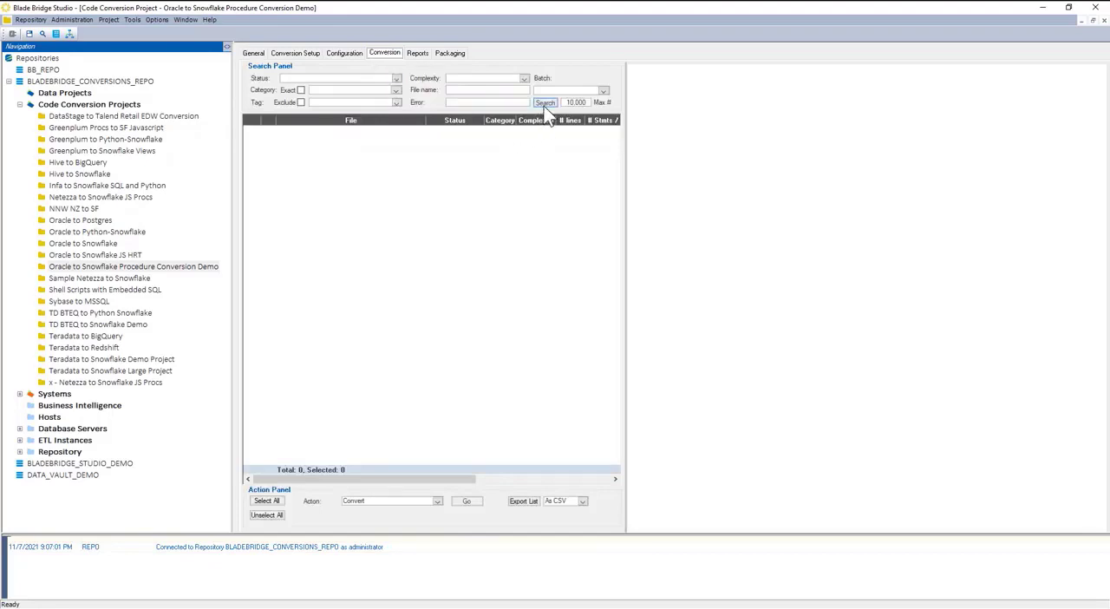
click(545, 102)
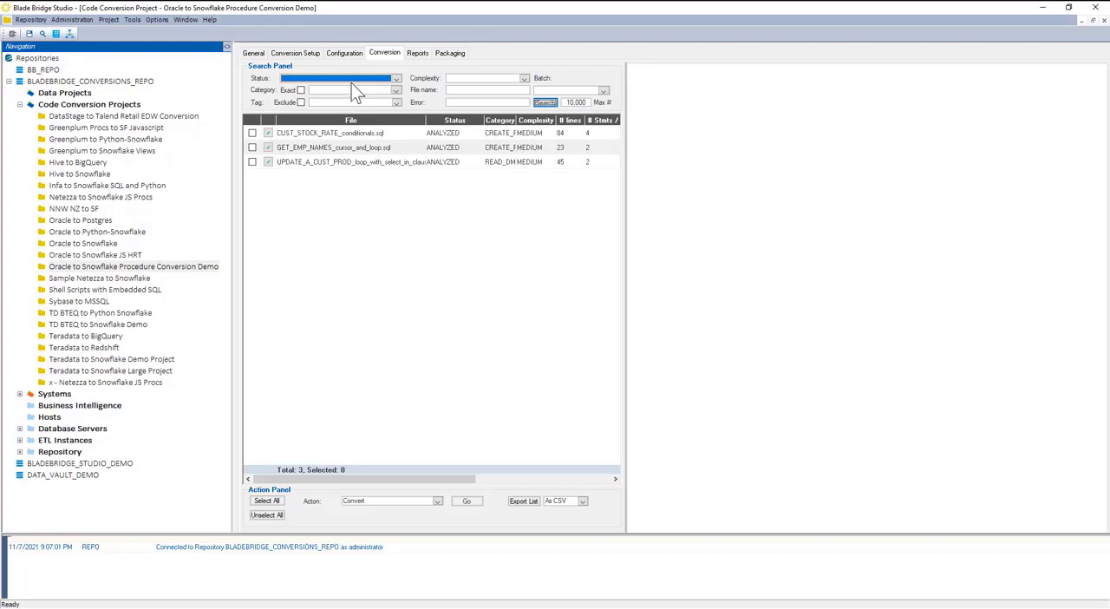
mouse_move(330, 113)
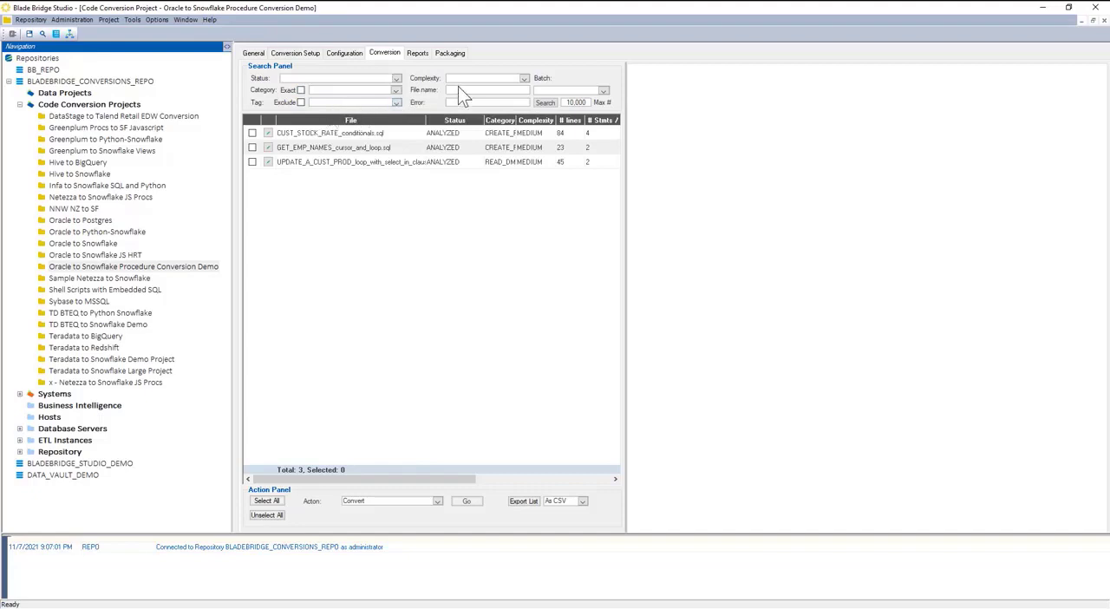
click(524, 78)
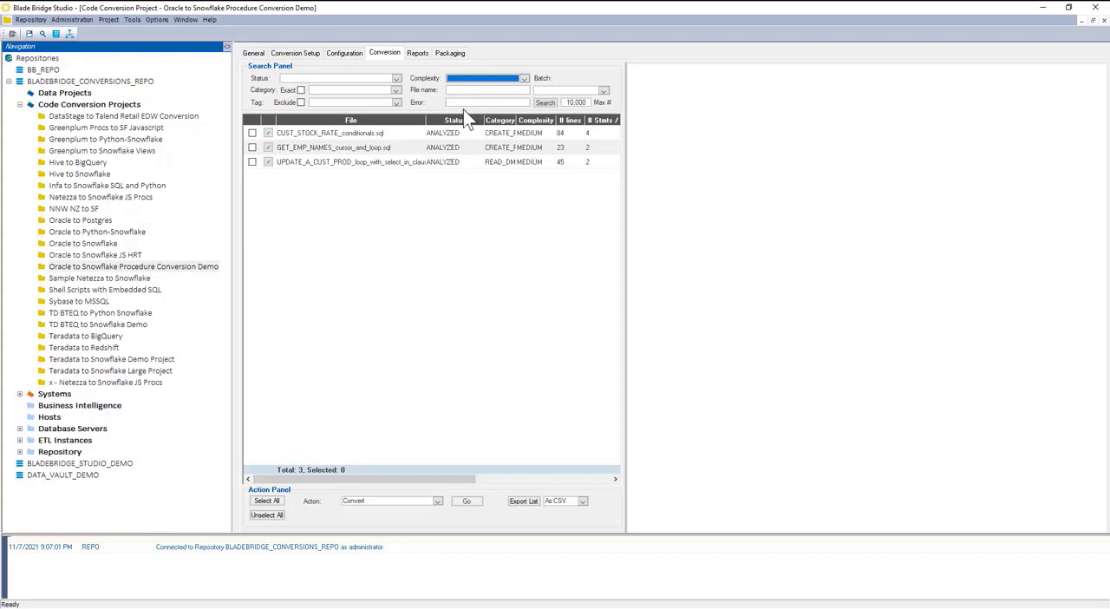
mouse_move(356, 68)
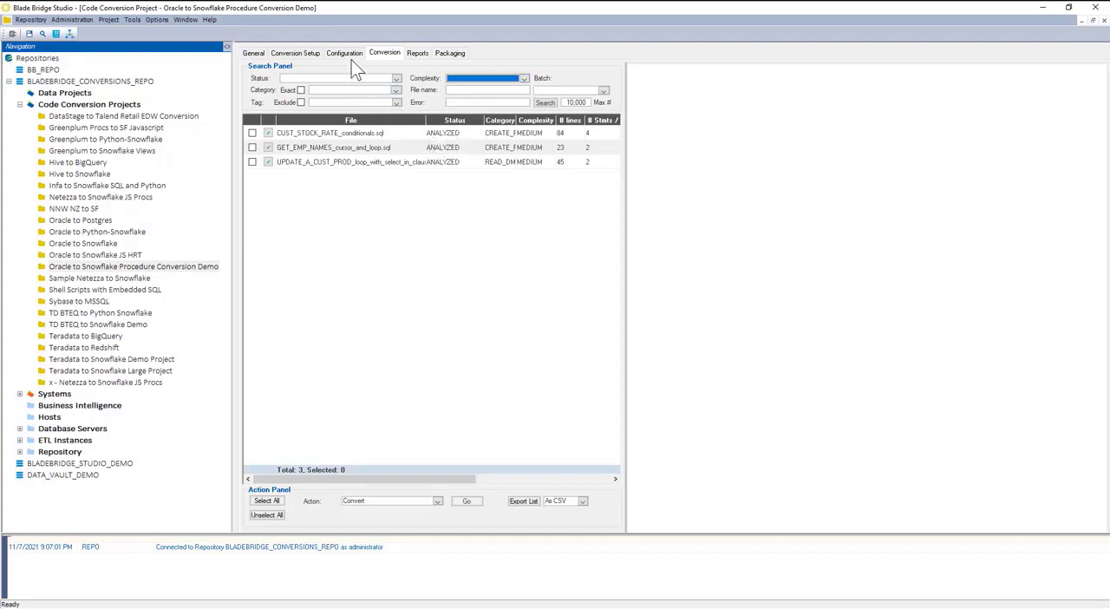
mouse_move(437, 130)
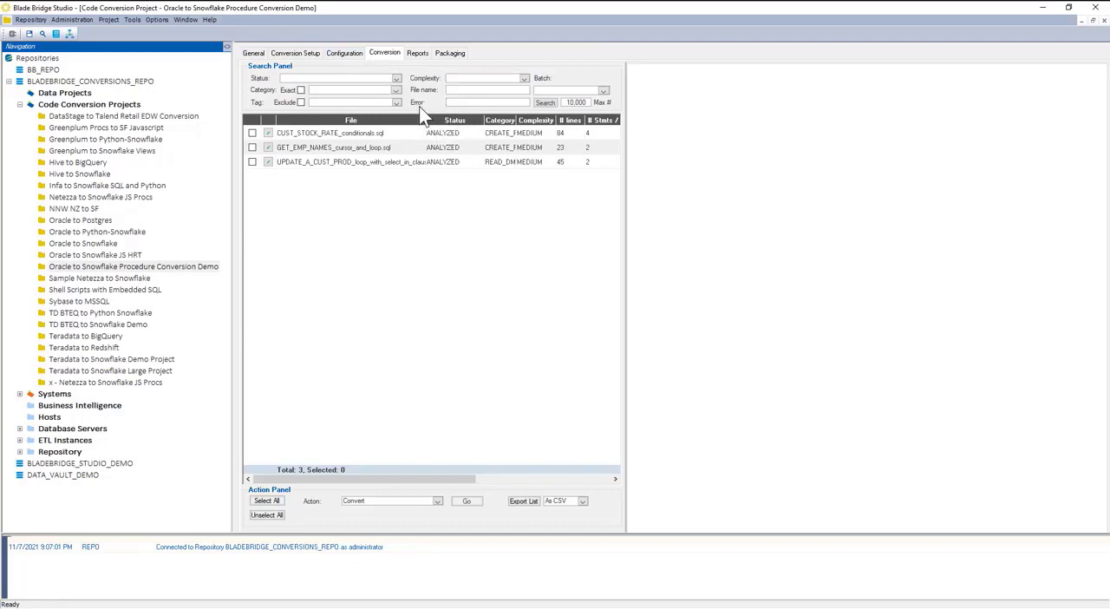
mouse_move(514, 269)
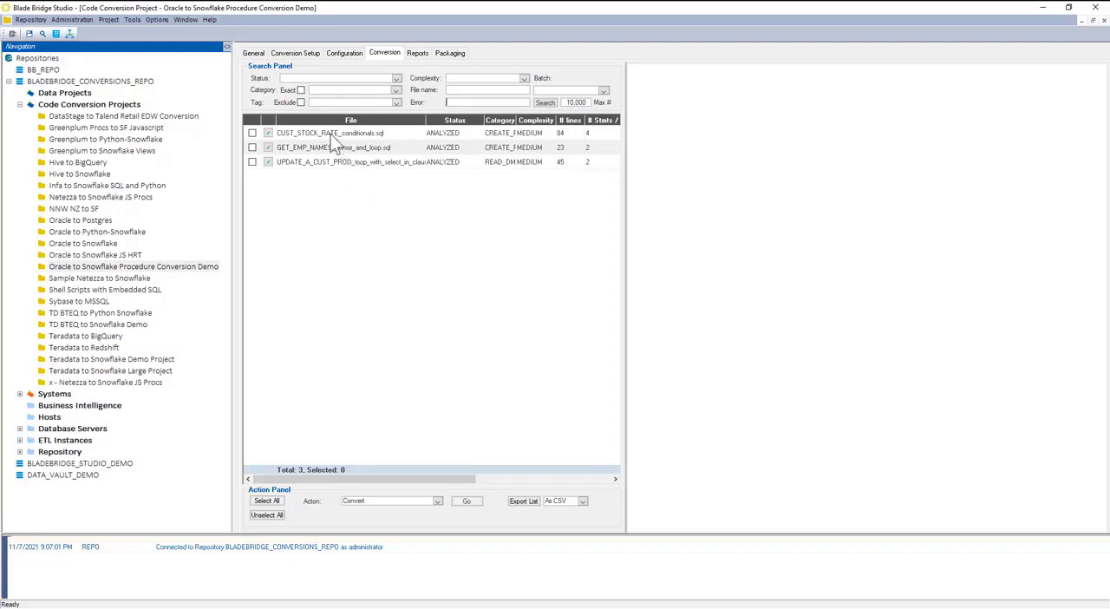
click(329, 132)
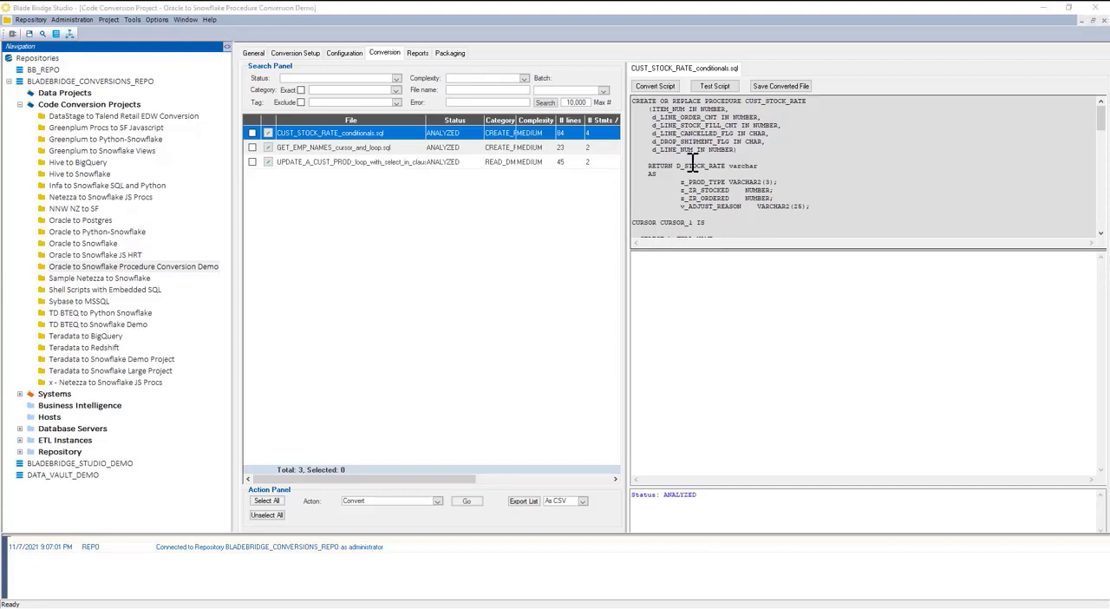
mouse_move(641, 177)
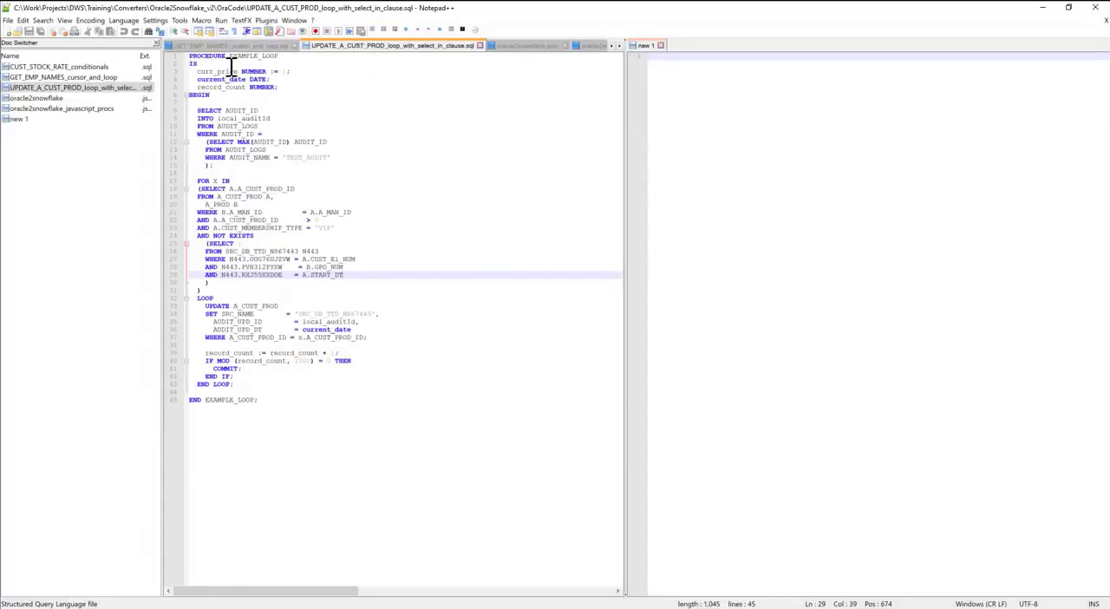
Review CUST_STOCK_RATE_conditionals.sql in Notepad++ and return to BladeBridge Studio
click(61, 78)
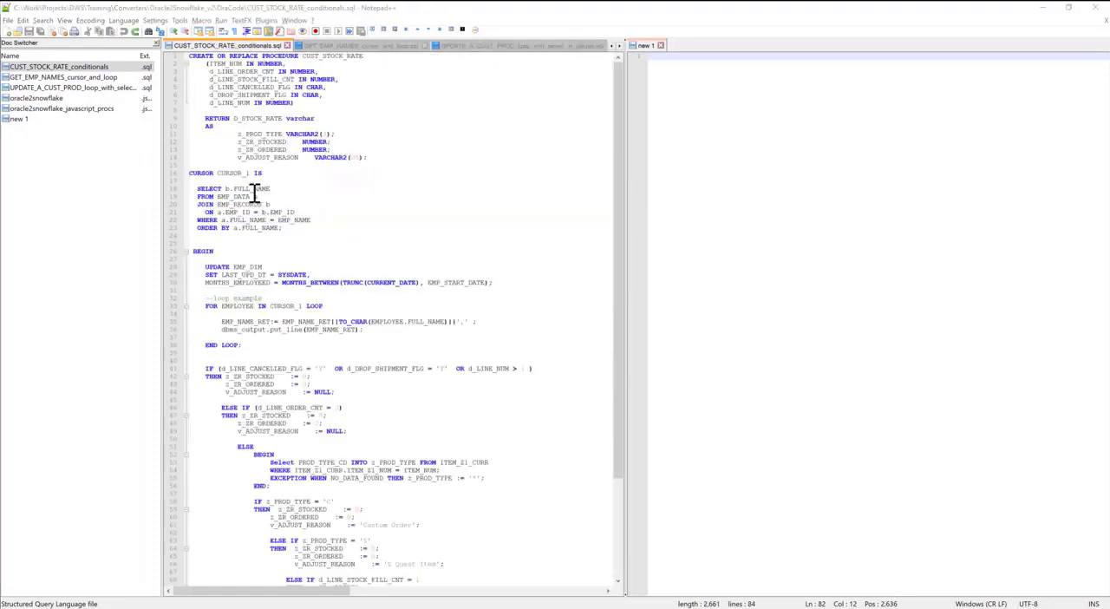
mouse_move(304, 181)
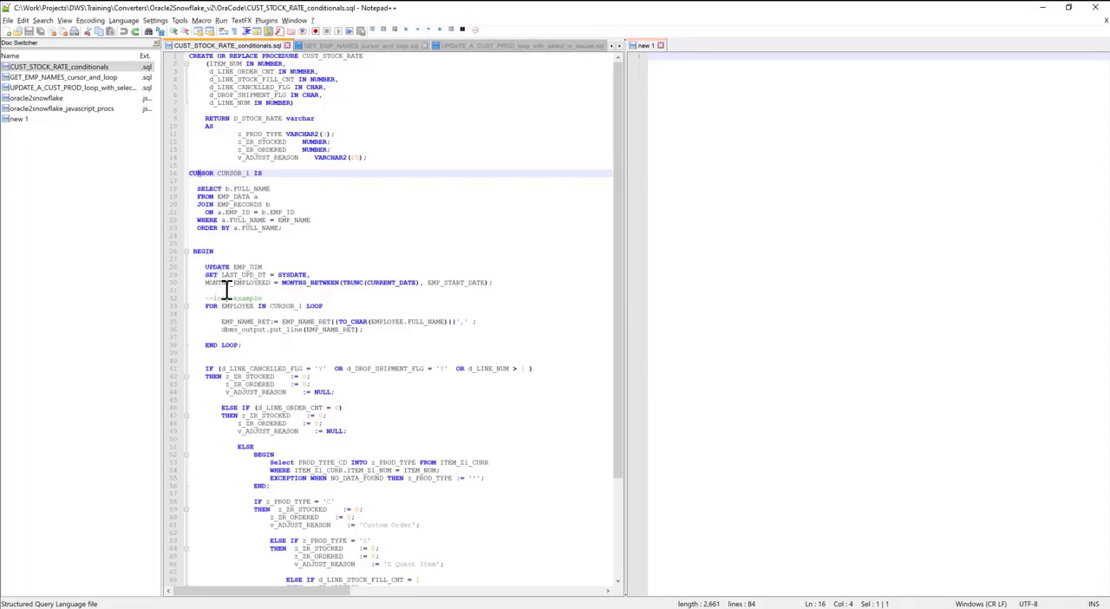
double_click(309, 281)
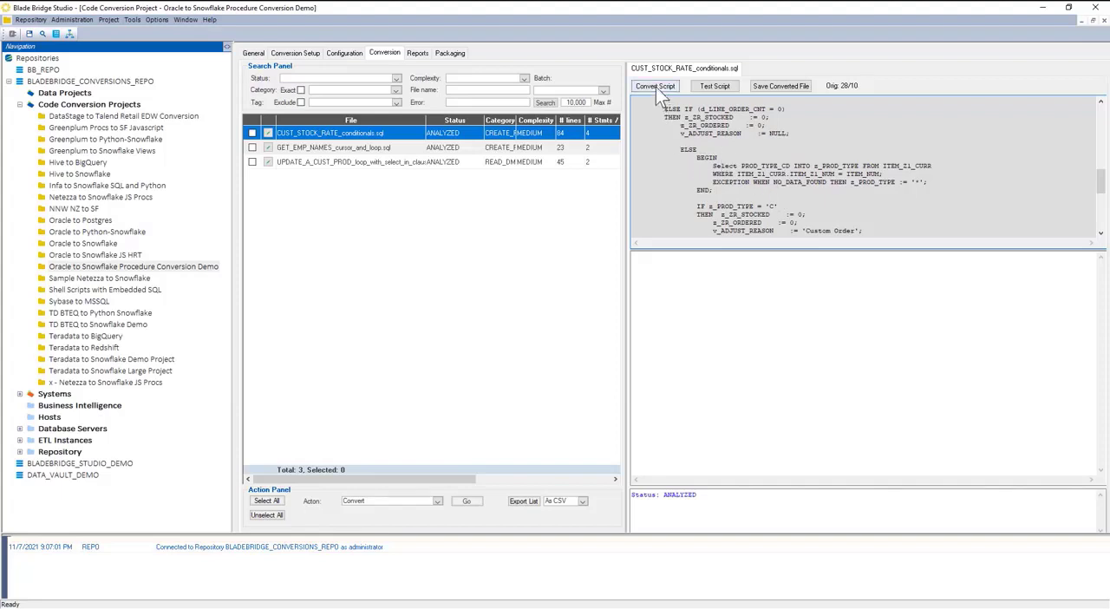
Convert the CUST_STOCK_RATE procedure to a Snowflake JavaScript procedure
click(656, 86)
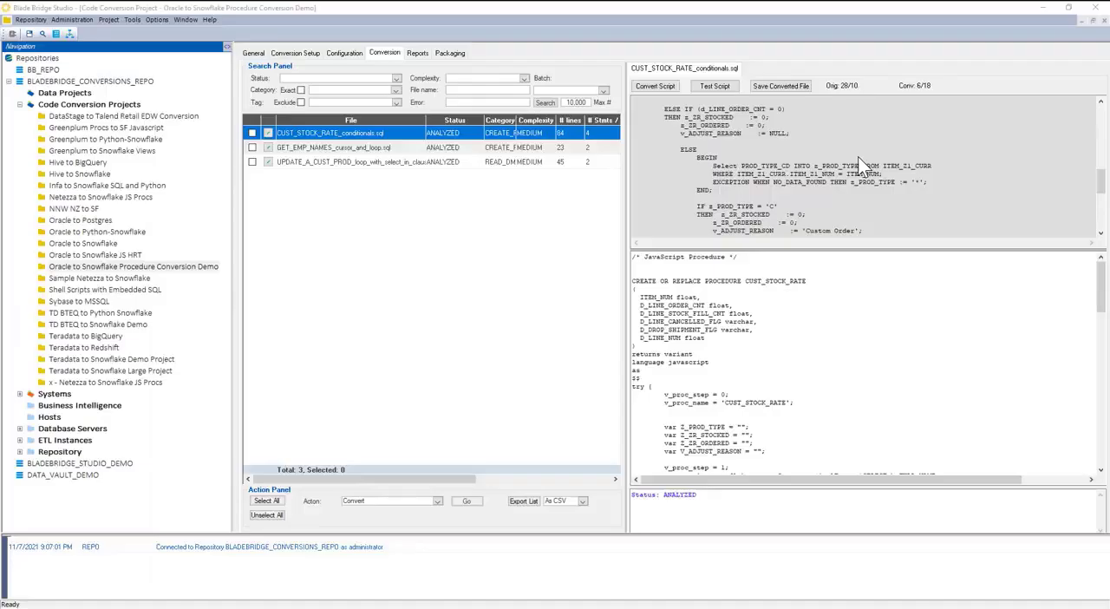
Bring up the file actions menu for the CUST_STOCK_RATE_conditionals.sql script tab
right_click(683, 68)
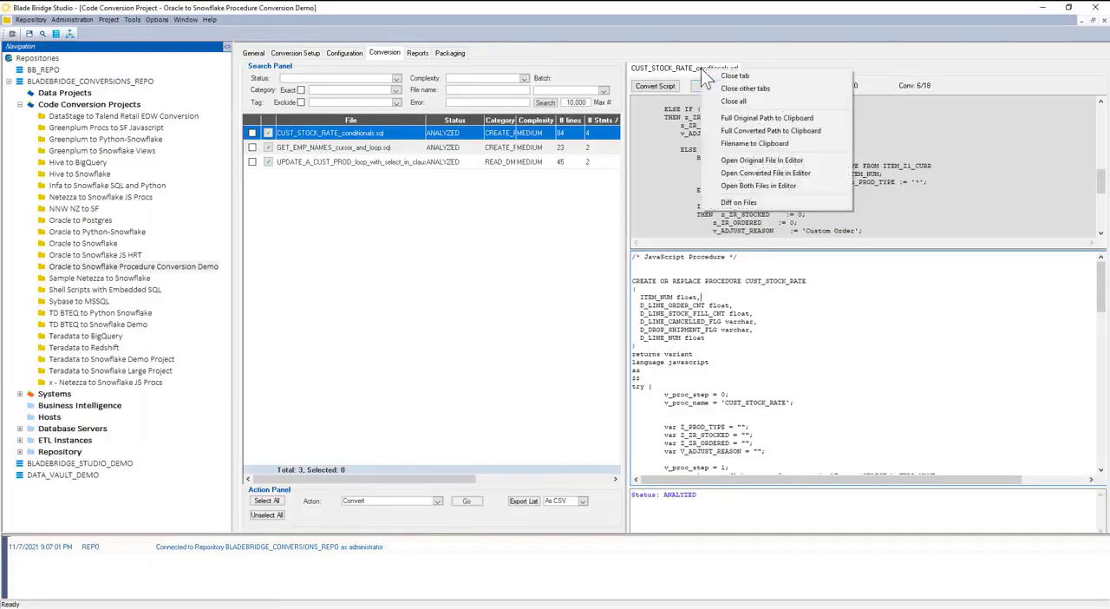
mouse_move(765, 172)
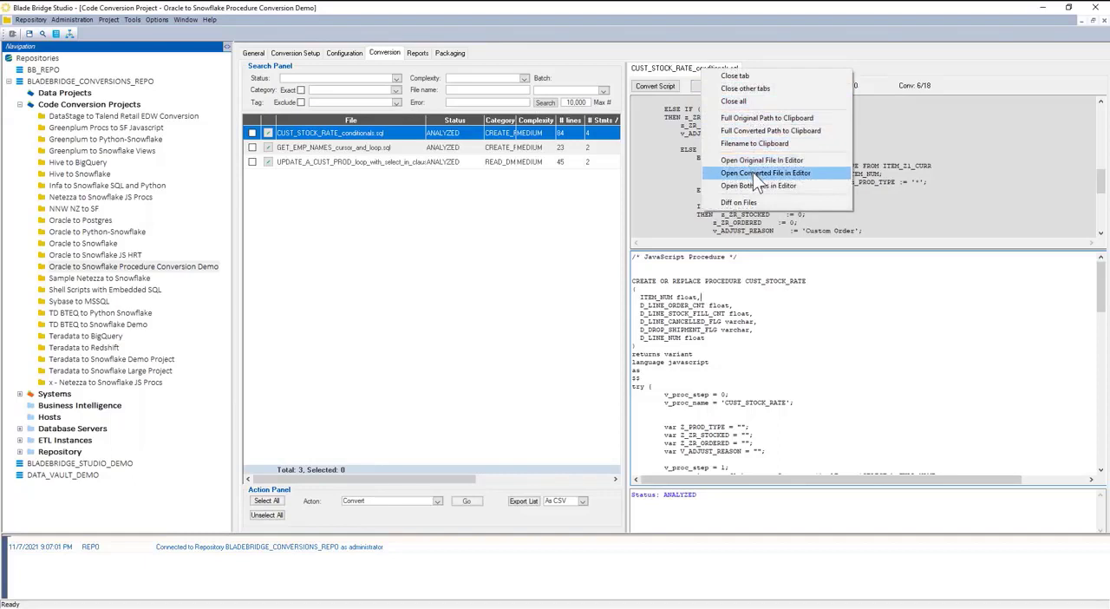
mouse_move(761, 177)
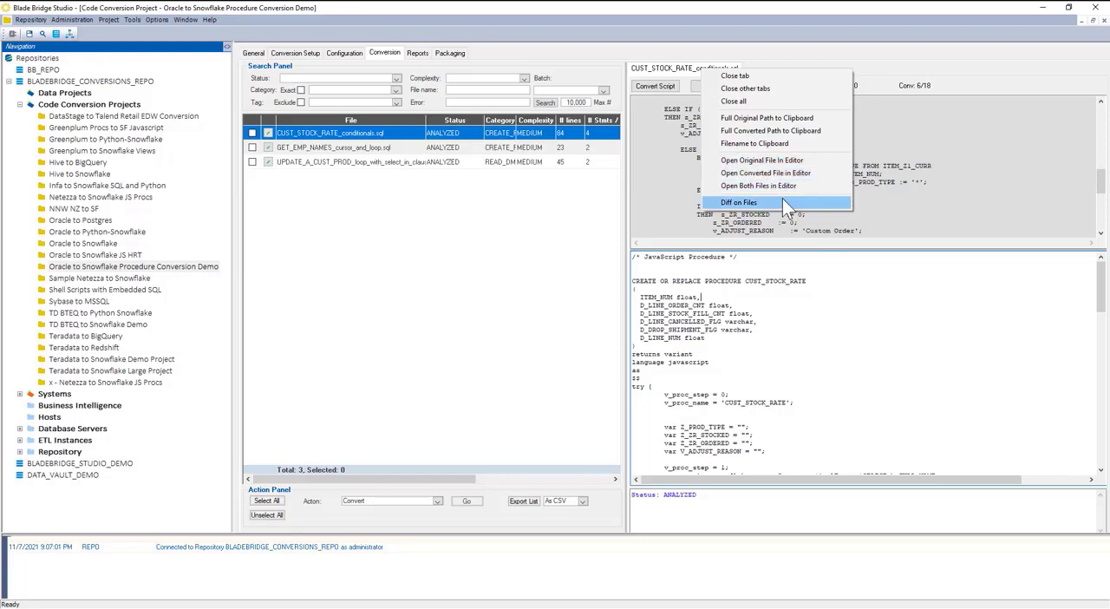
mouse_move(774, 191)
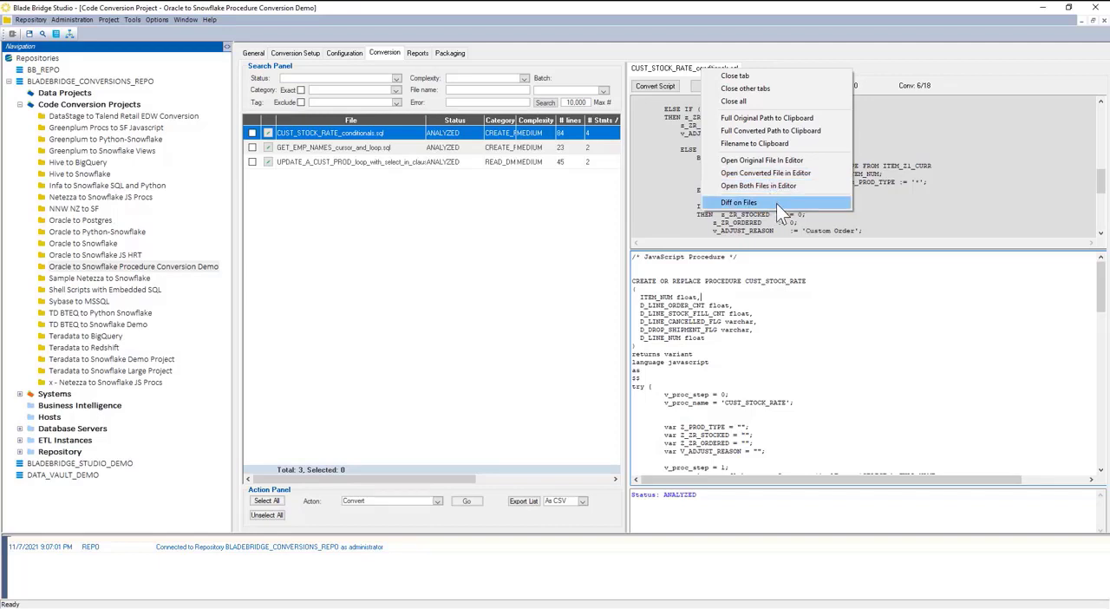
mouse_move(781, 212)
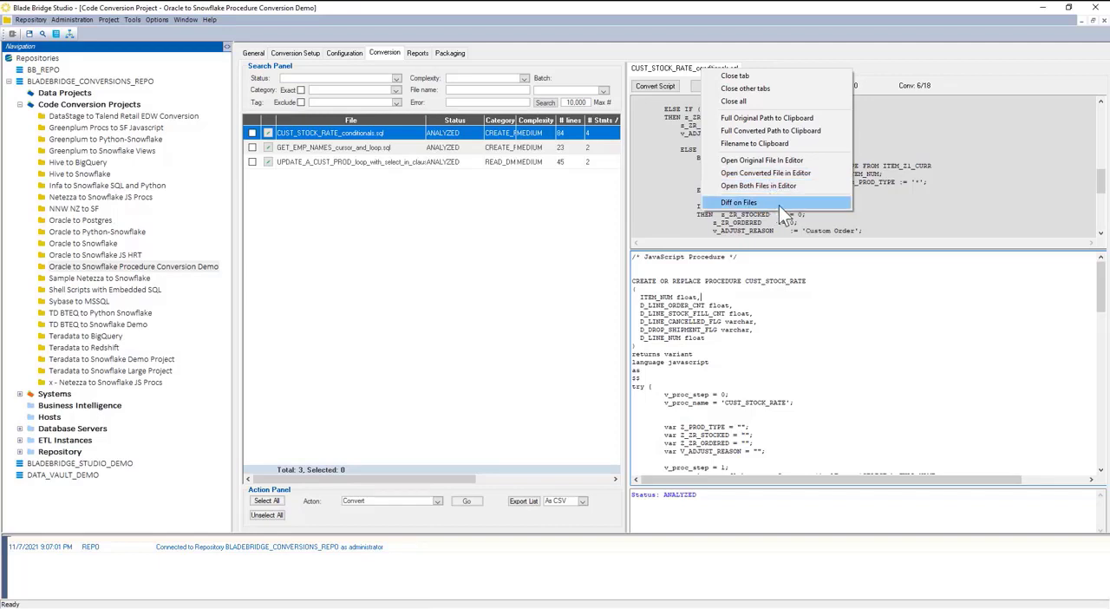
mouse_move(732, 215)
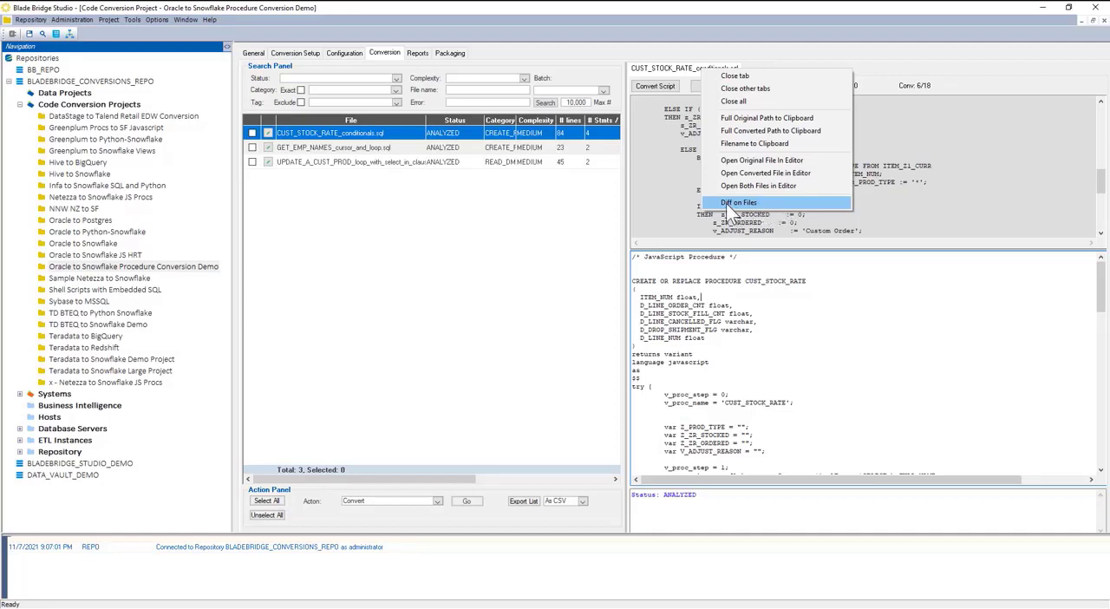
mouse_move(742, 215)
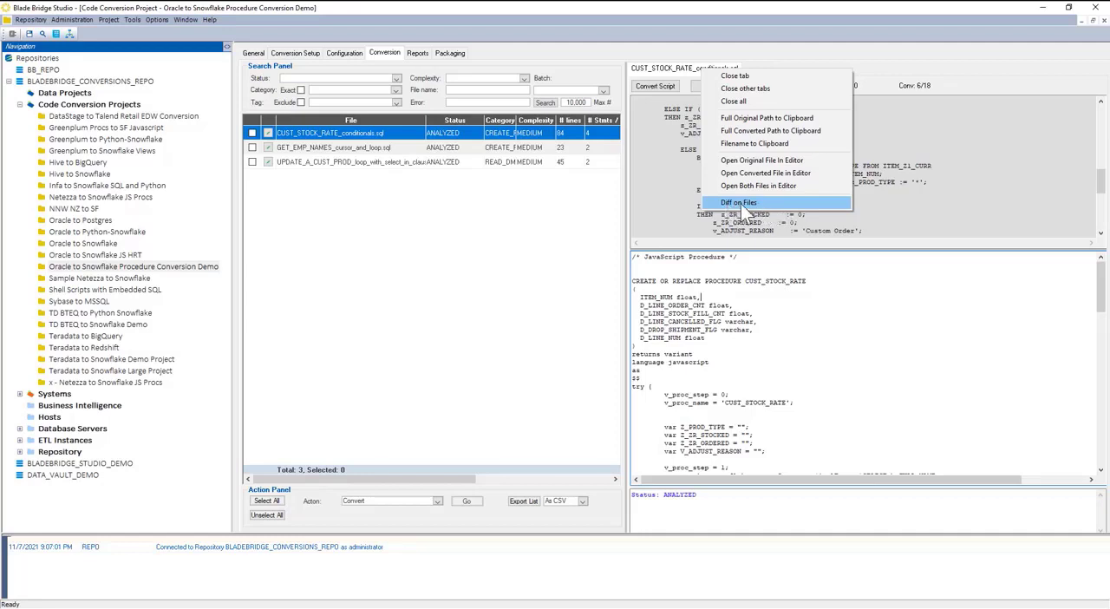
mouse_move(743, 177)
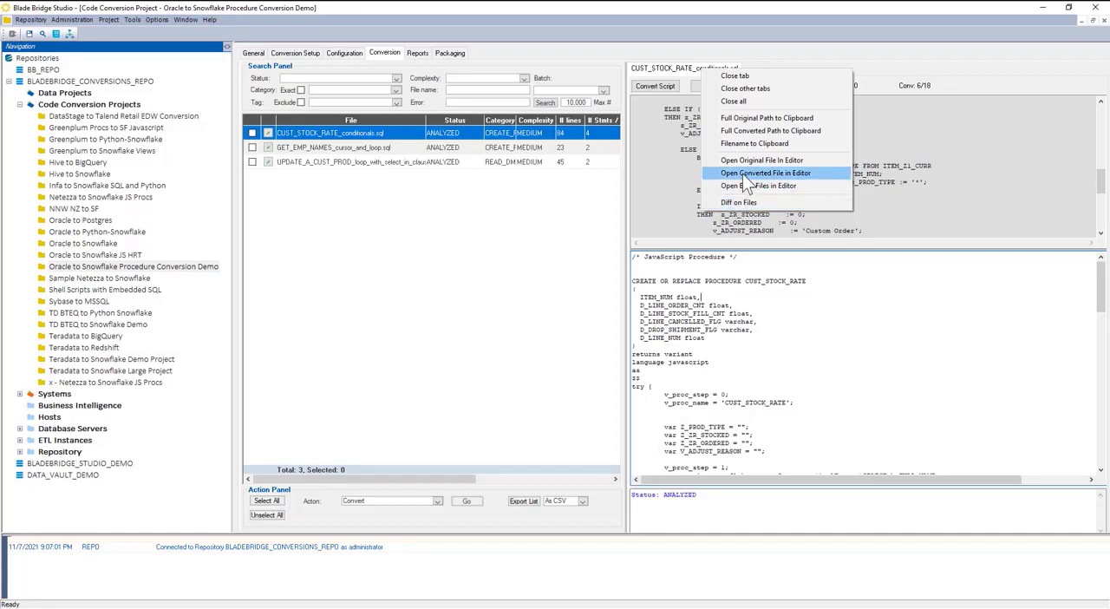
mouse_move(744, 181)
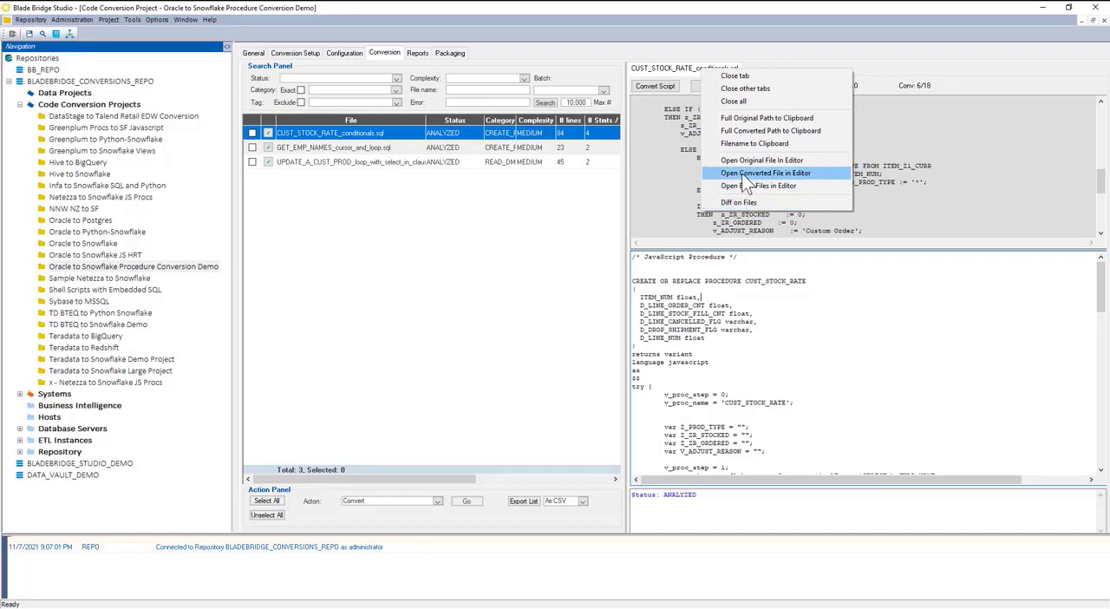
Open the original Oracle and converted JavaScript CUST_STOCK_RATE files side by side in Notepad++
click(767, 172)
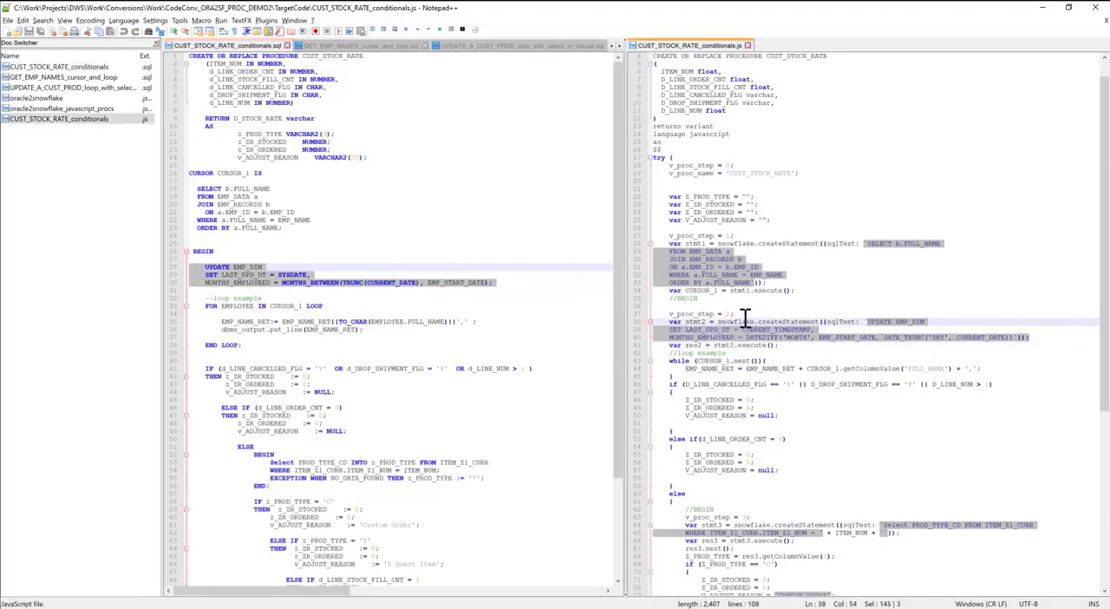
scroll(down, 3)
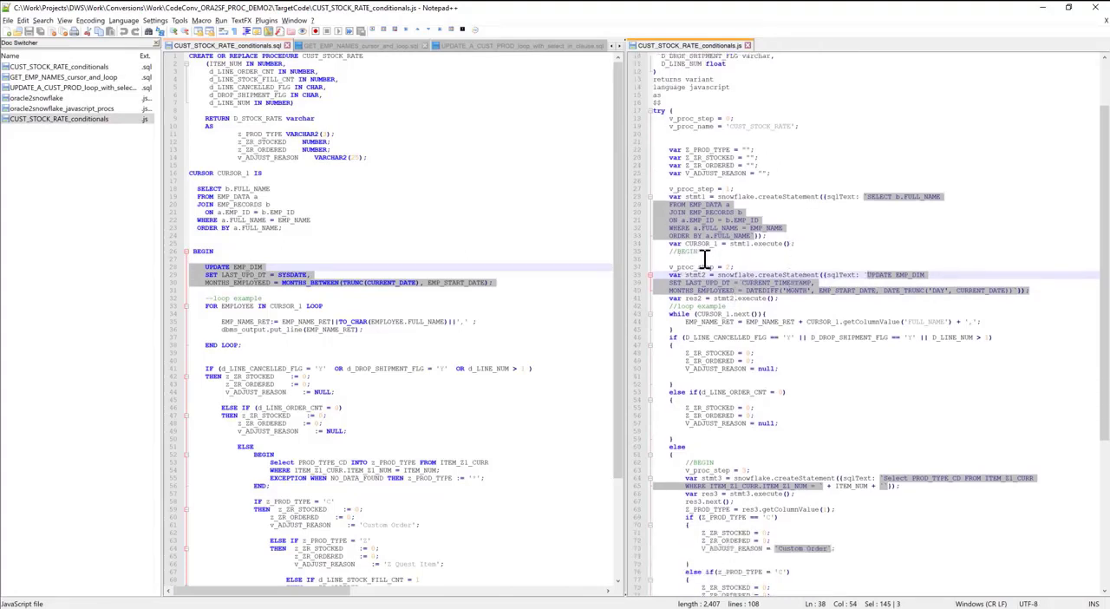
click(772, 295)
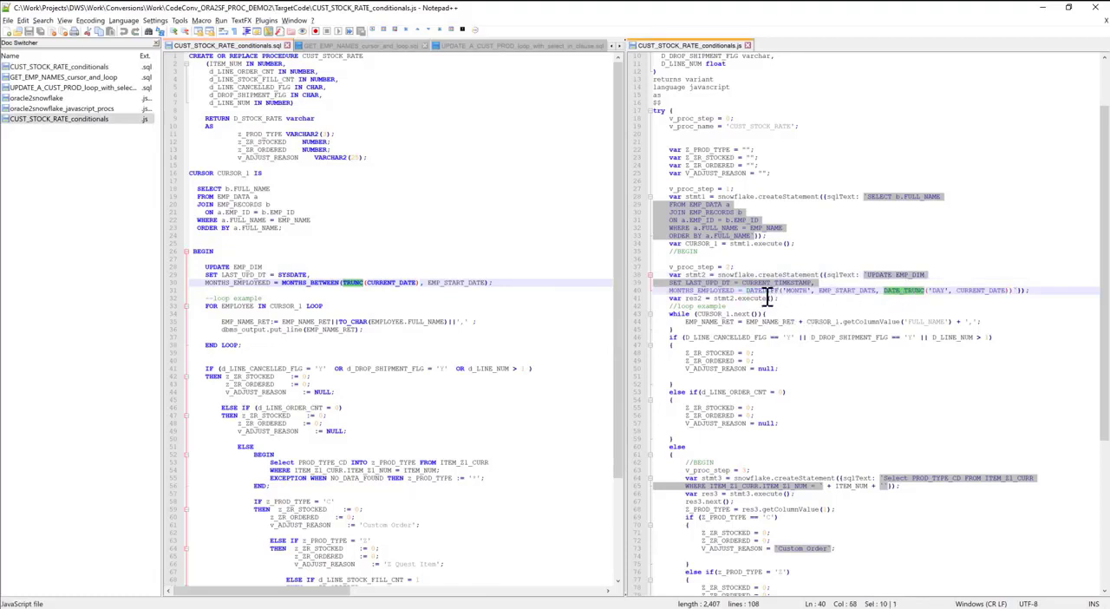
mouse_move(754, 261)
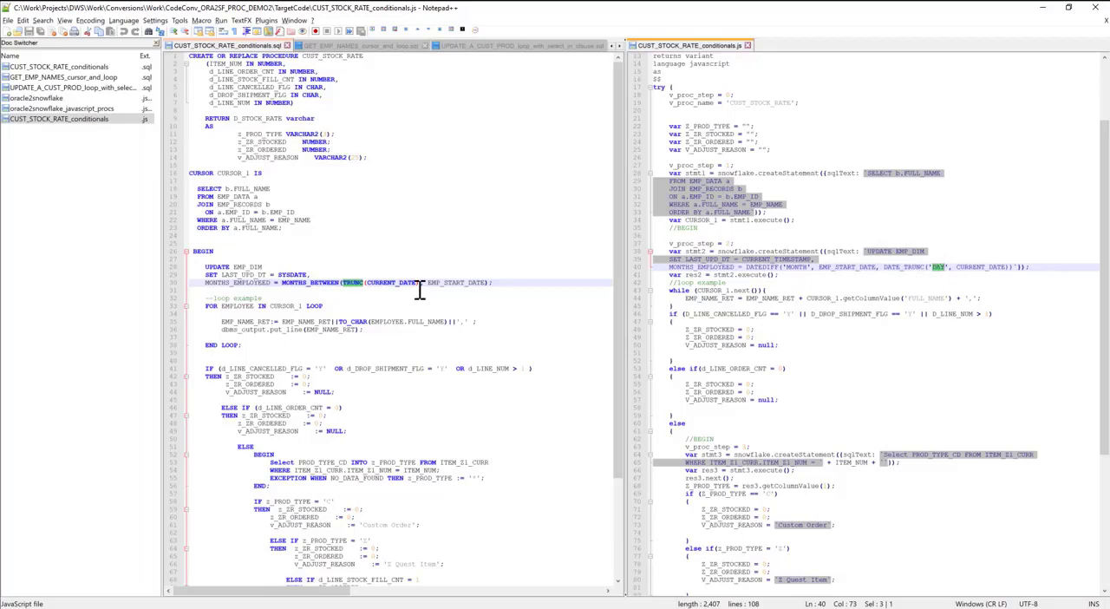
mouse_move(814, 250)
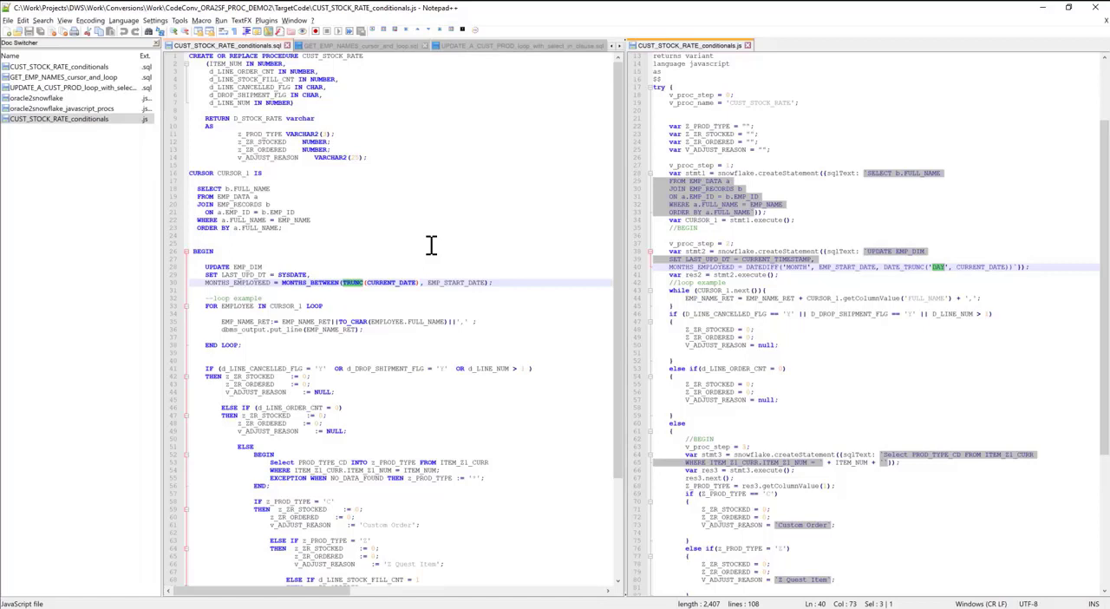
mouse_move(358, 257)
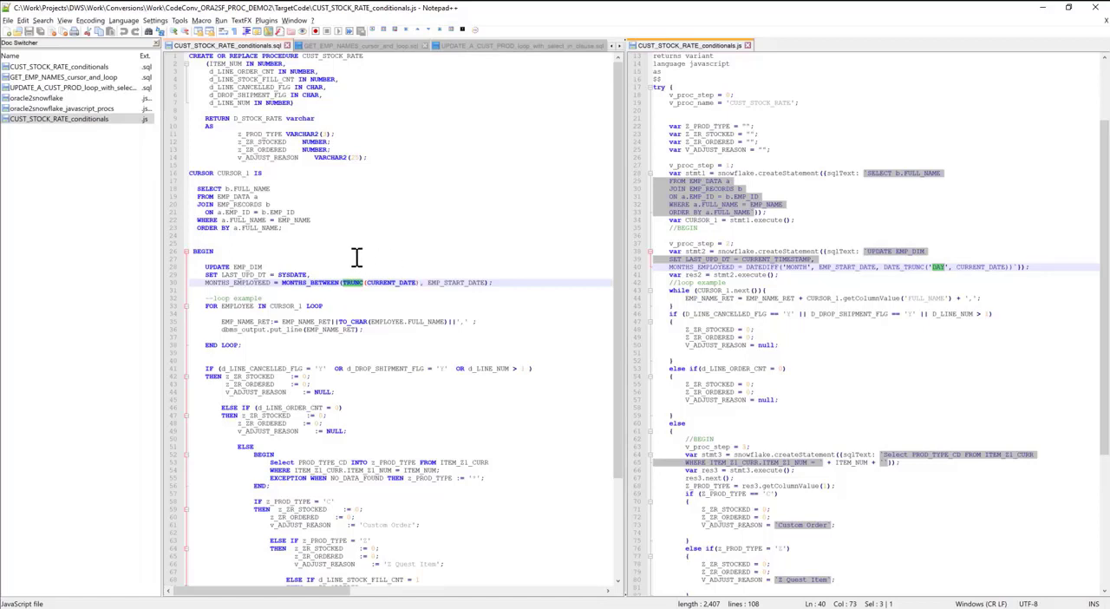
scroll(down, 3)
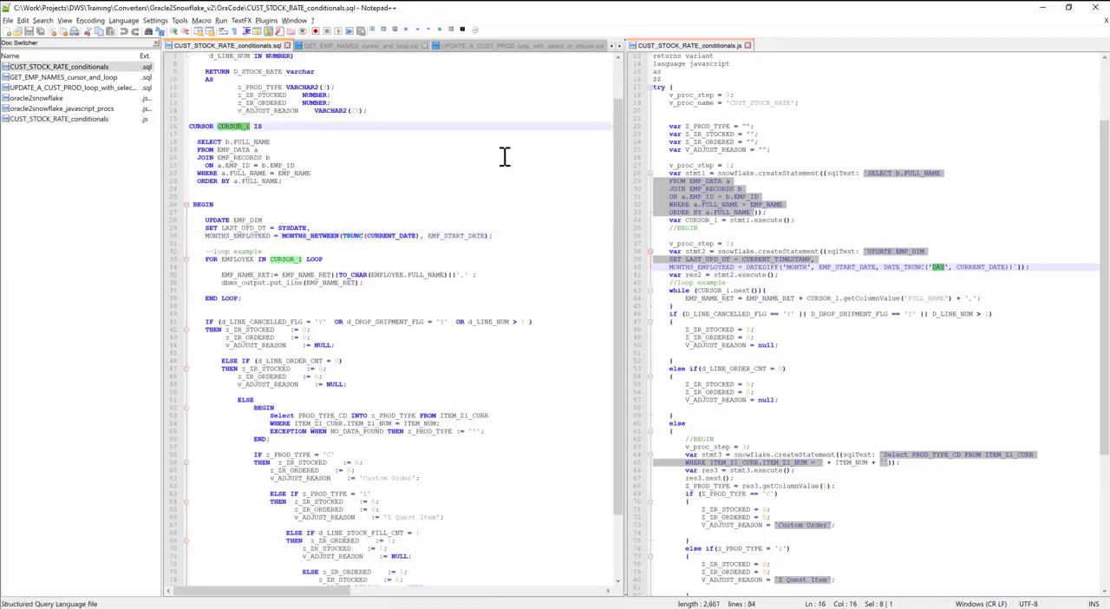
key(ctrl+f)
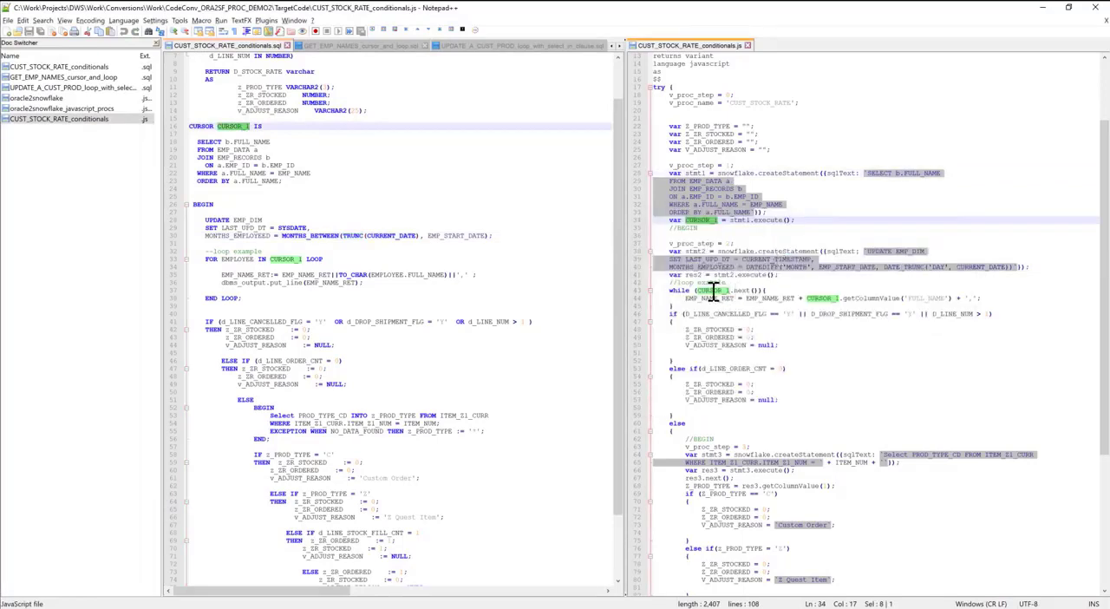
mouse_move(555, 330)
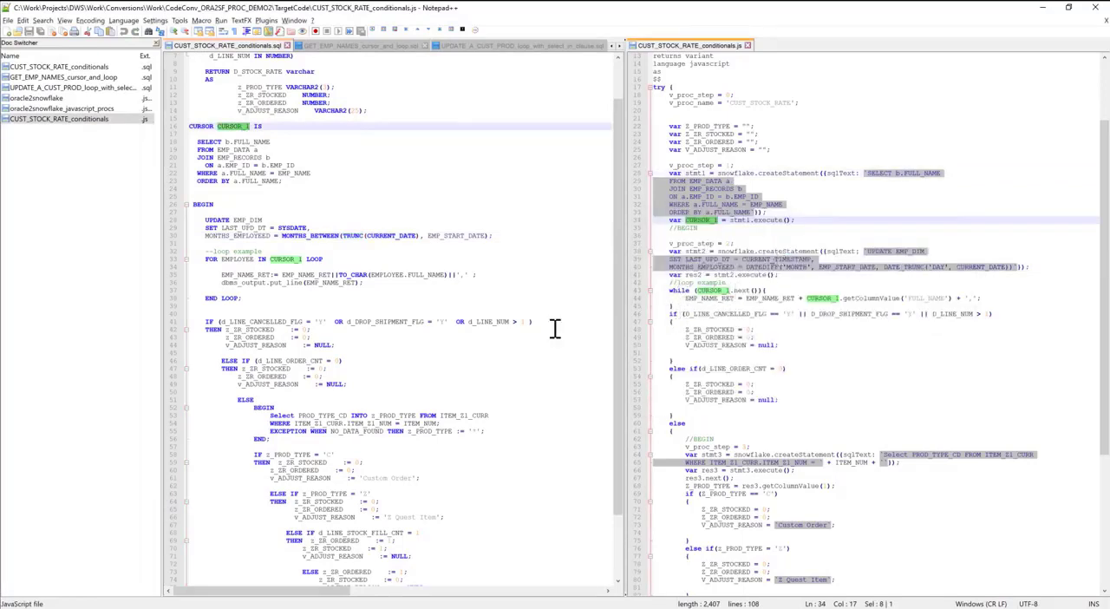
scroll(down, 3)
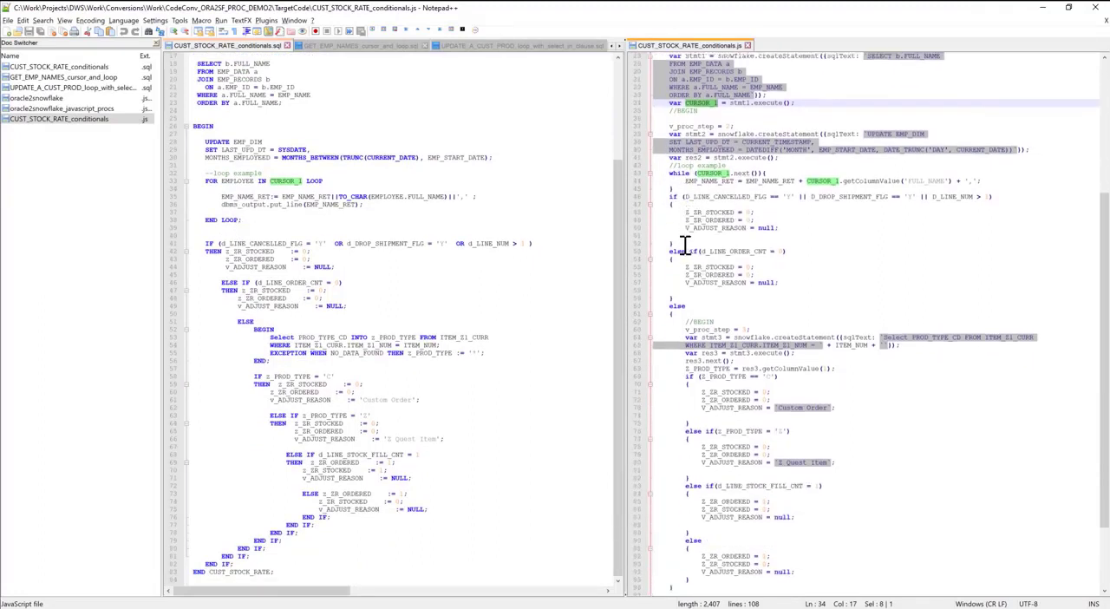
scroll(down, 3)
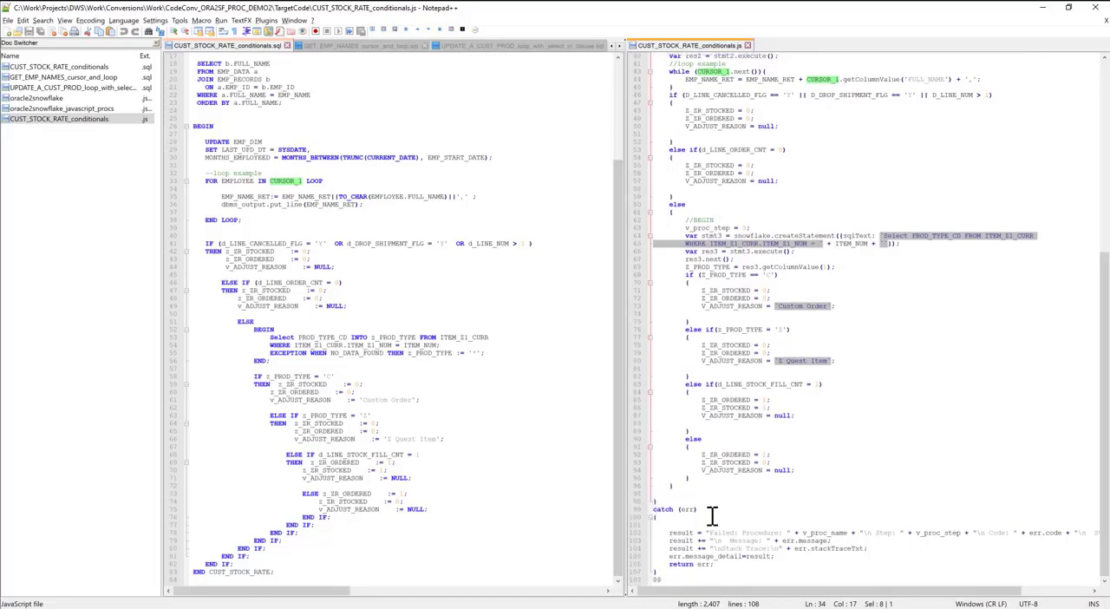
mouse_move(723, 524)
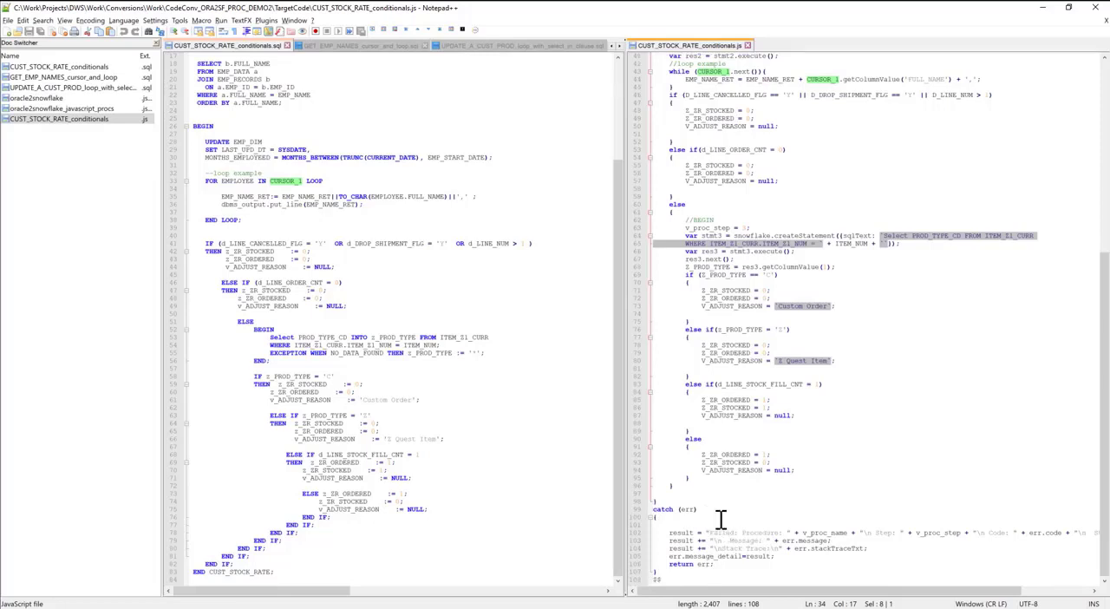
mouse_move(709, 501)
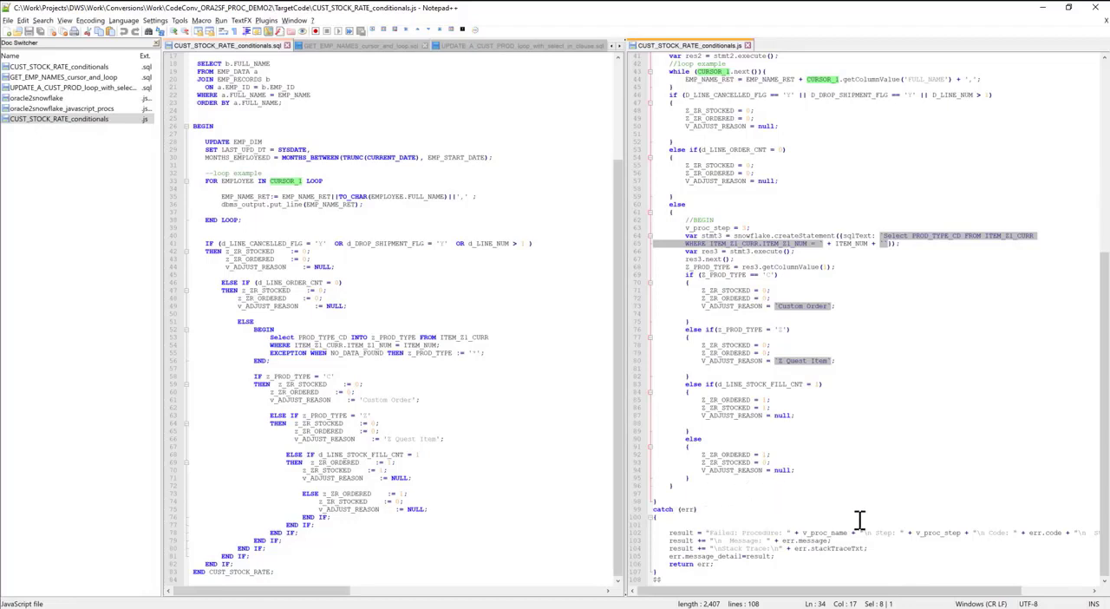
mouse_move(923, 535)
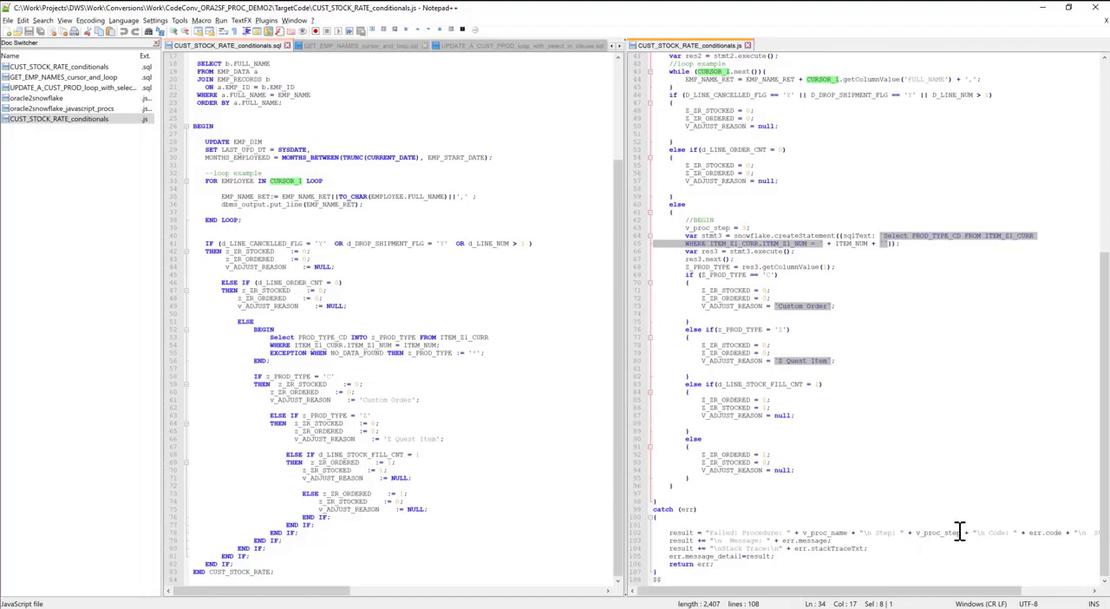
mouse_move(935, 546)
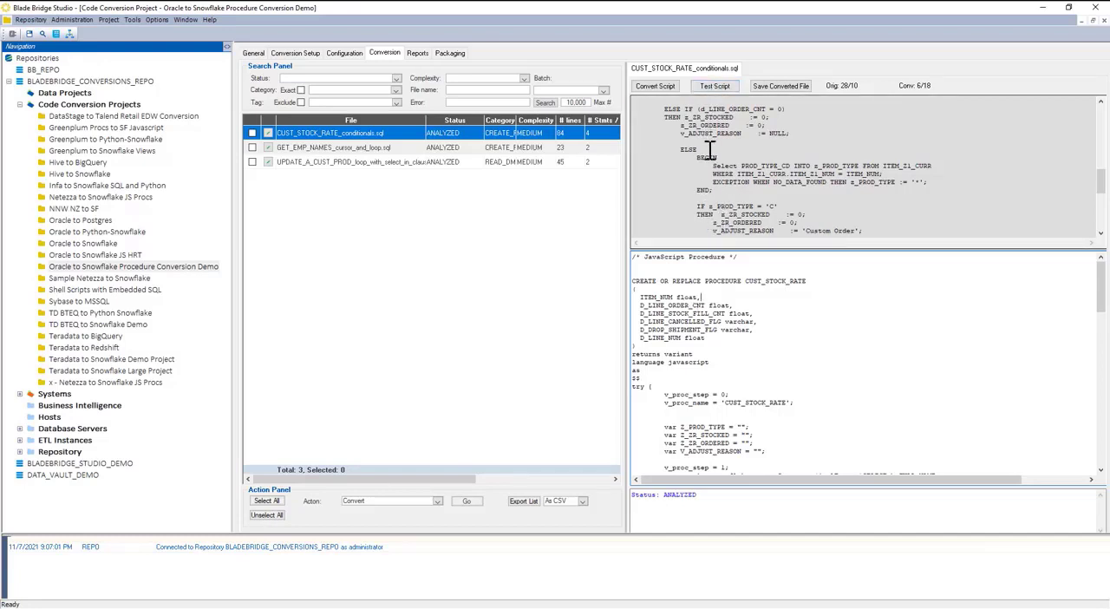
mouse_move(713, 104)
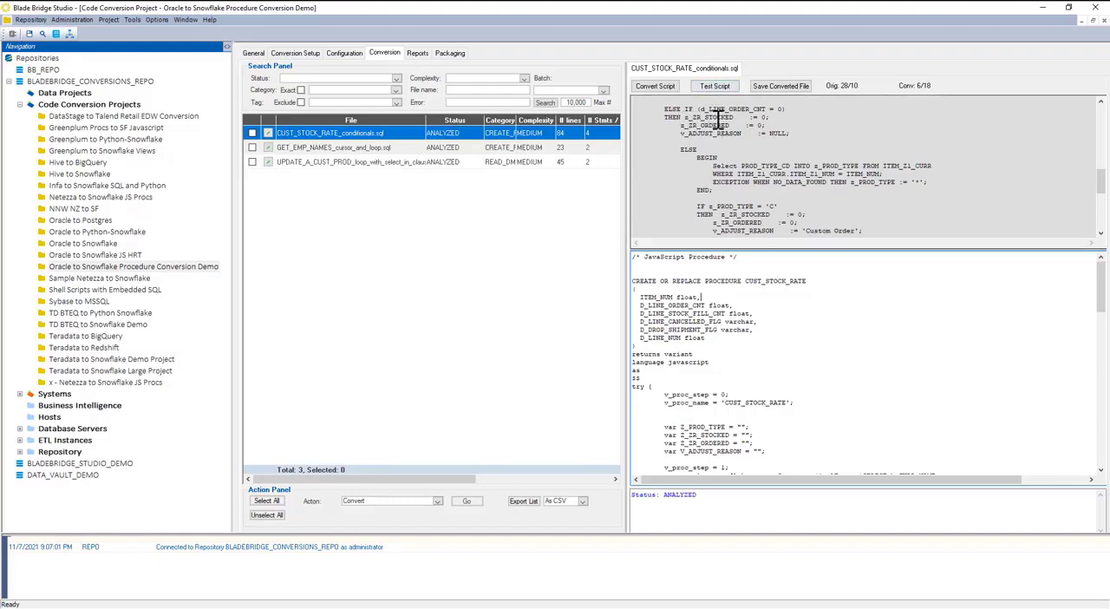
mouse_move(731, 112)
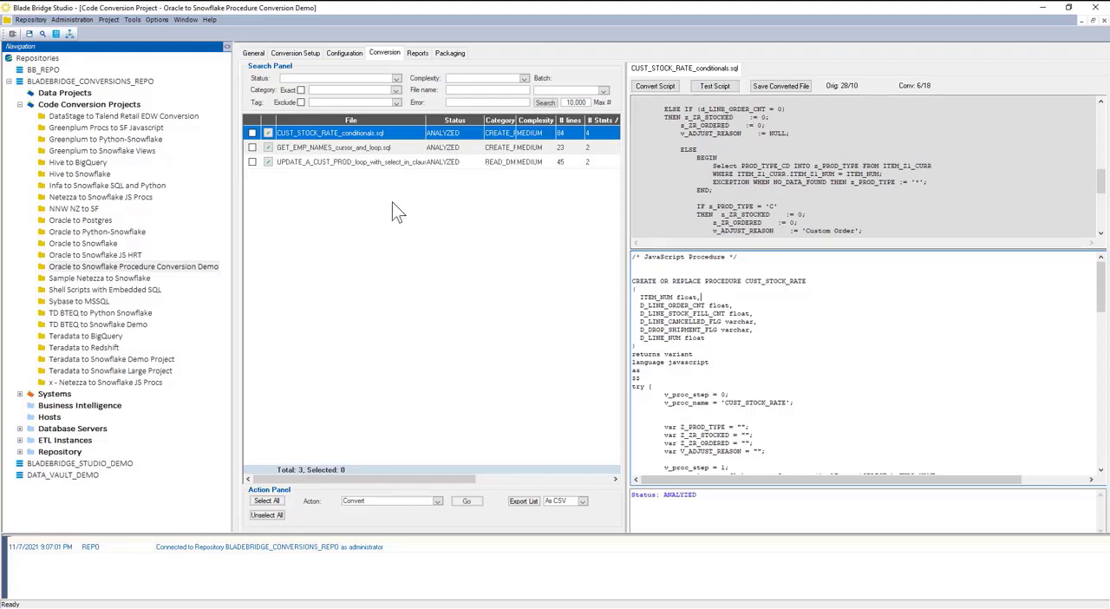
mouse_move(698, 135)
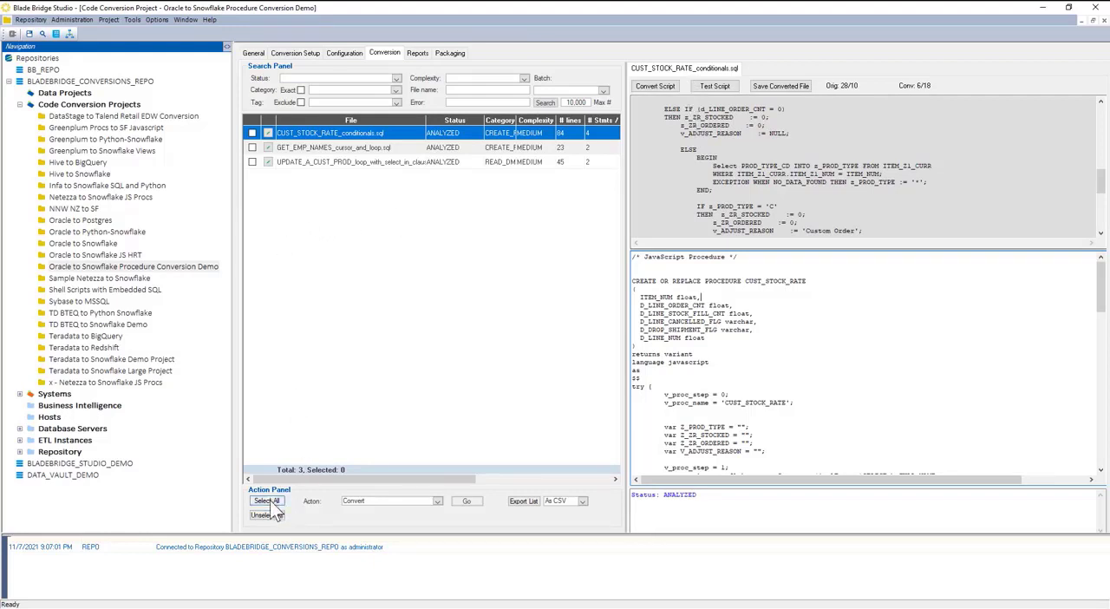
Select all three procedure files and run the Convert action on them
click(267, 499)
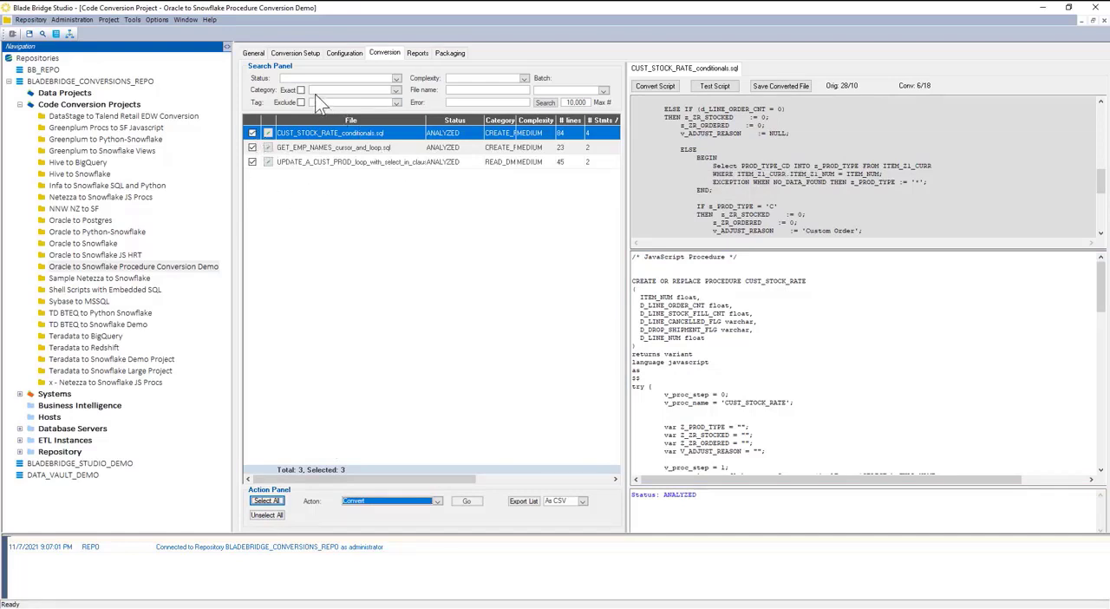
mouse_move(355, 139)
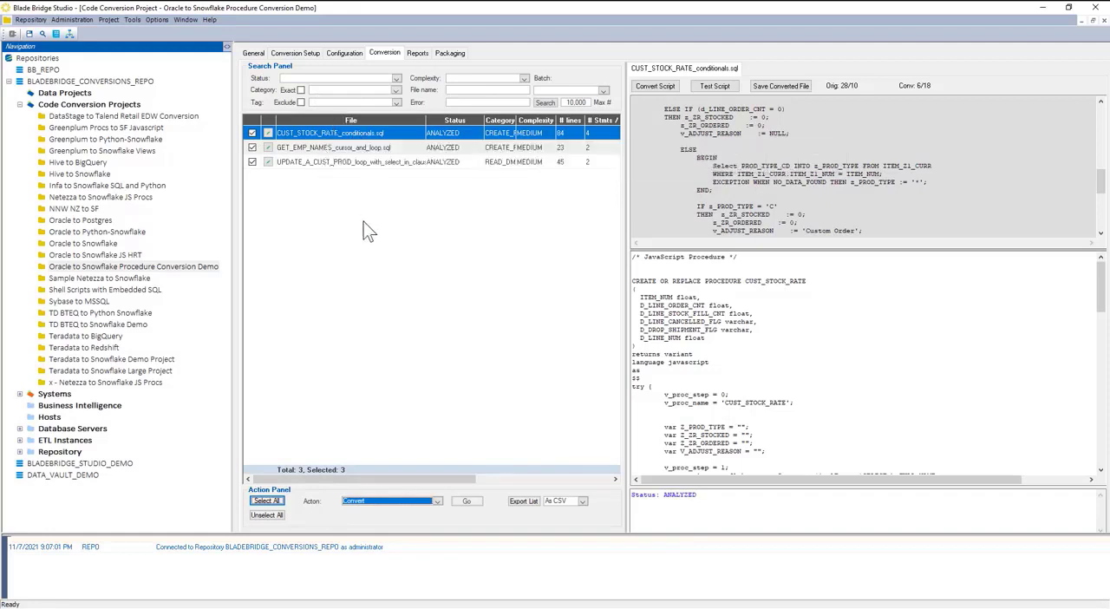
mouse_move(316, 174)
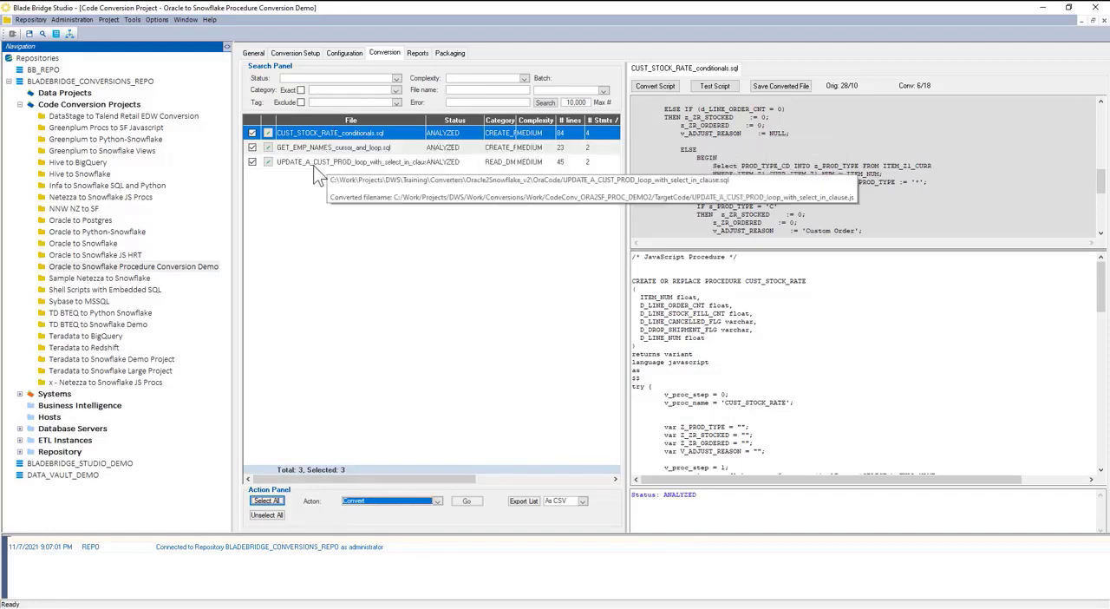
mouse_move(336, 281)
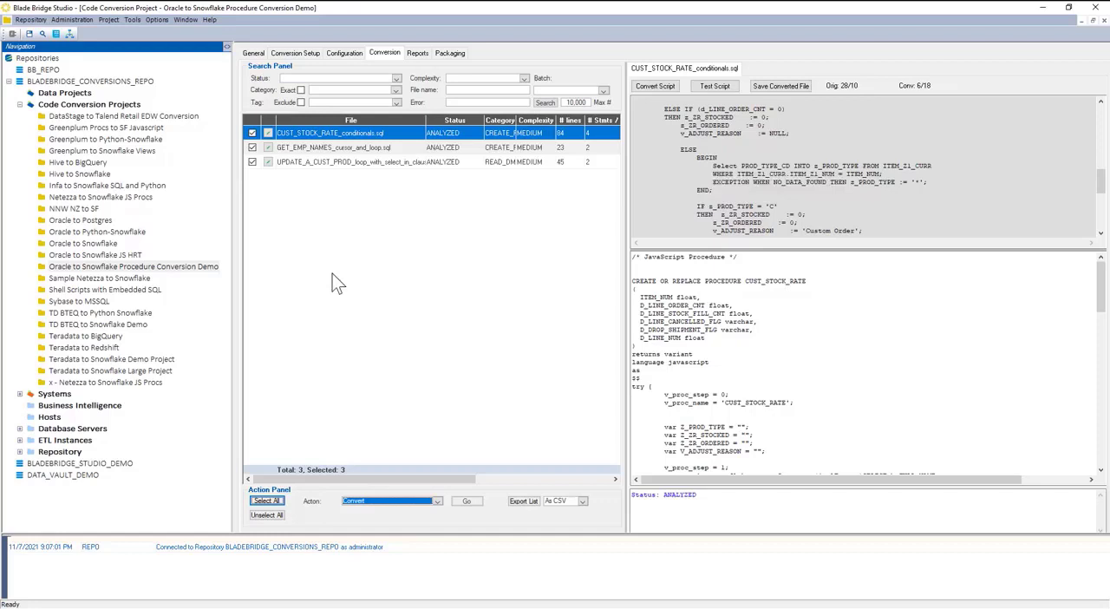
mouse_move(408, 521)
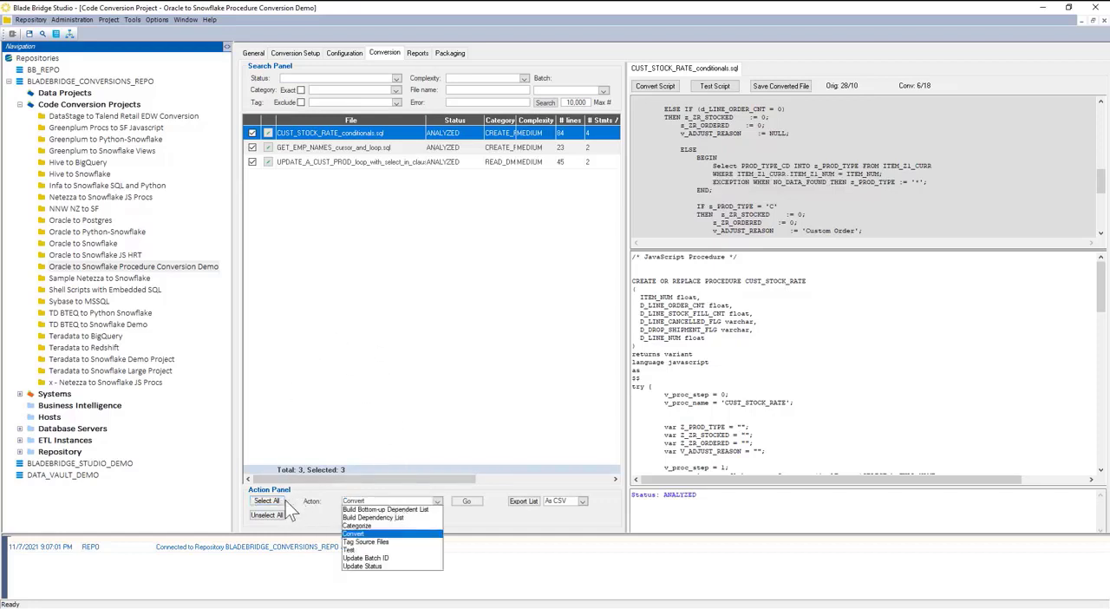
mouse_move(373, 541)
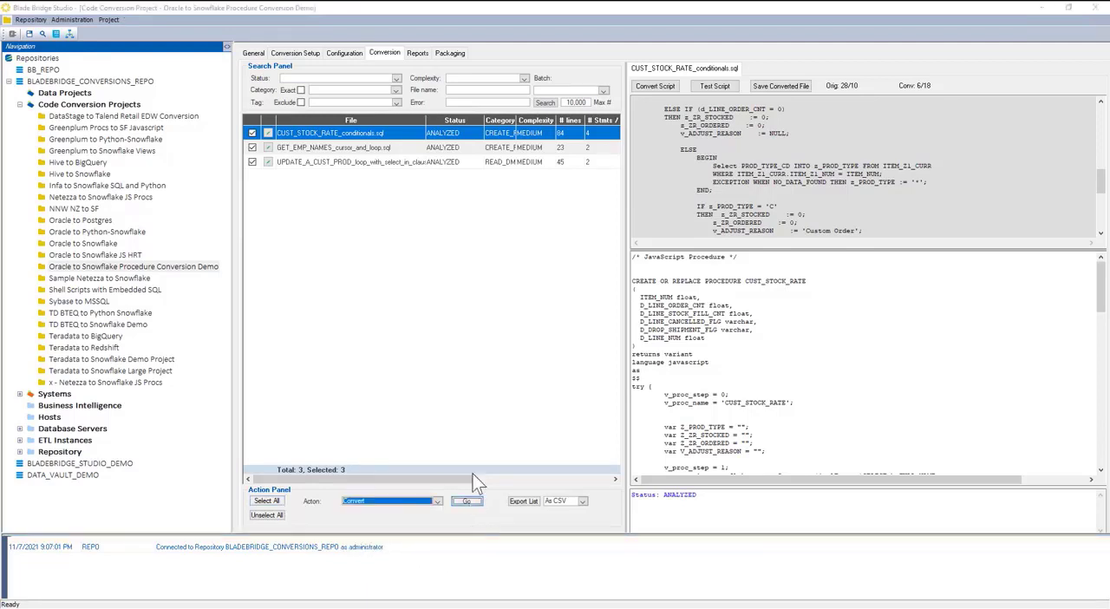
click(467, 500)
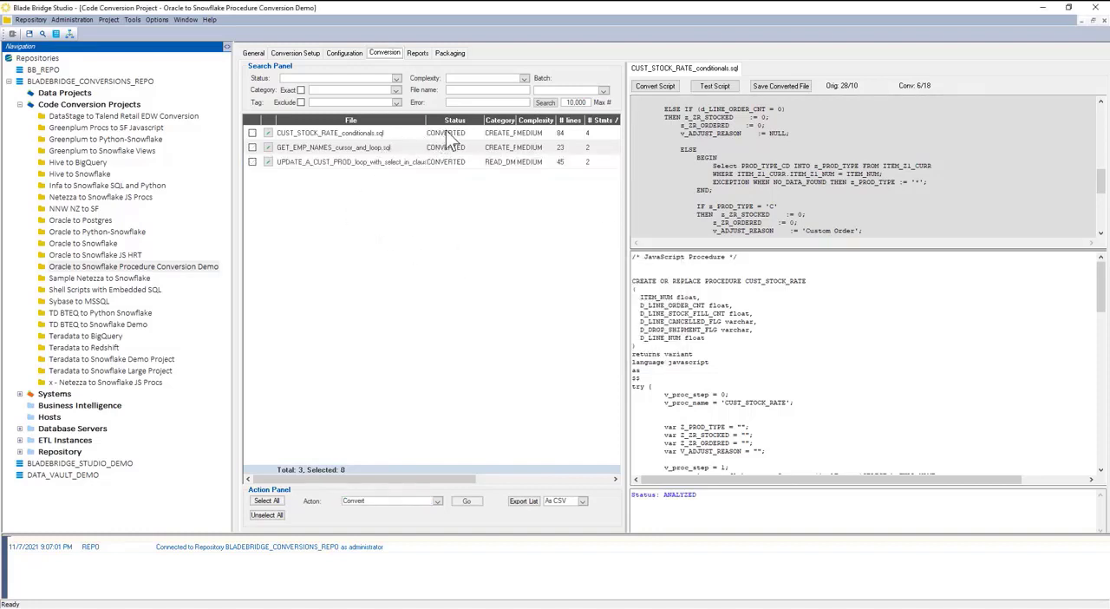
View the converted UPDATE_A_CUST_PROD and GET_EMP_NAMES scripts
click(347, 161)
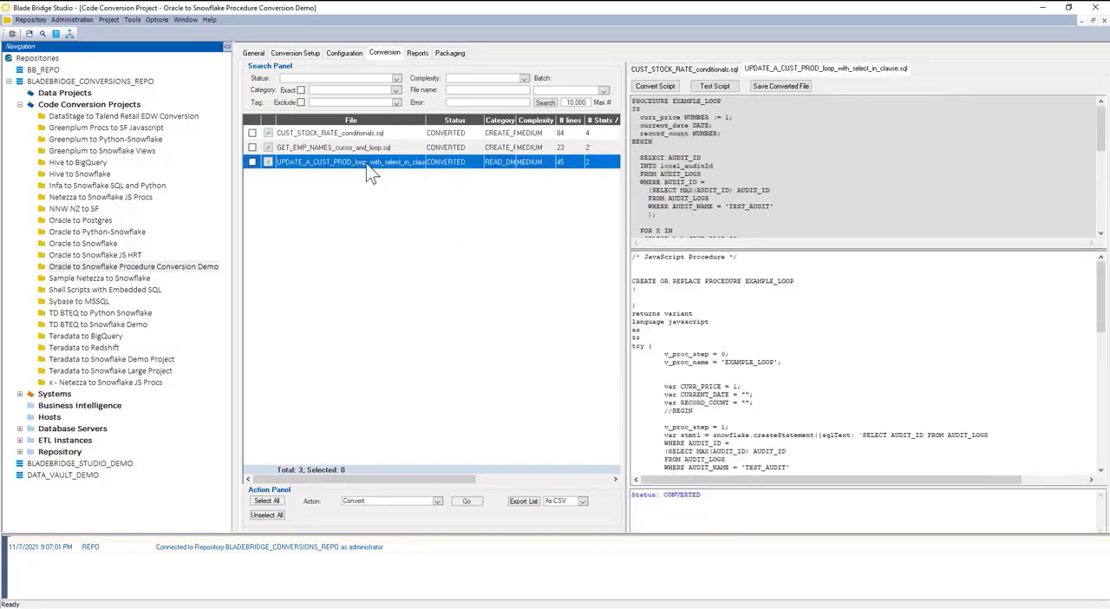
click(333, 145)
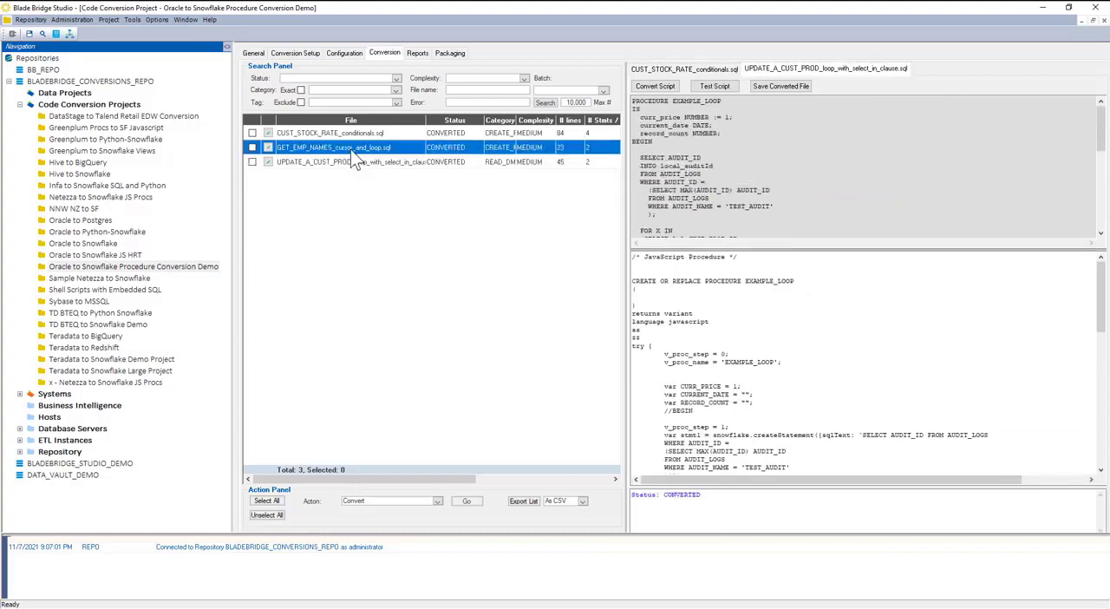
click(335, 145)
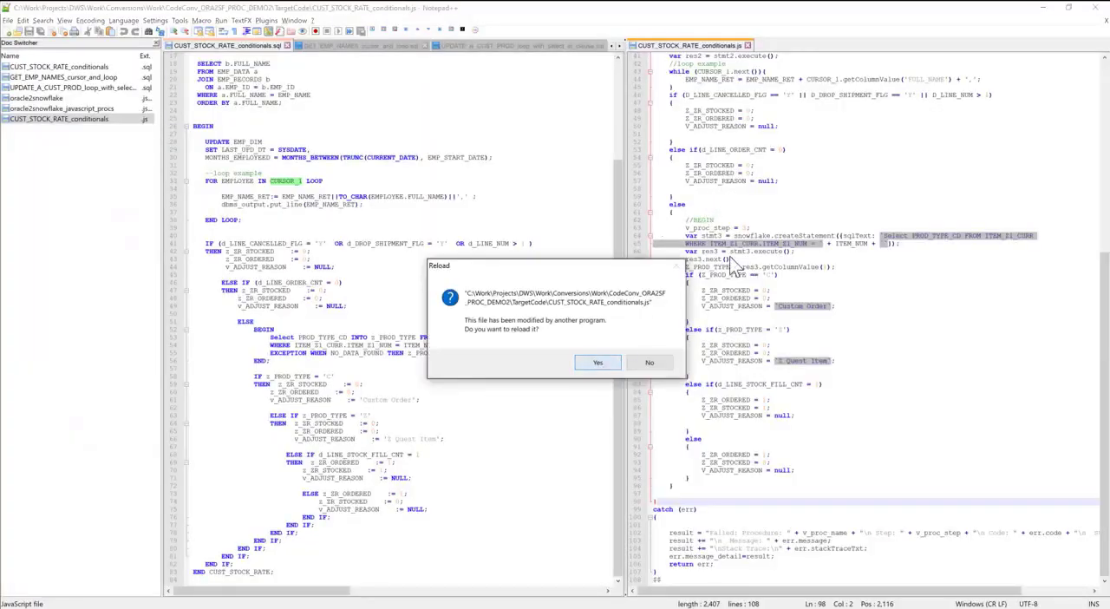
Reload the regenerated file and open the three converted .js files in Notepad++
click(597, 361)
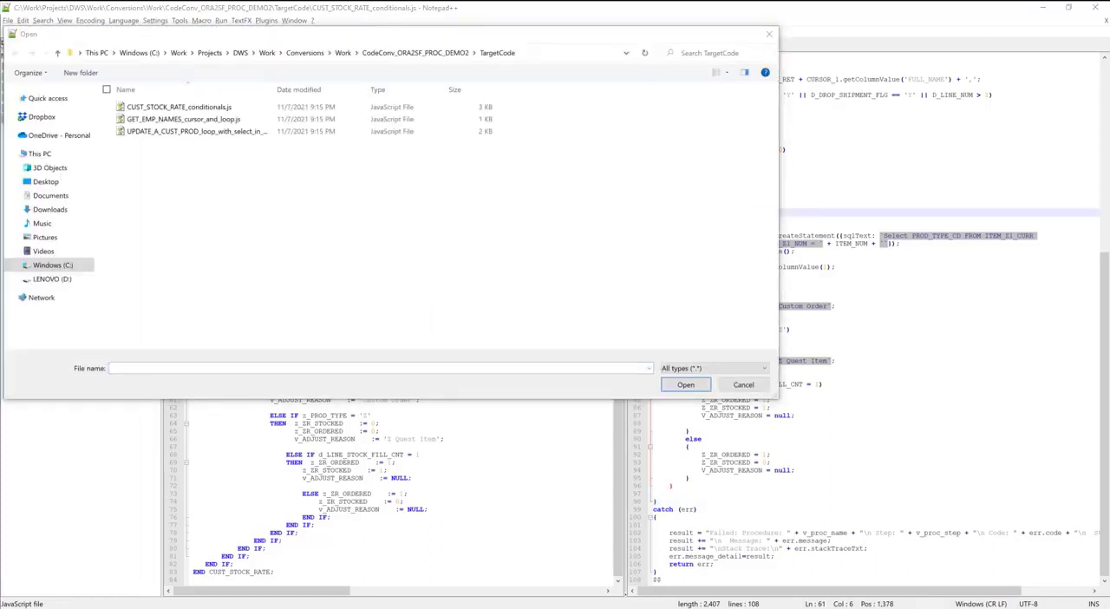
click(177, 106)
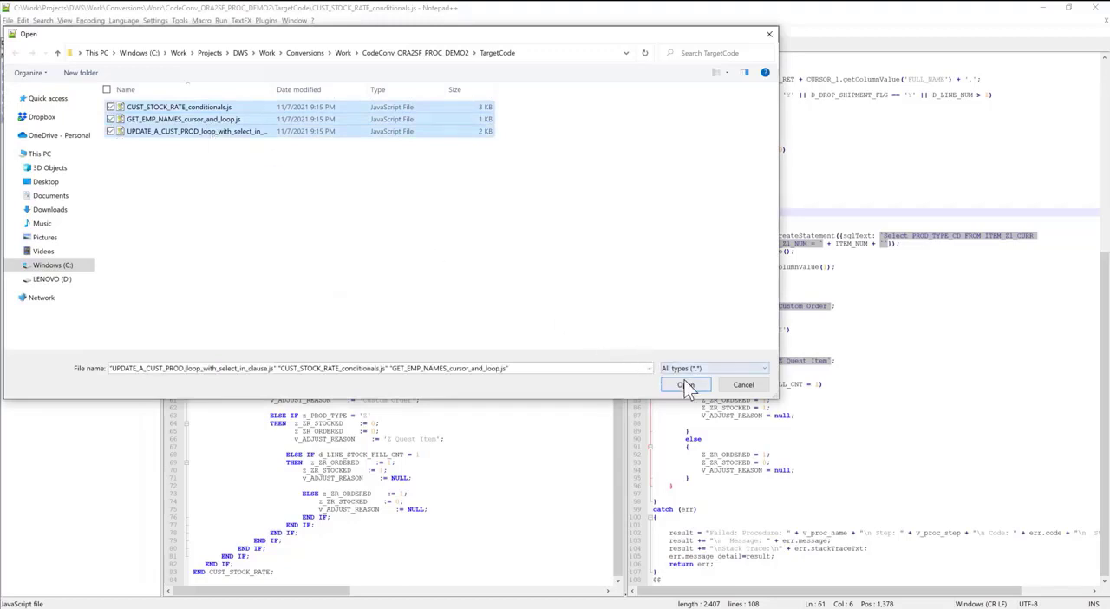
click(685, 385)
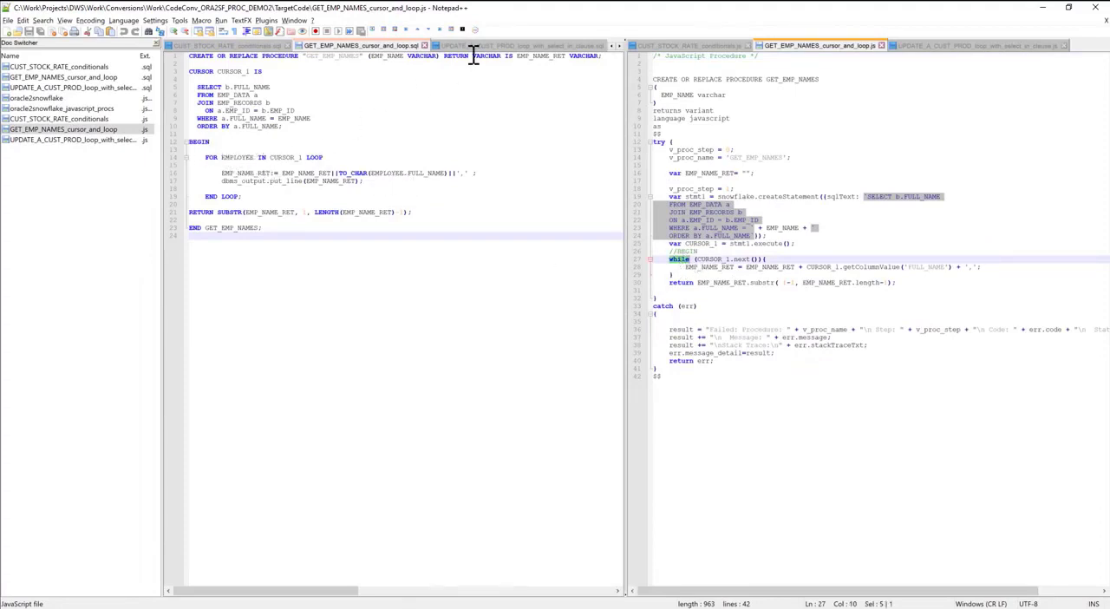
Show the UPDATE_A_CUST_PROD Oracle source beside its converted JavaScript
click(390, 45)
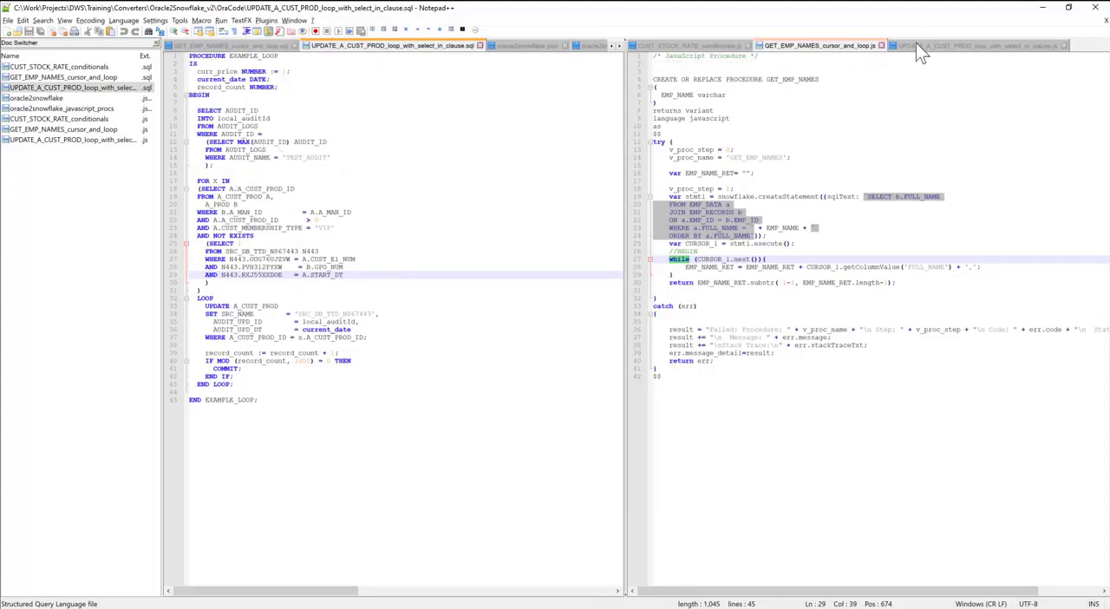
click(980, 45)
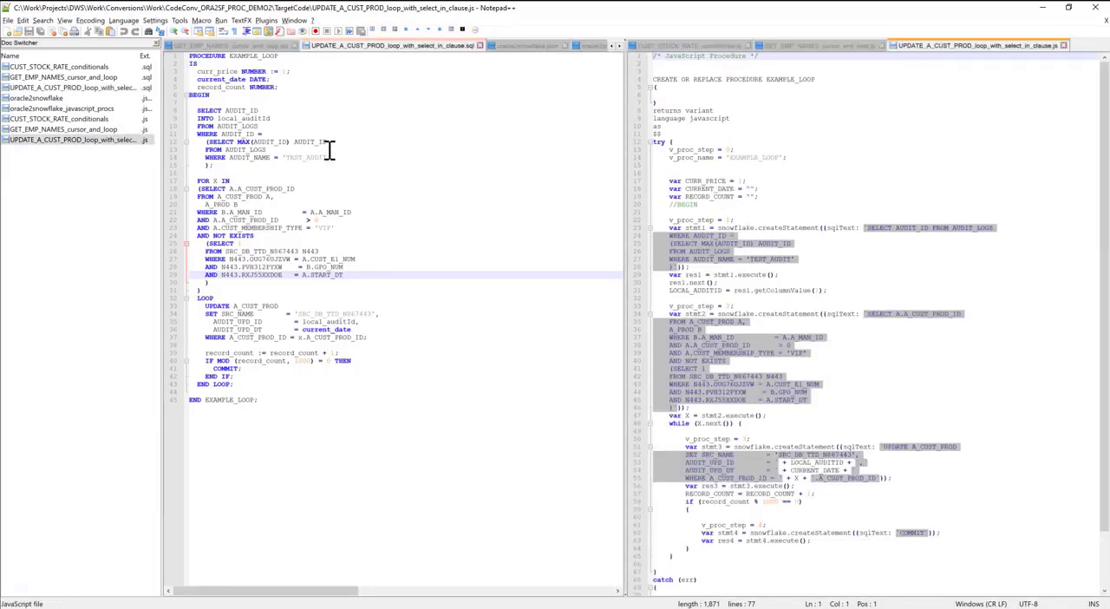
mouse_move(501, 396)
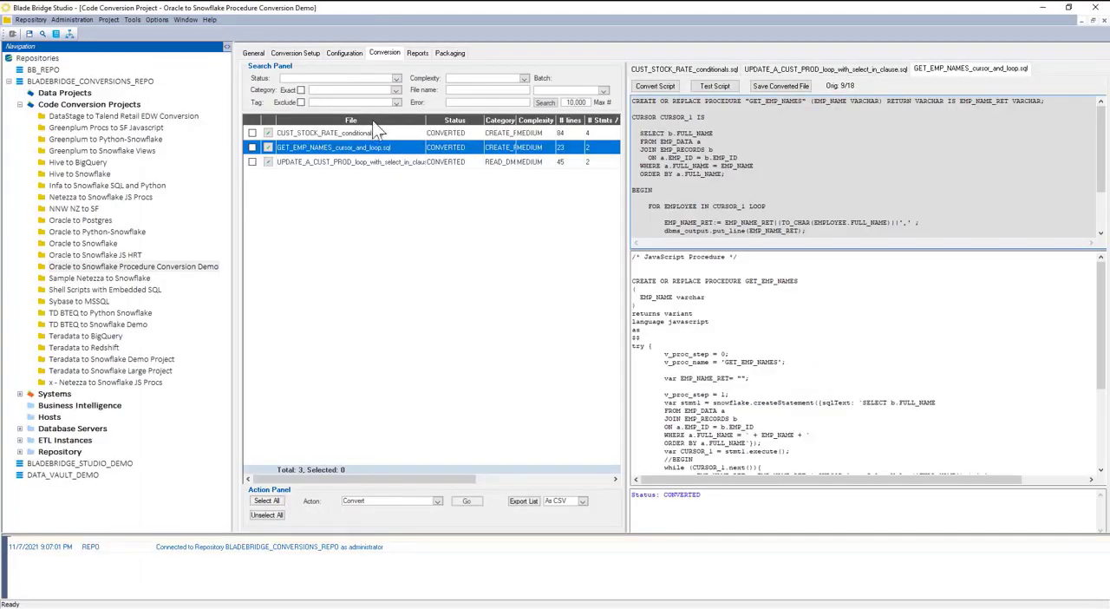
Bring up the Oracle-to-Snowflake converter JSON configuration in Notepad++
click(343, 54)
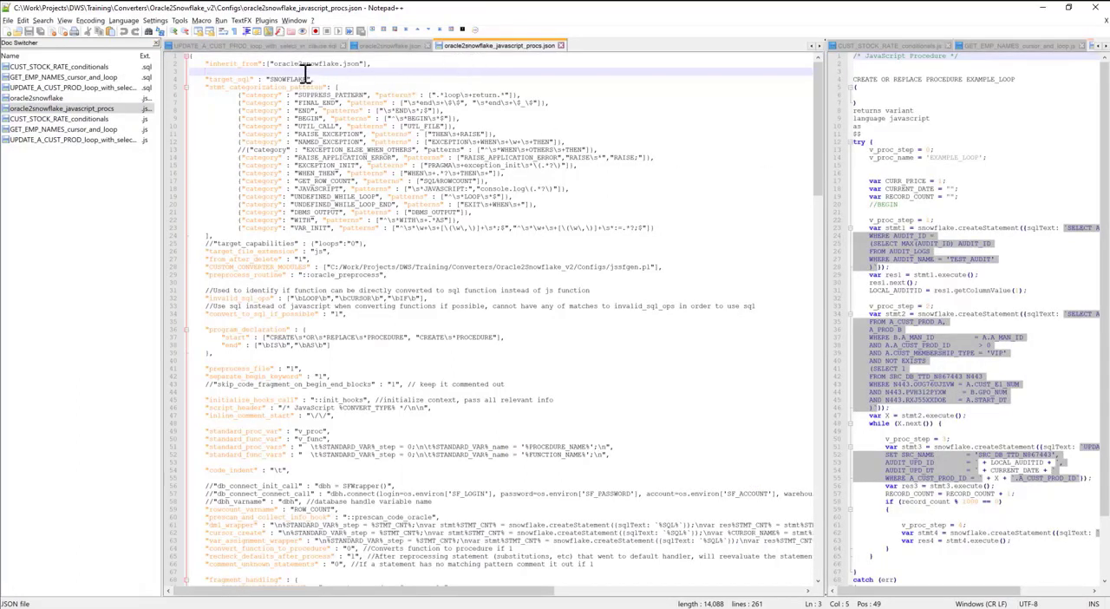
double_click(303, 63)
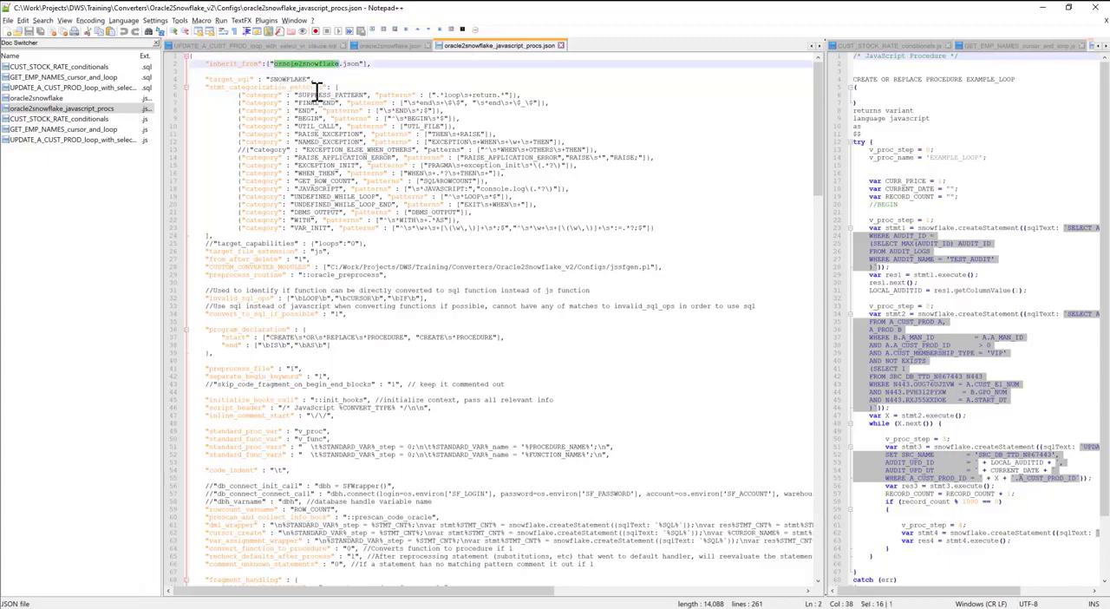
mouse_move(501, 45)
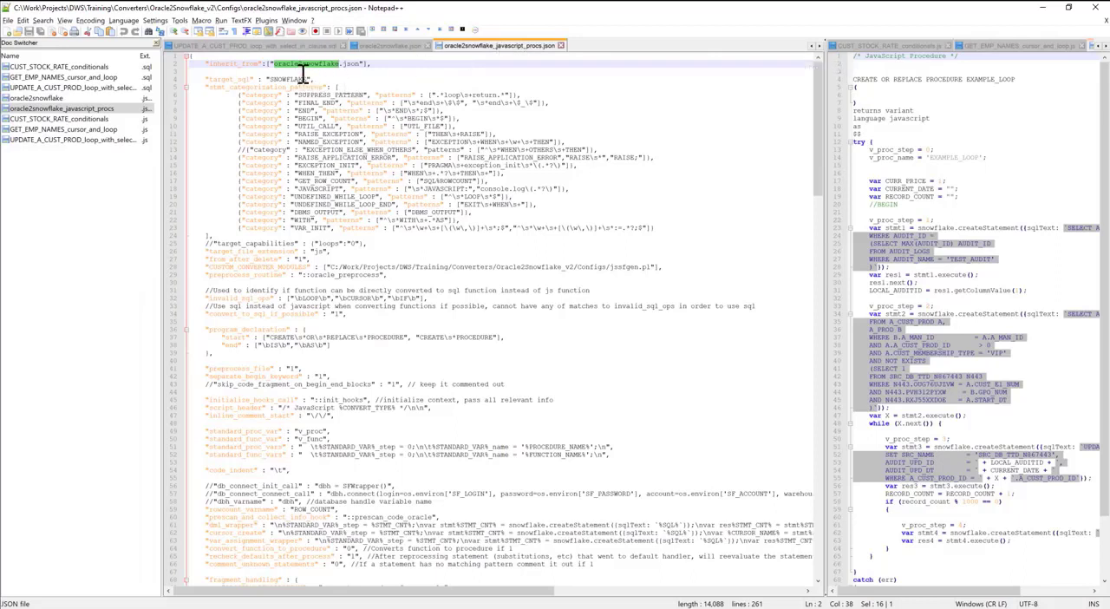
click(337, 143)
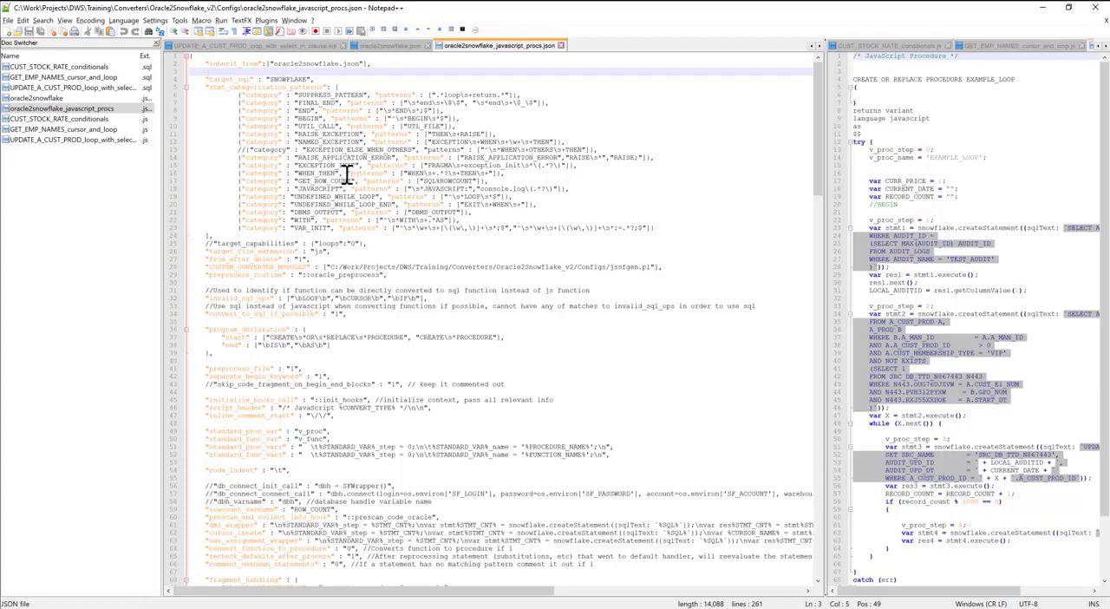
scroll(down, 3)
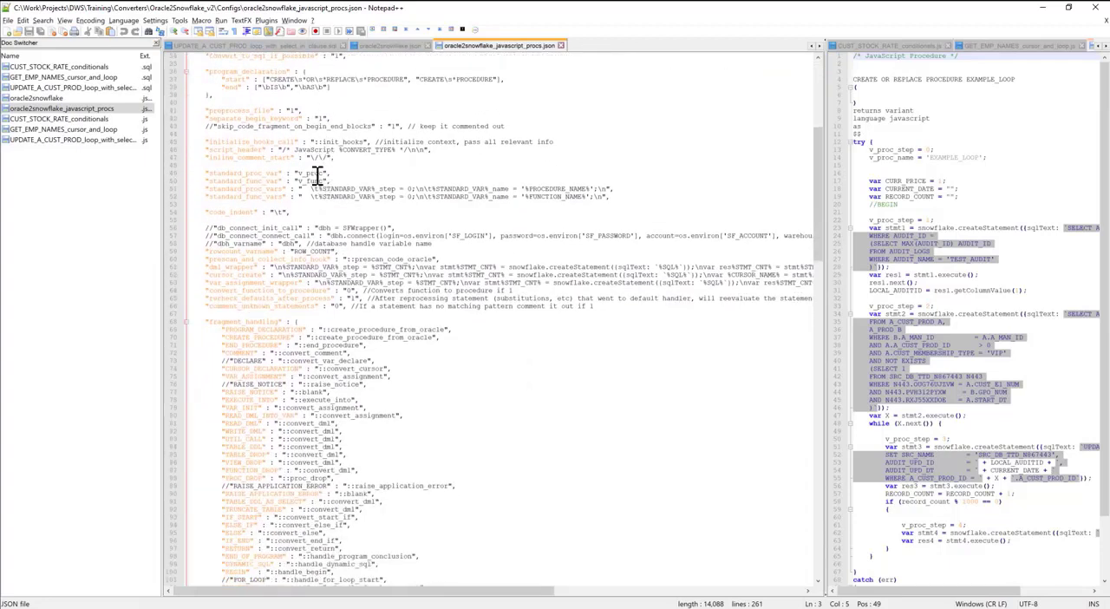
scroll(down, 3)
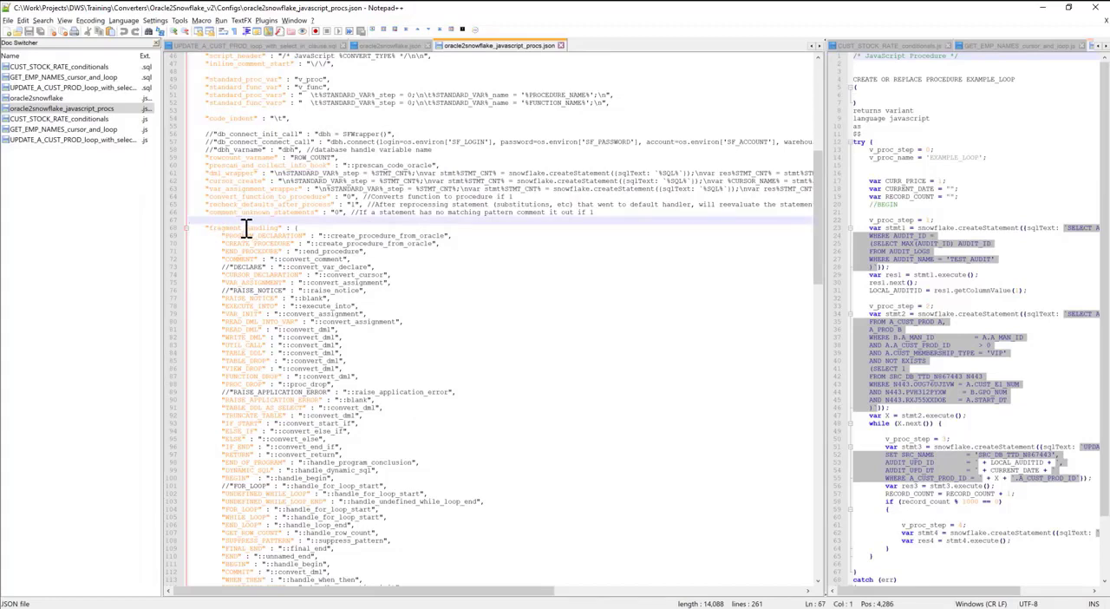
drag(223, 236, 302, 236)
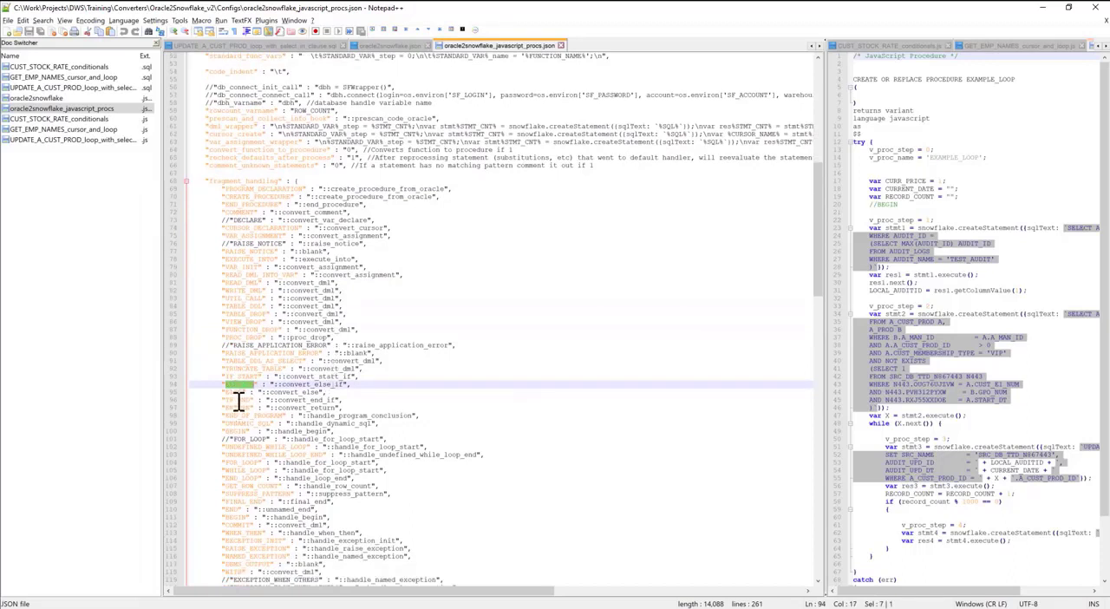
mouse_move(302, 351)
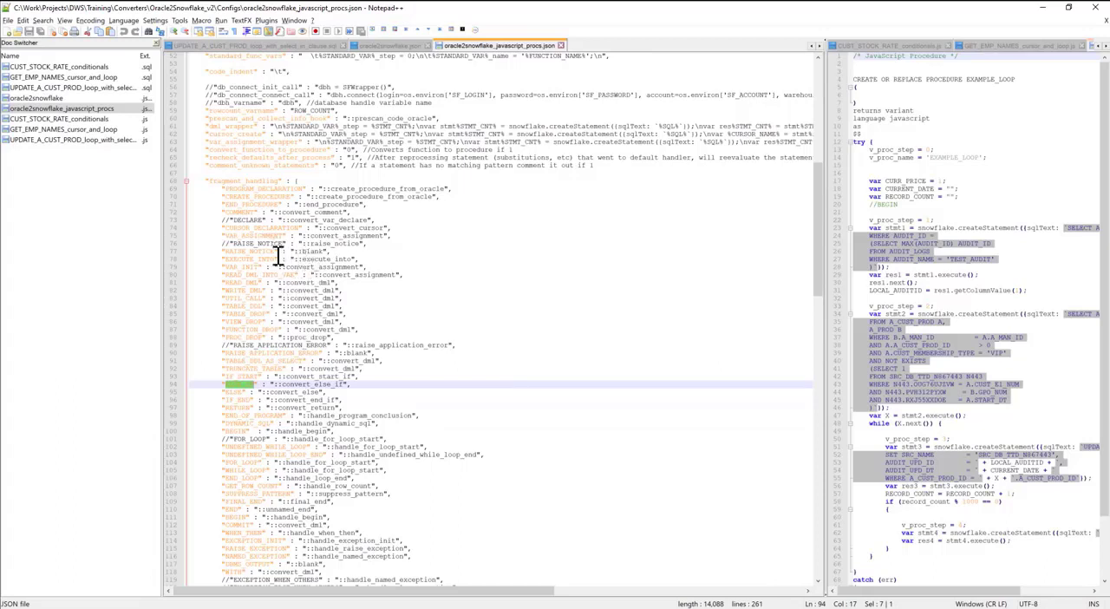
mouse_move(298, 288)
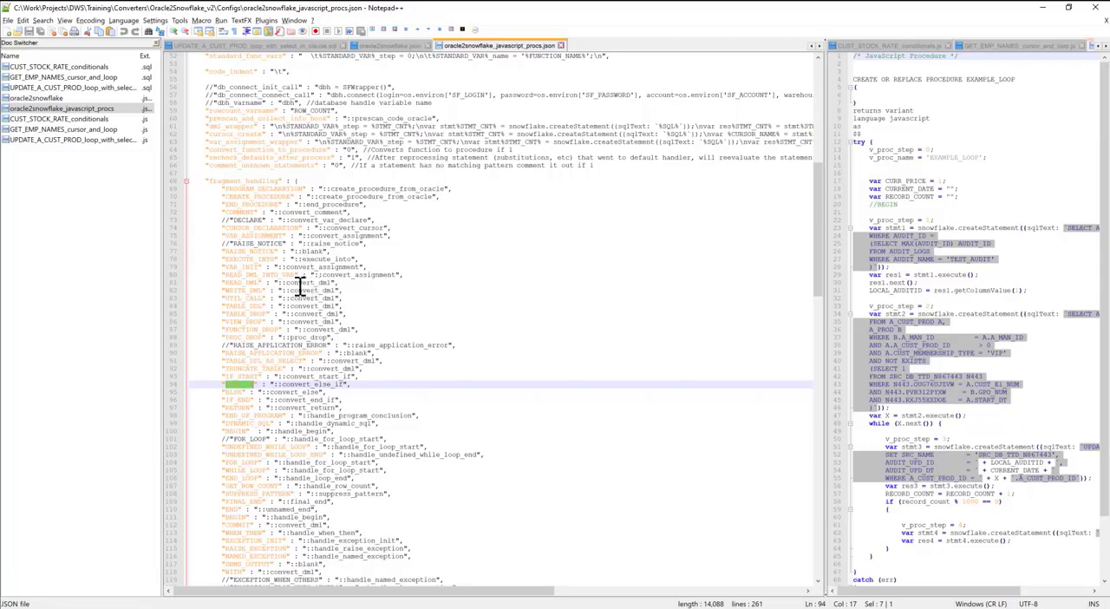
scroll(down, 3)
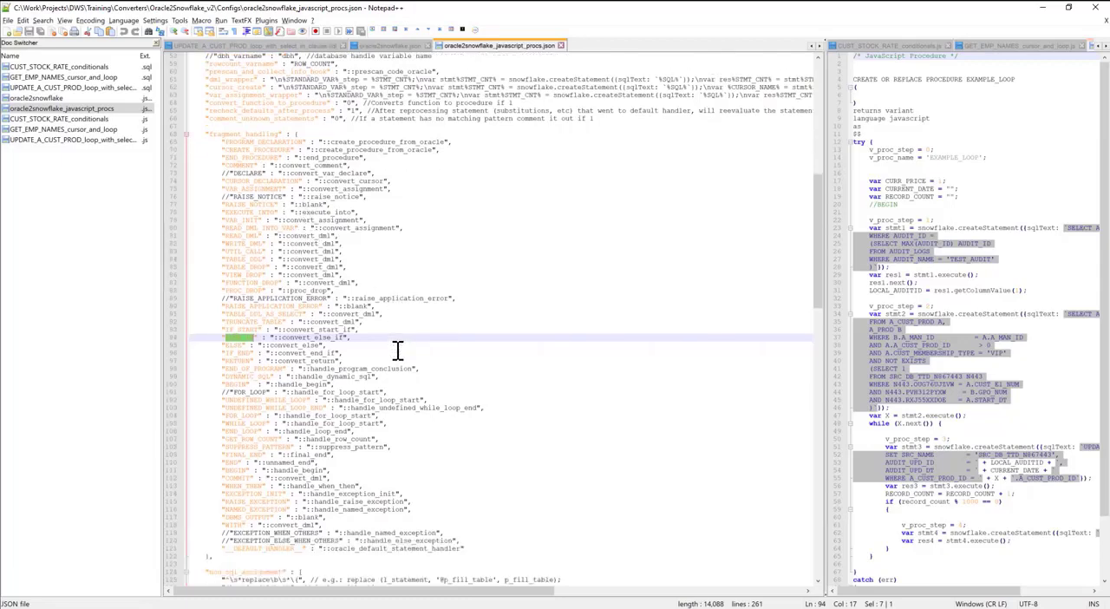
scroll(up, 3)
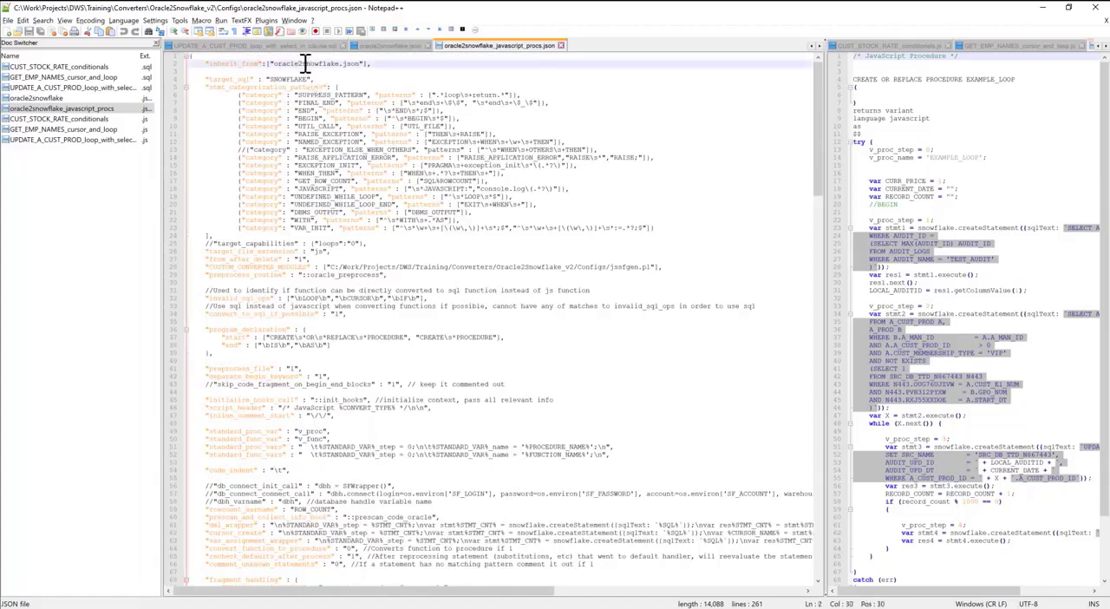
Open the inherited base config snowflake.json and begin reading its rules
double_click(328, 62)
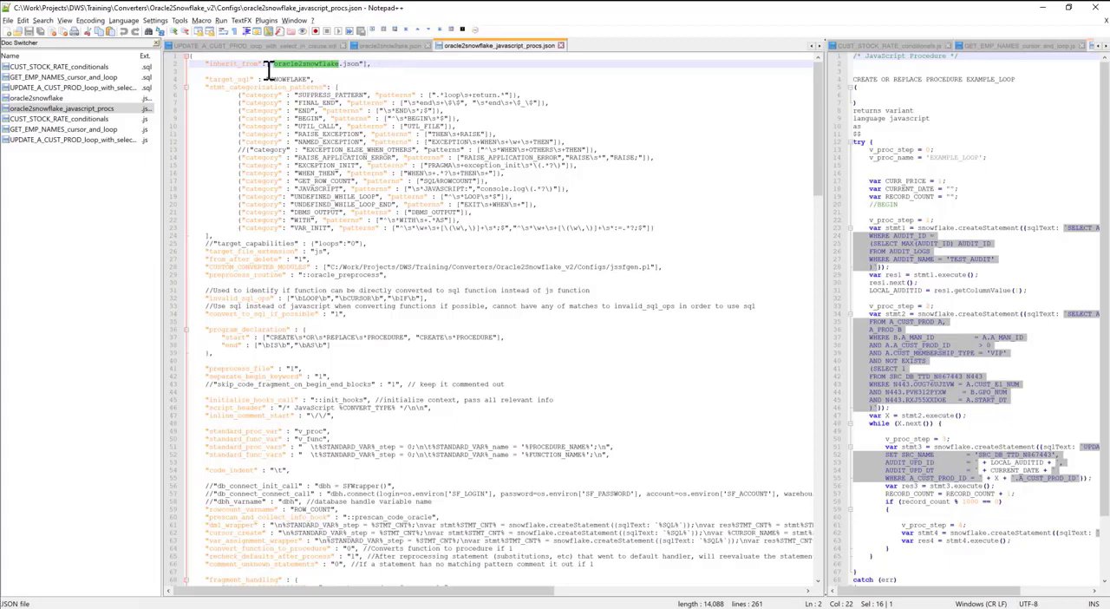
double_click(304, 63)
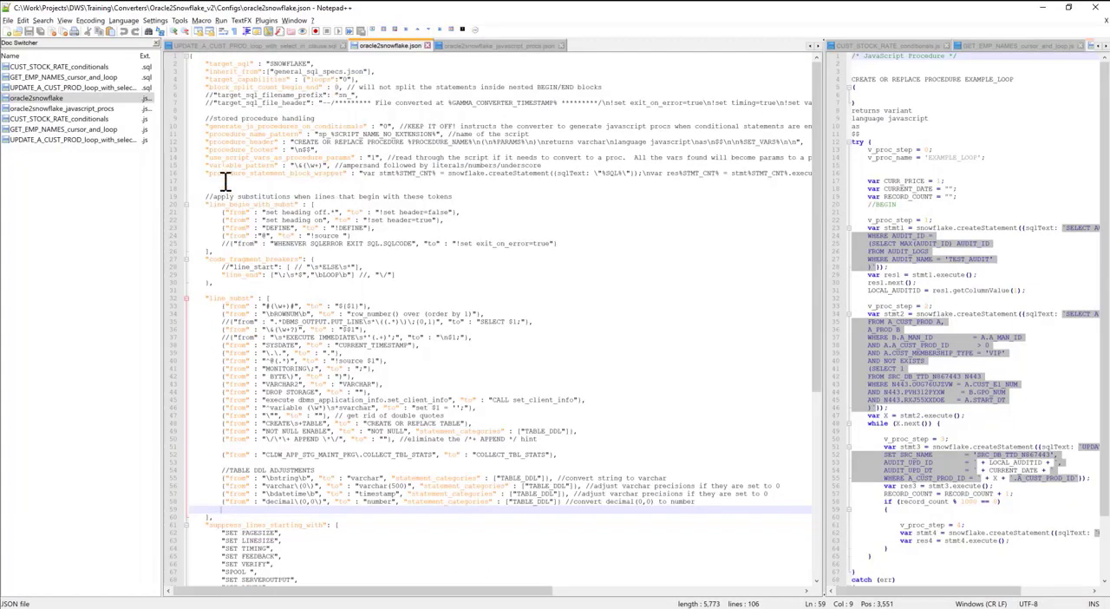
scroll(down, 3)
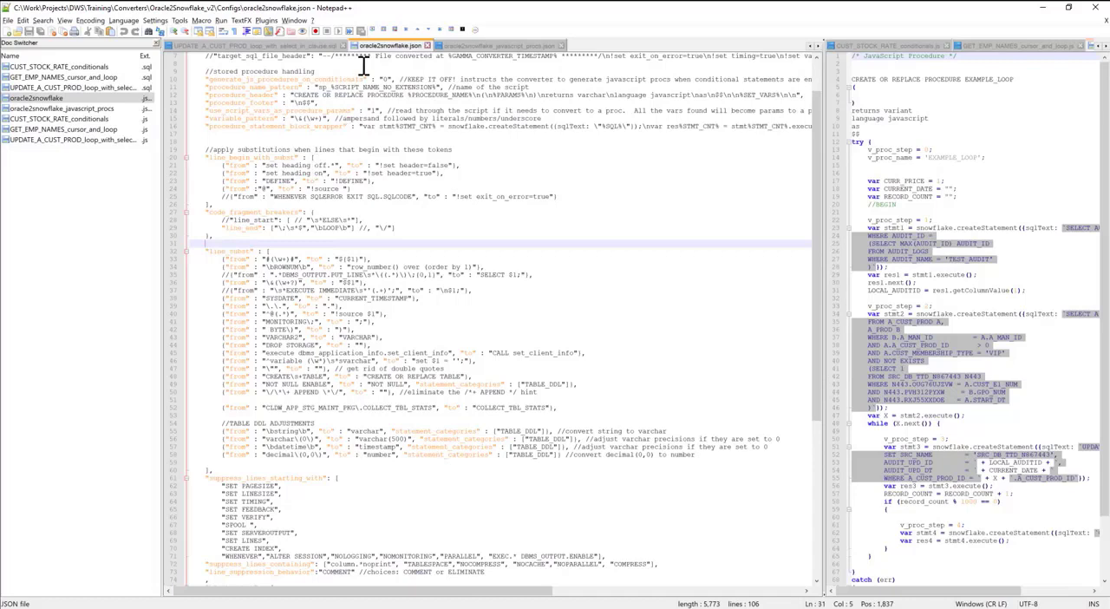
mouse_move(314, 179)
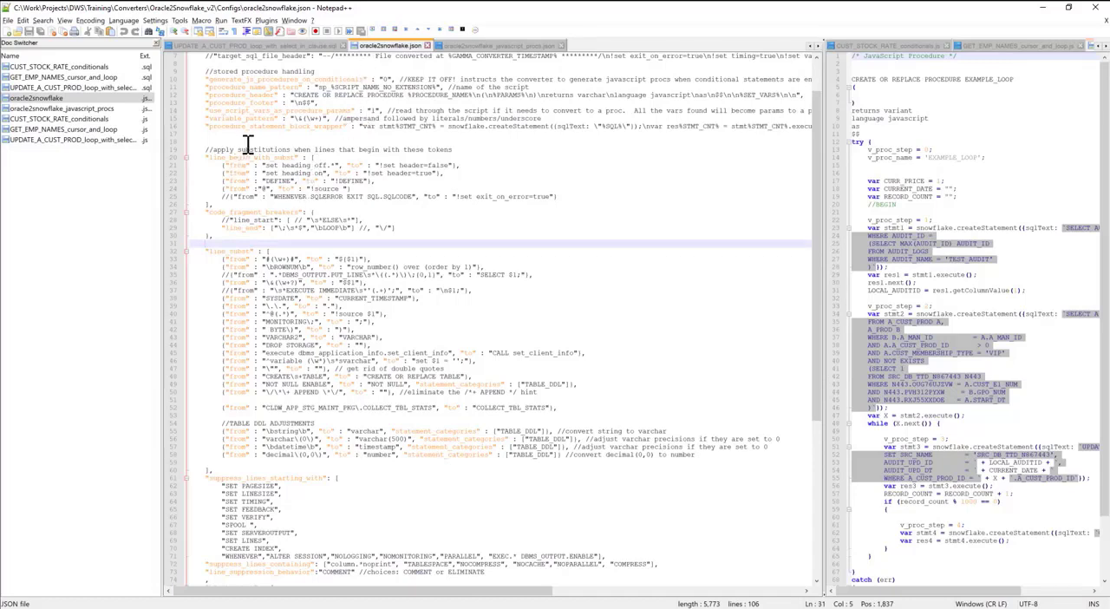
scroll(down, 3)
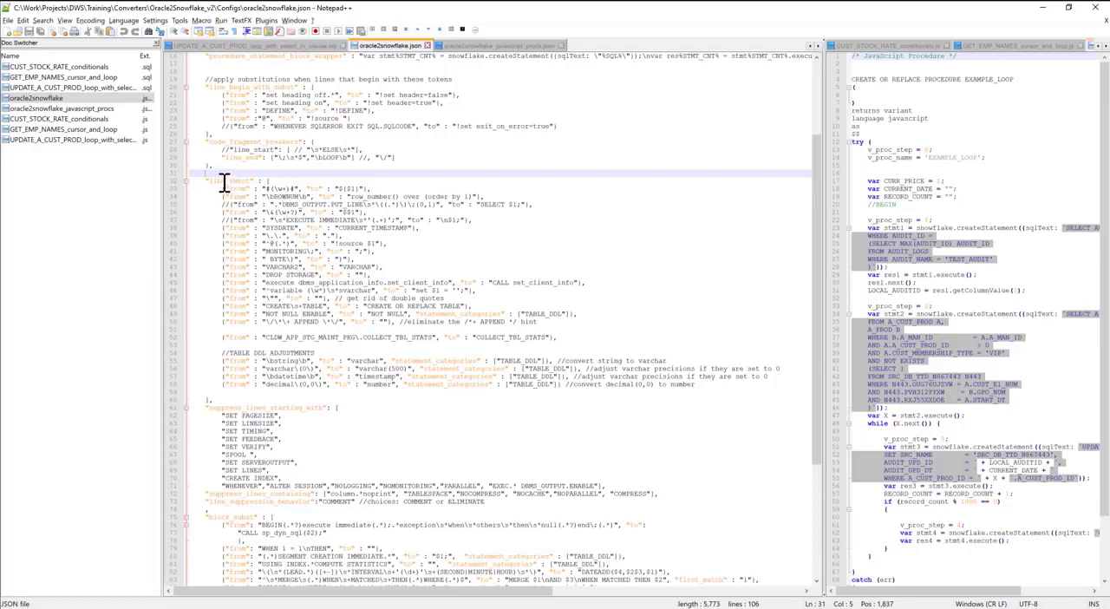
Read through the line_subst substitution rules and table-adjustment mappings
double_click(227, 180)
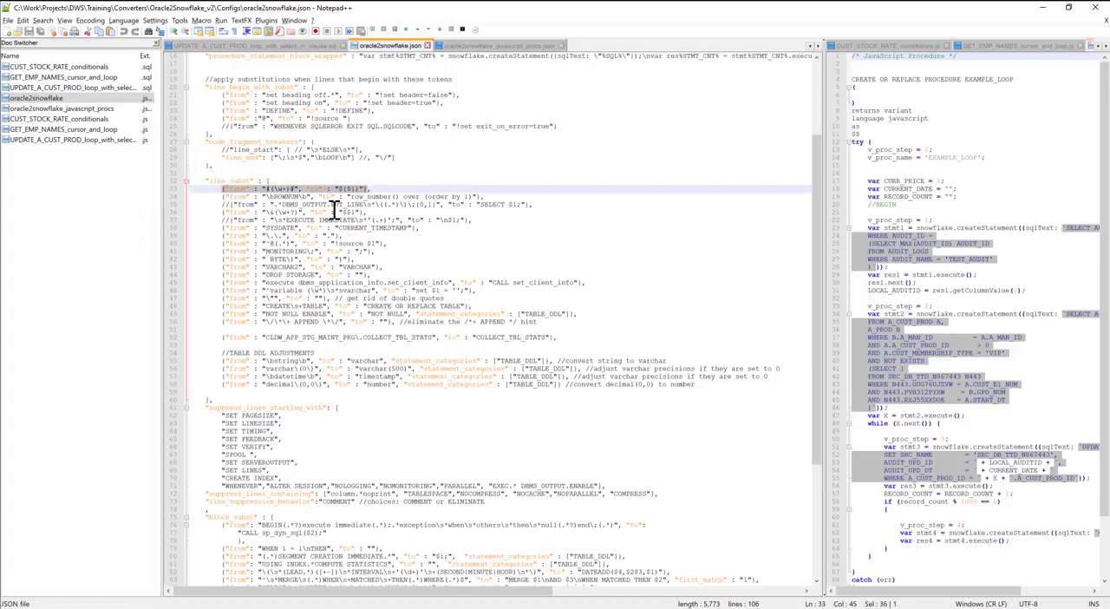
mouse_move(414, 323)
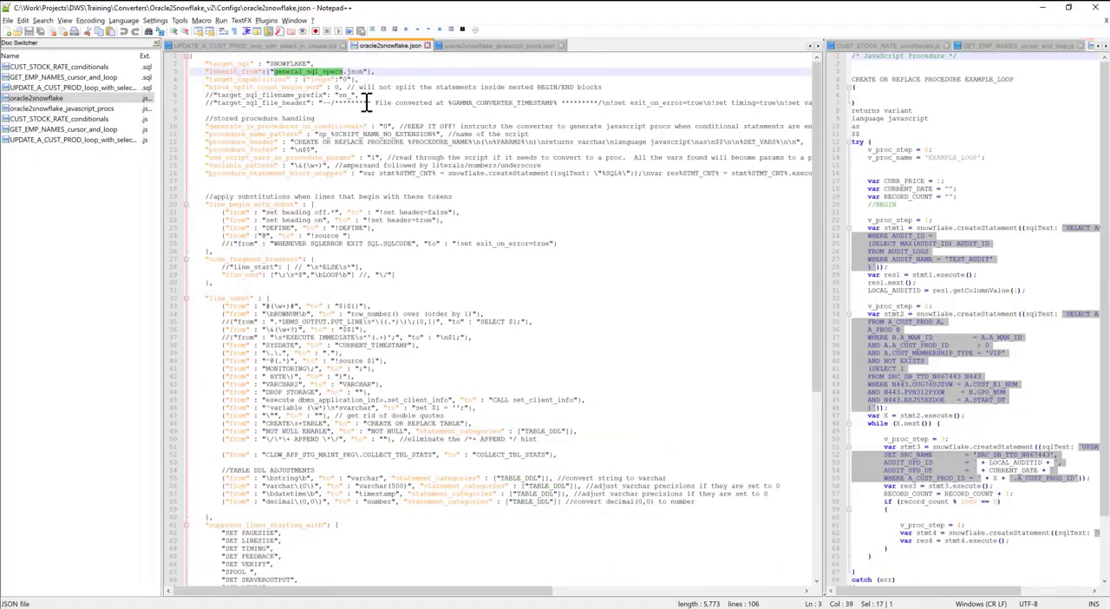
scroll(down, 3)
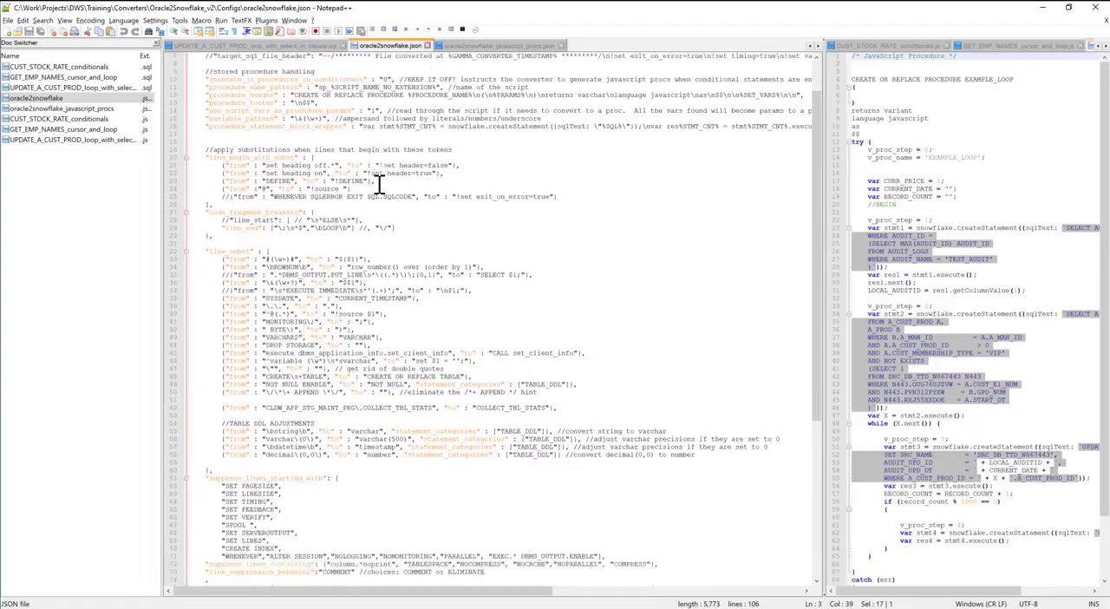
scroll(down, 3)
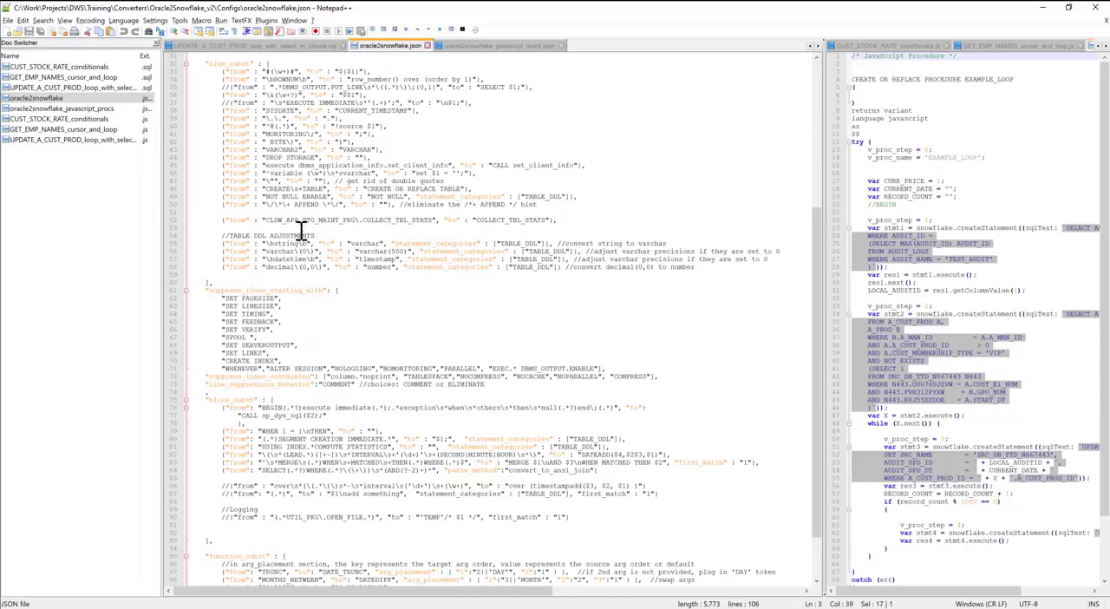
scroll(down, 3)
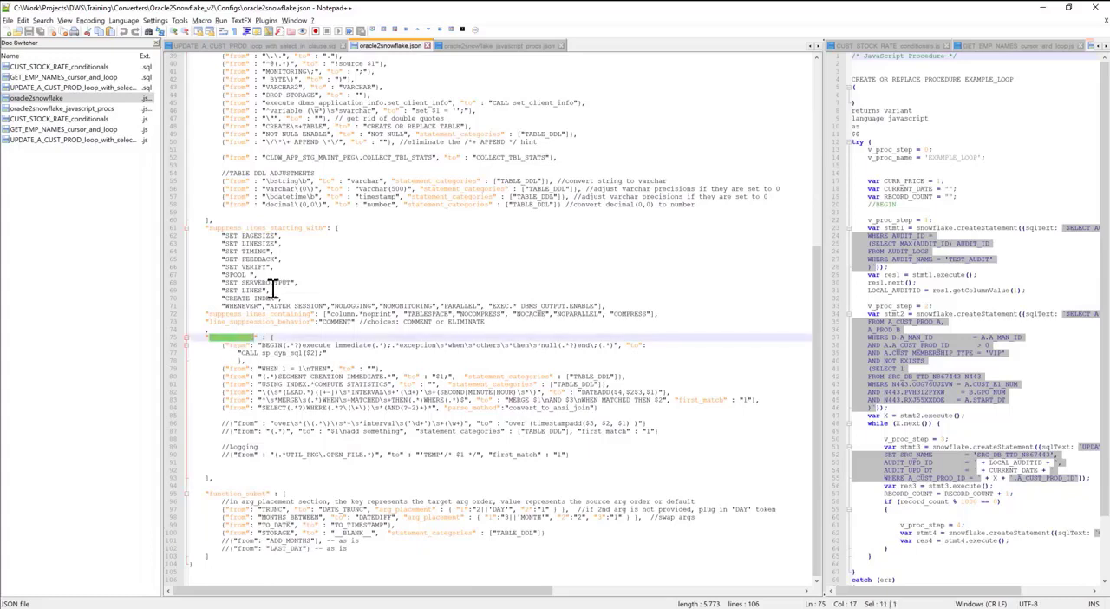
mouse_move(281, 330)
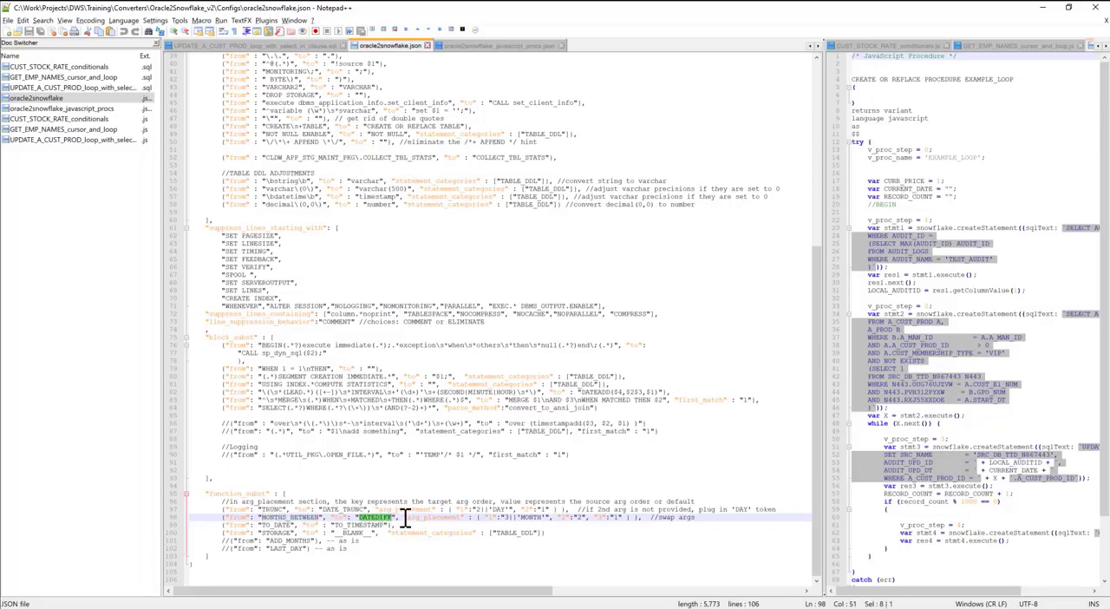
drag(403, 517, 638, 517)
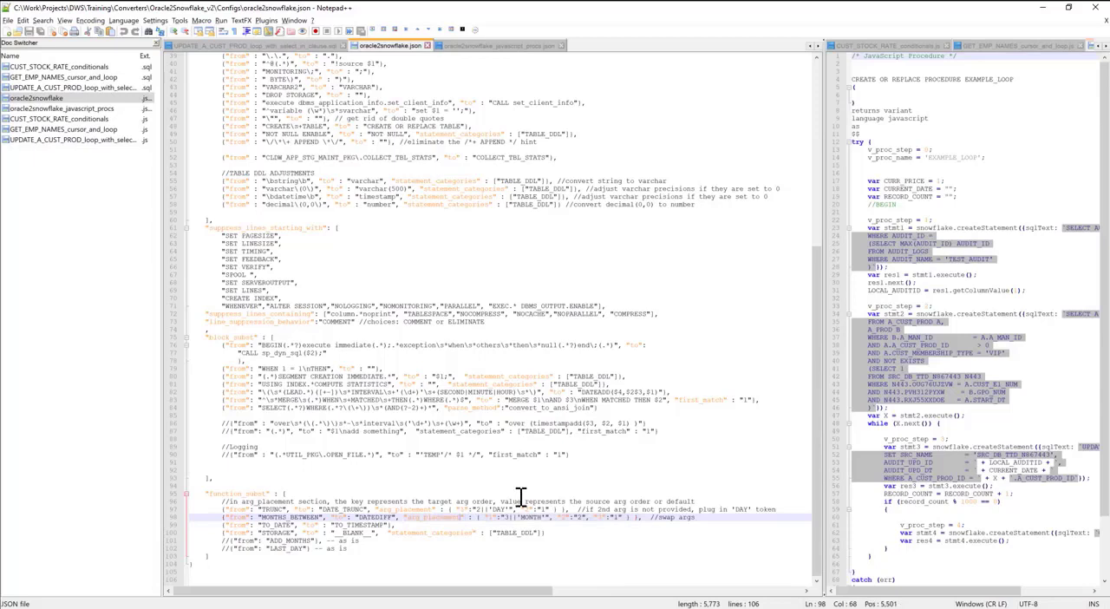
mouse_move(490, 521)
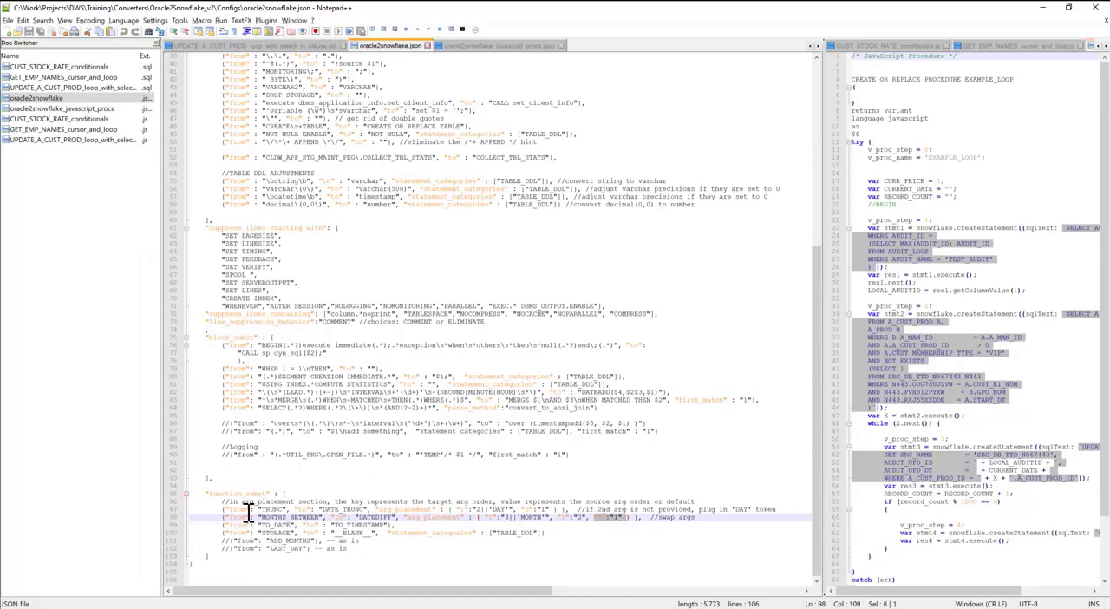
click(264, 510)
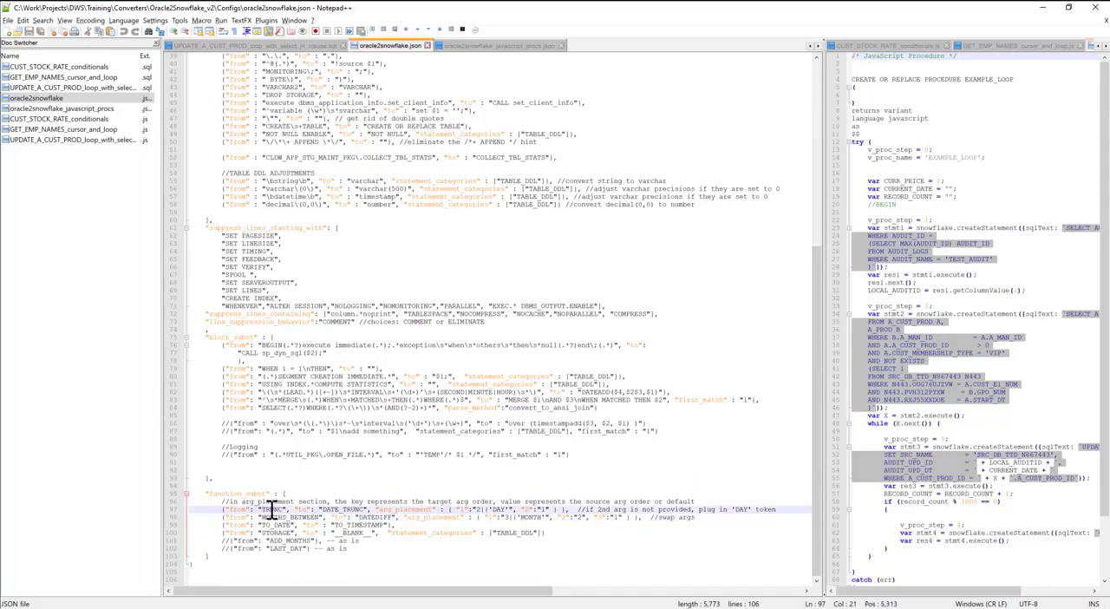
double_click(340, 510)
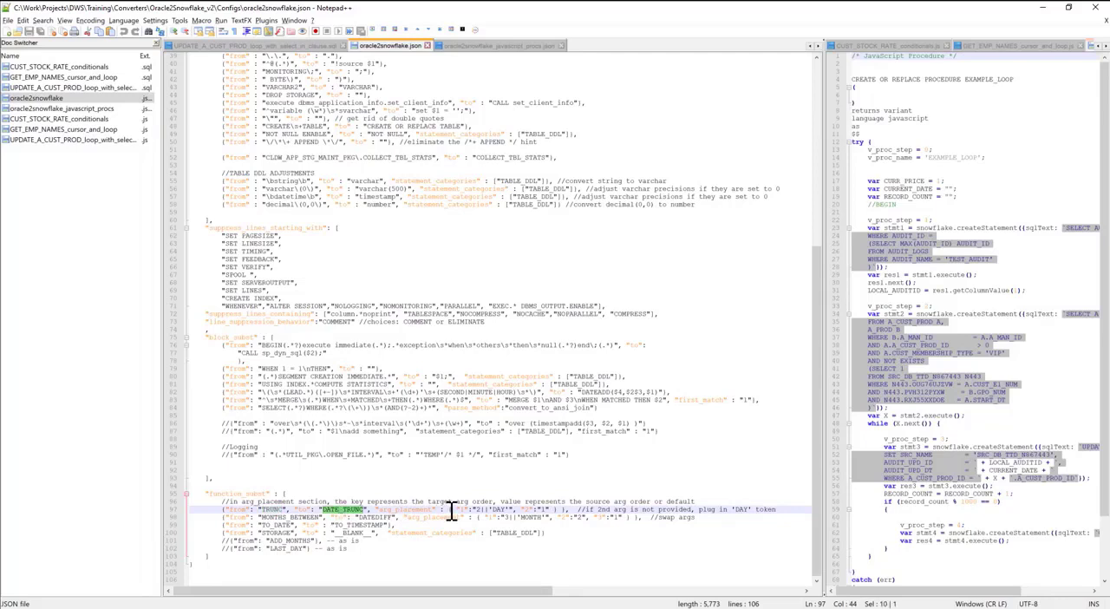
mouse_move(454, 512)
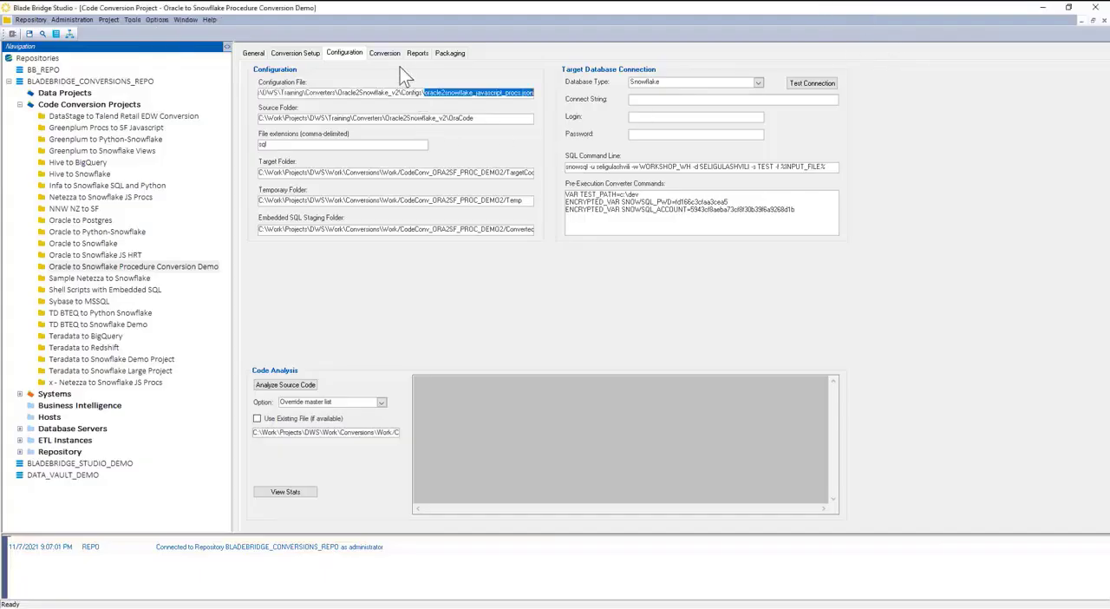
Show the converted procedure file list with GET_EMP_NAMES source and JavaScript
click(385, 54)
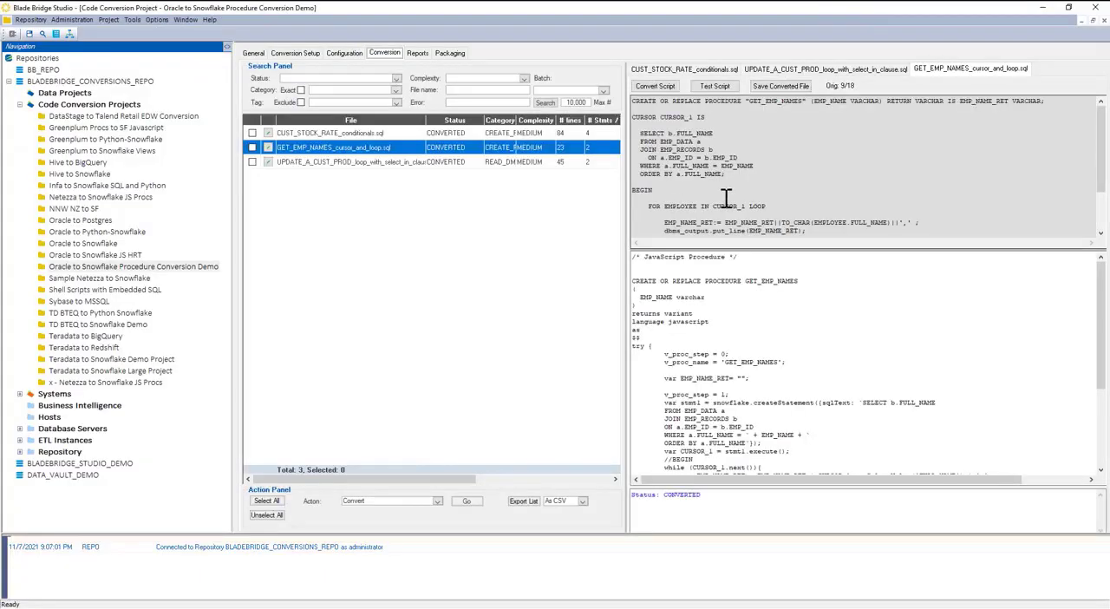